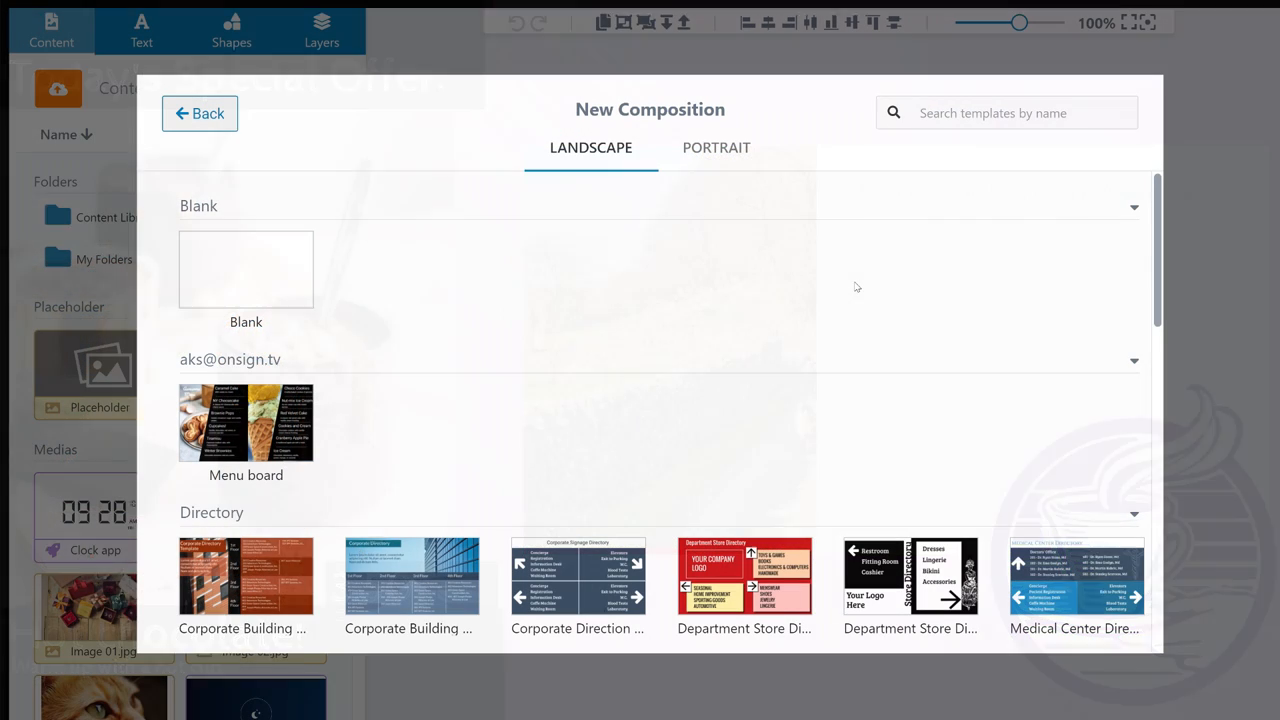
Scroll down the onsign.tv landing page to reach the sign-in option
scroll("down", 3)
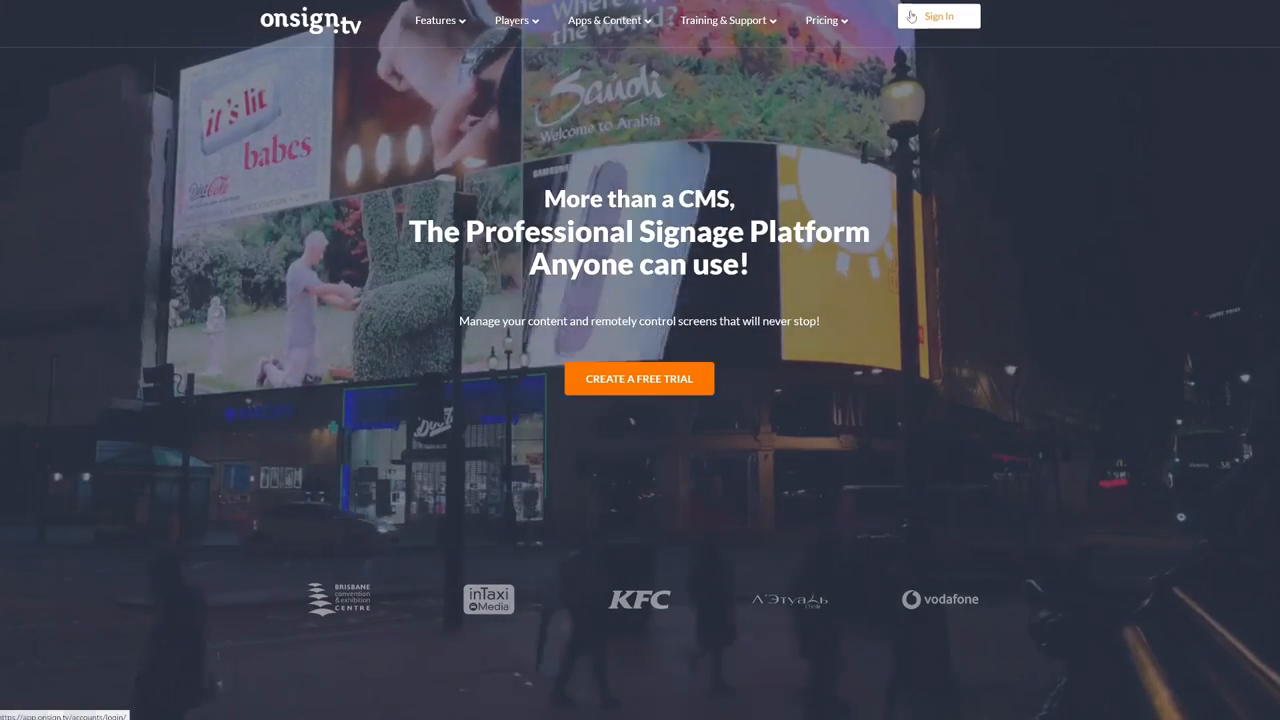
Sign in and create a new composition from the Blank landscape template
left_click(937, 16)
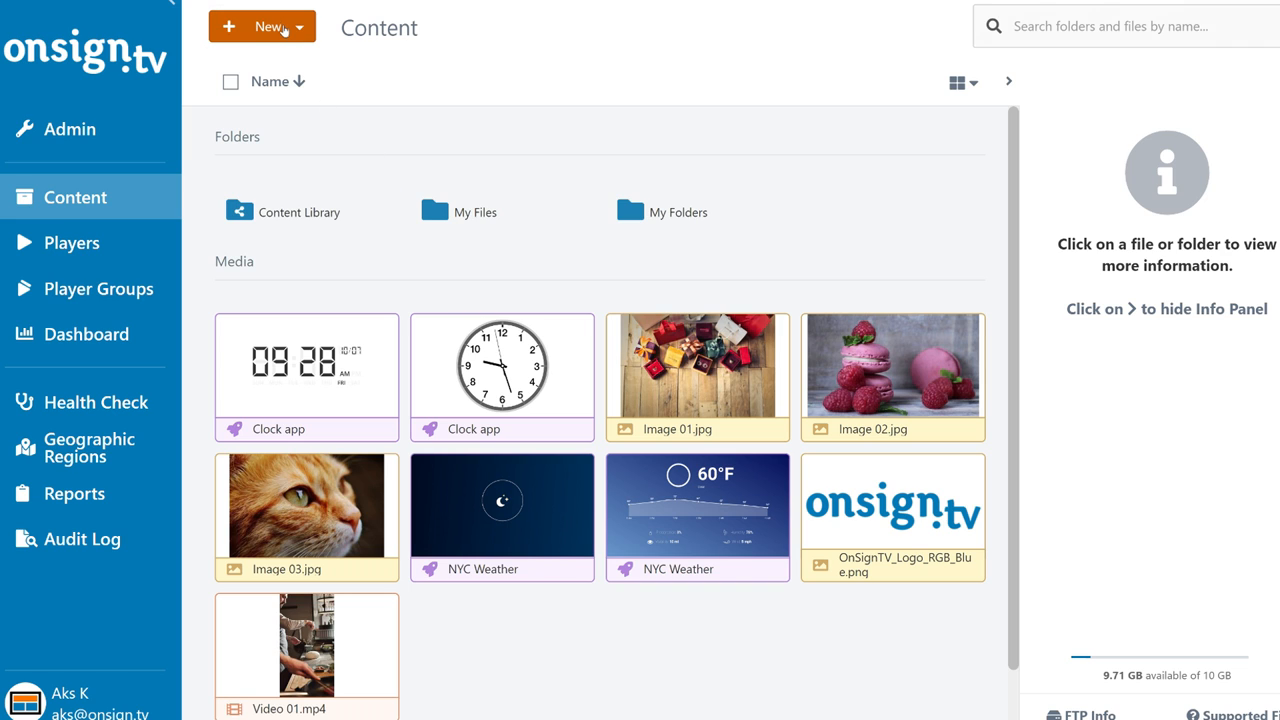
left_click(262, 26)
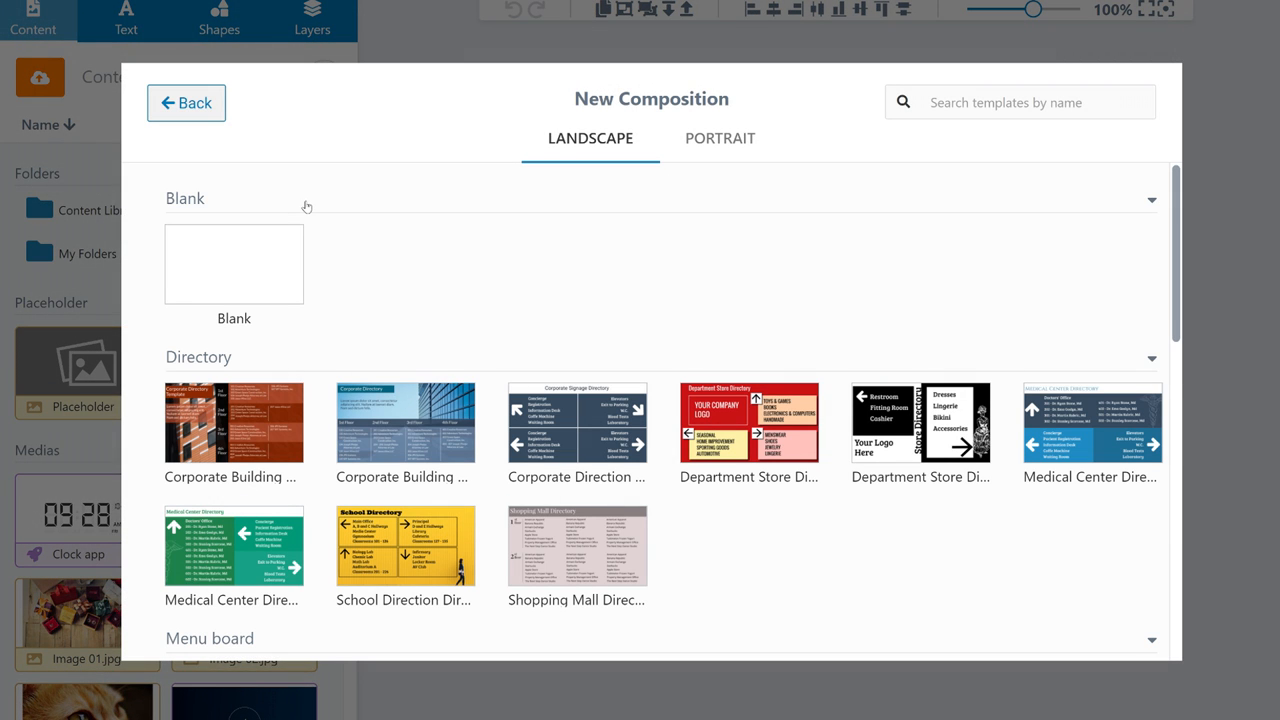
mouse_move(279, 270)
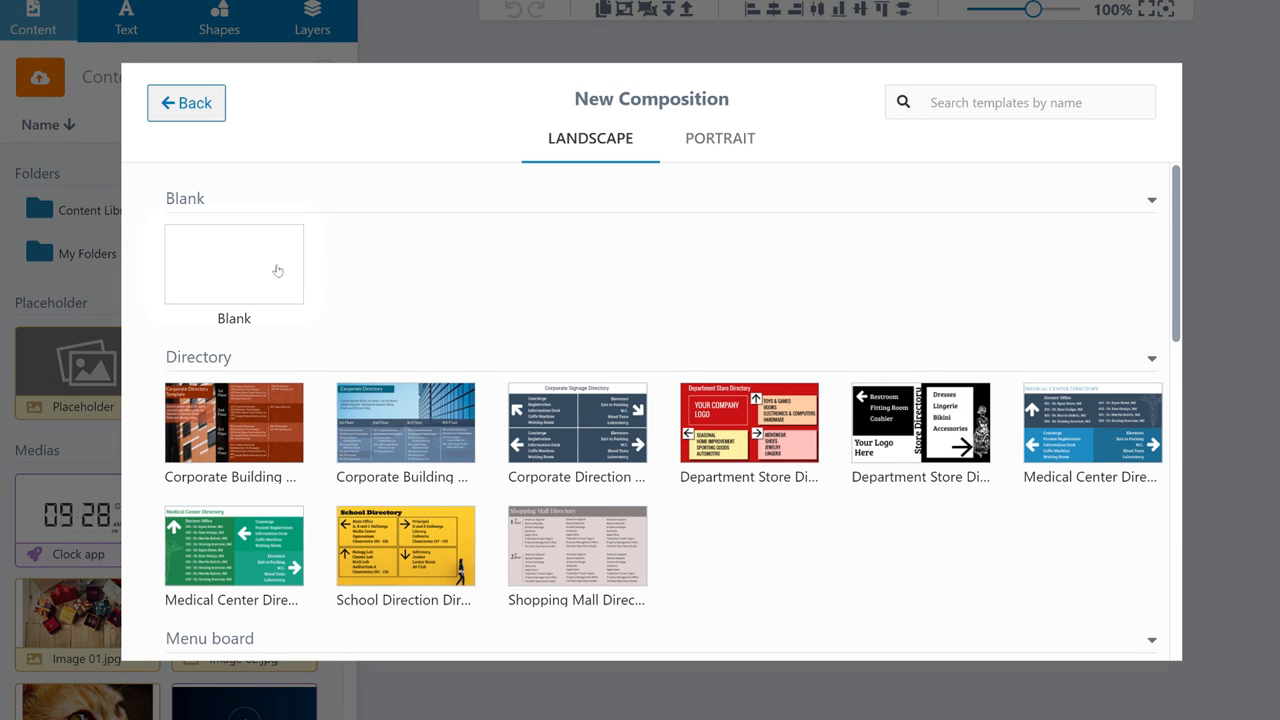
left_click(233, 264)
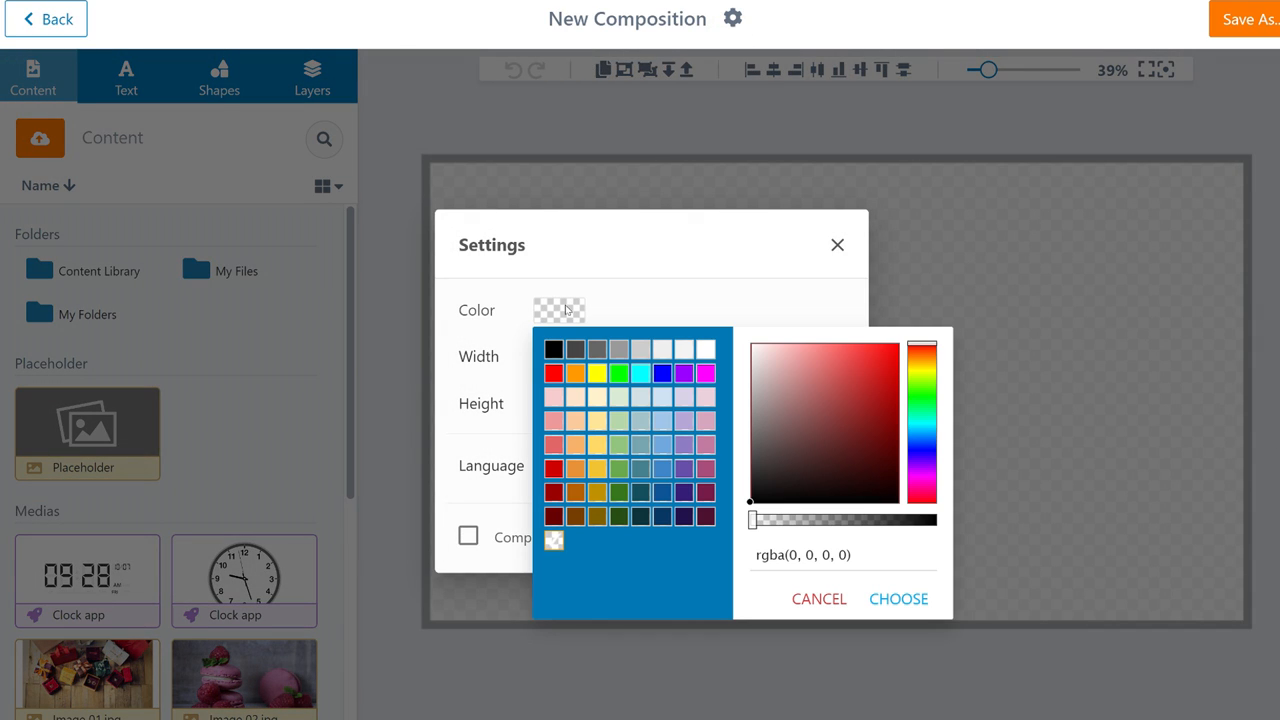
Set the composition background colour to light blue (#9fc5e8) and close Settings
left_click(660, 421)
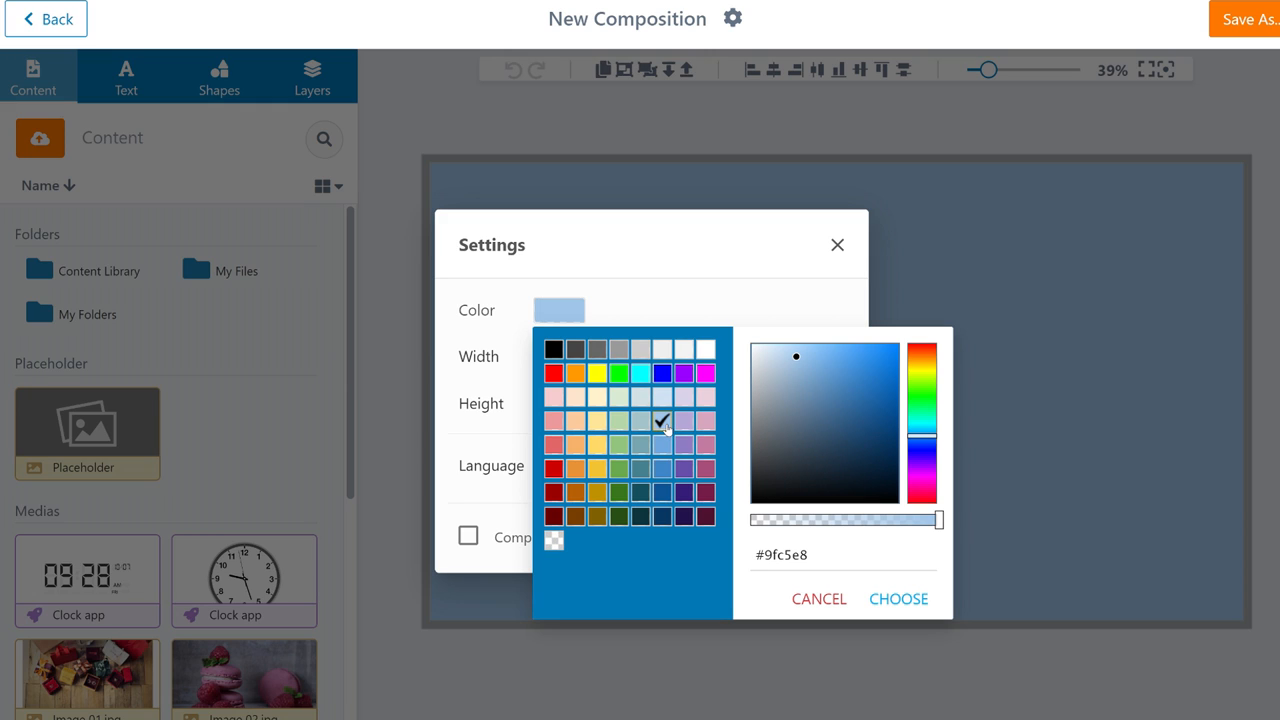
left_click(897, 598)
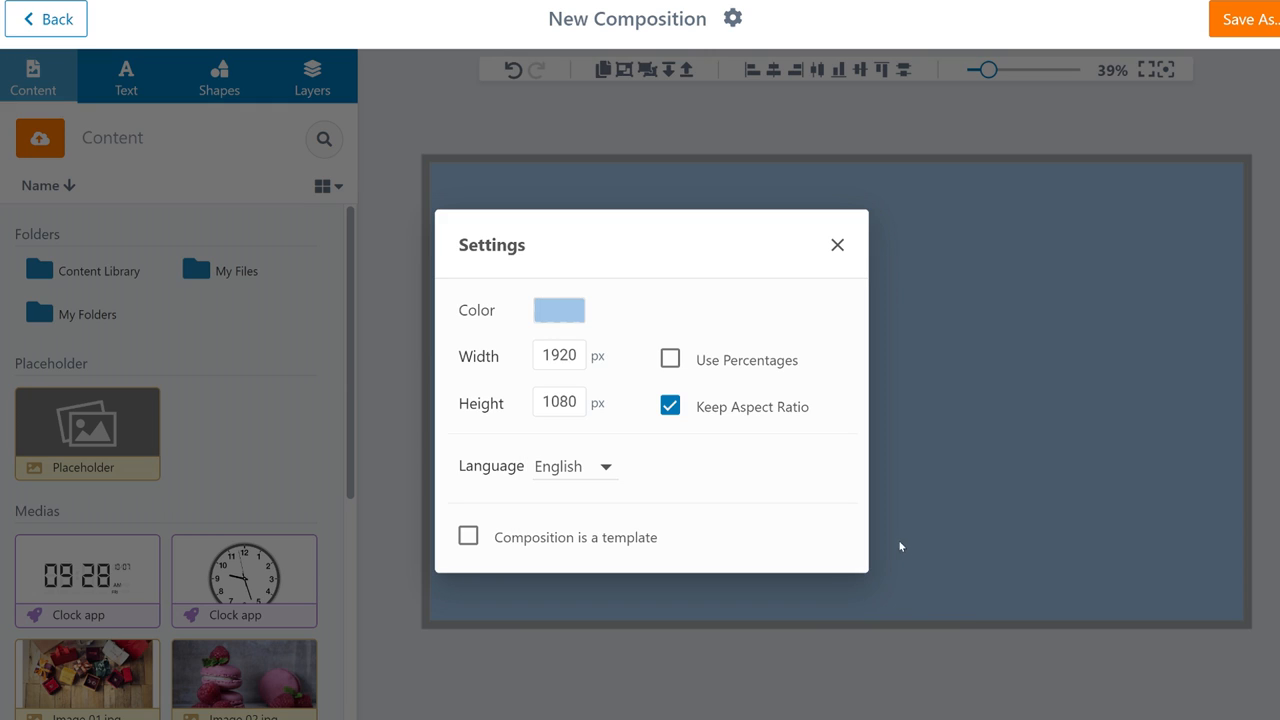
mouse_move(772, 476)
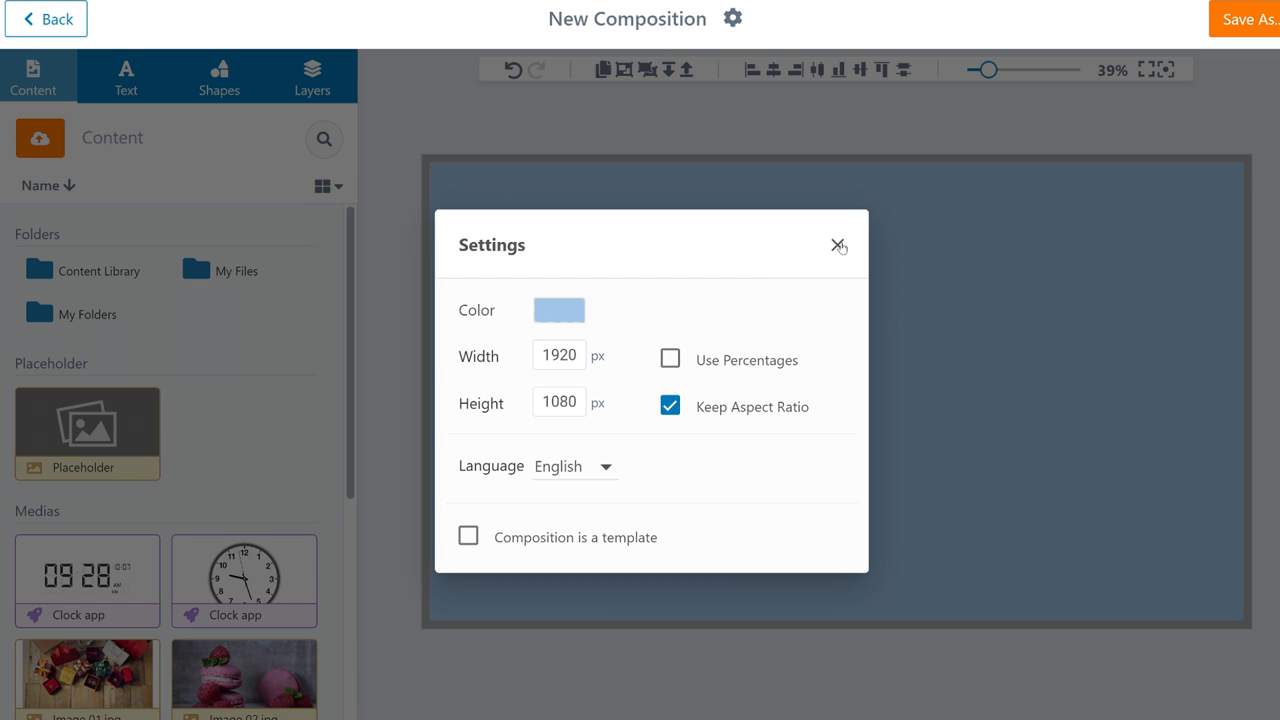
left_click(838, 245)
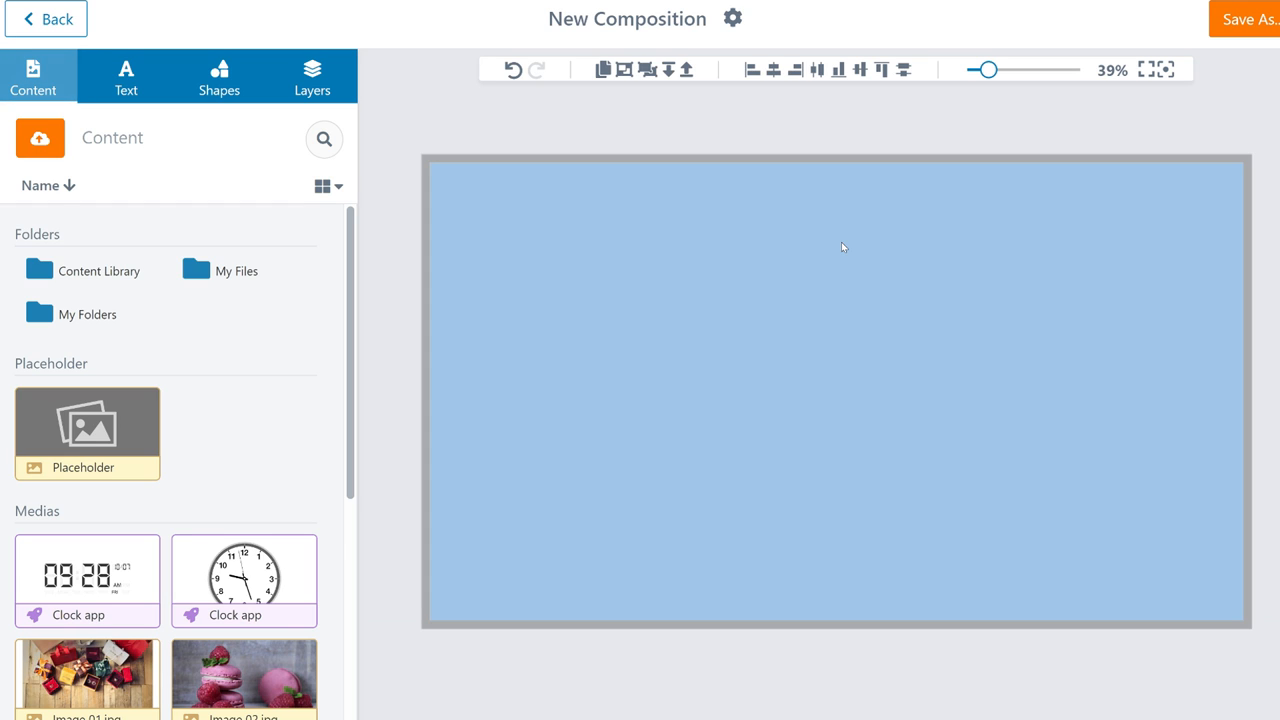
Drag Image 03.jpg onto the canvas and shrink it into the top-left corner
scroll("down", 3)
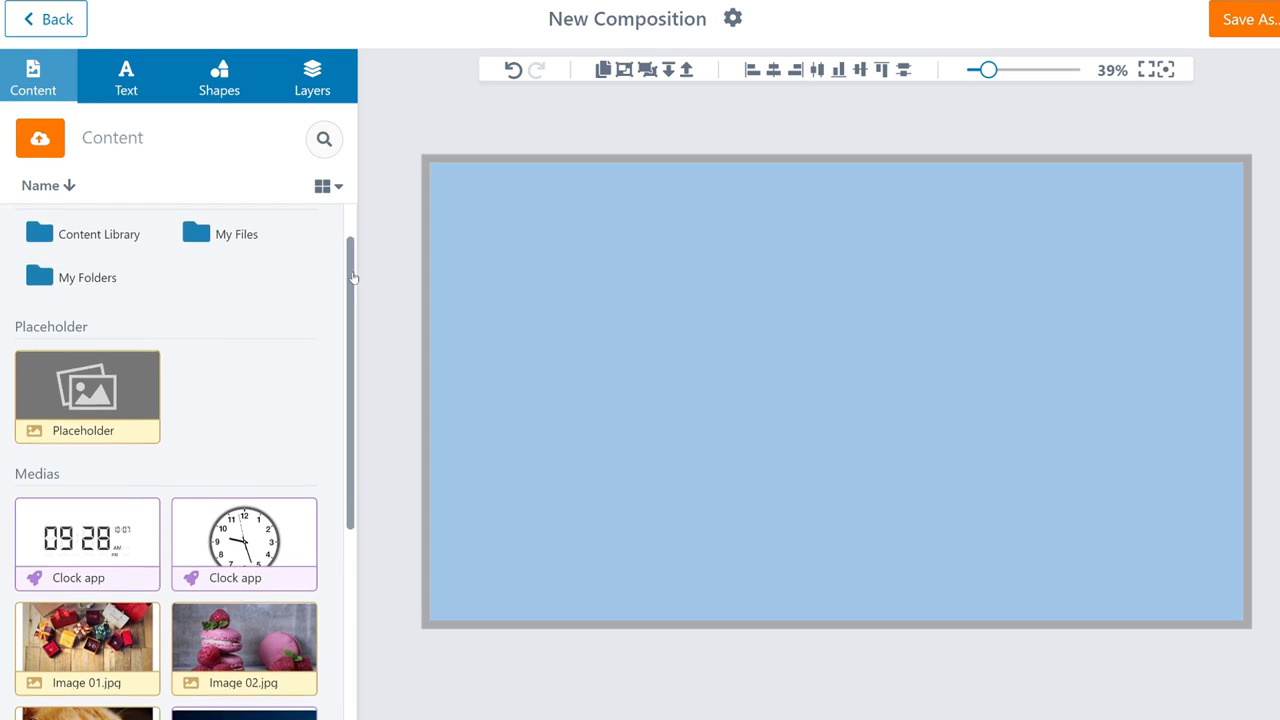
scroll("down", 3)
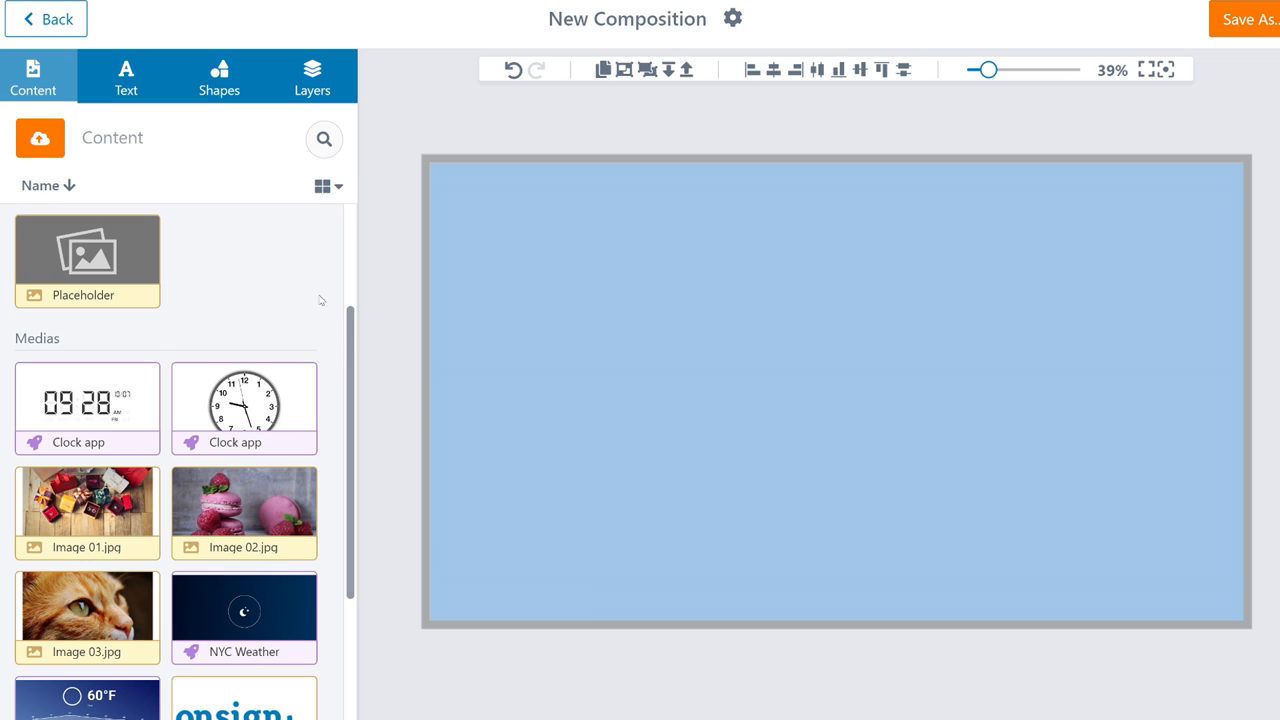
mouse_move(108, 598)
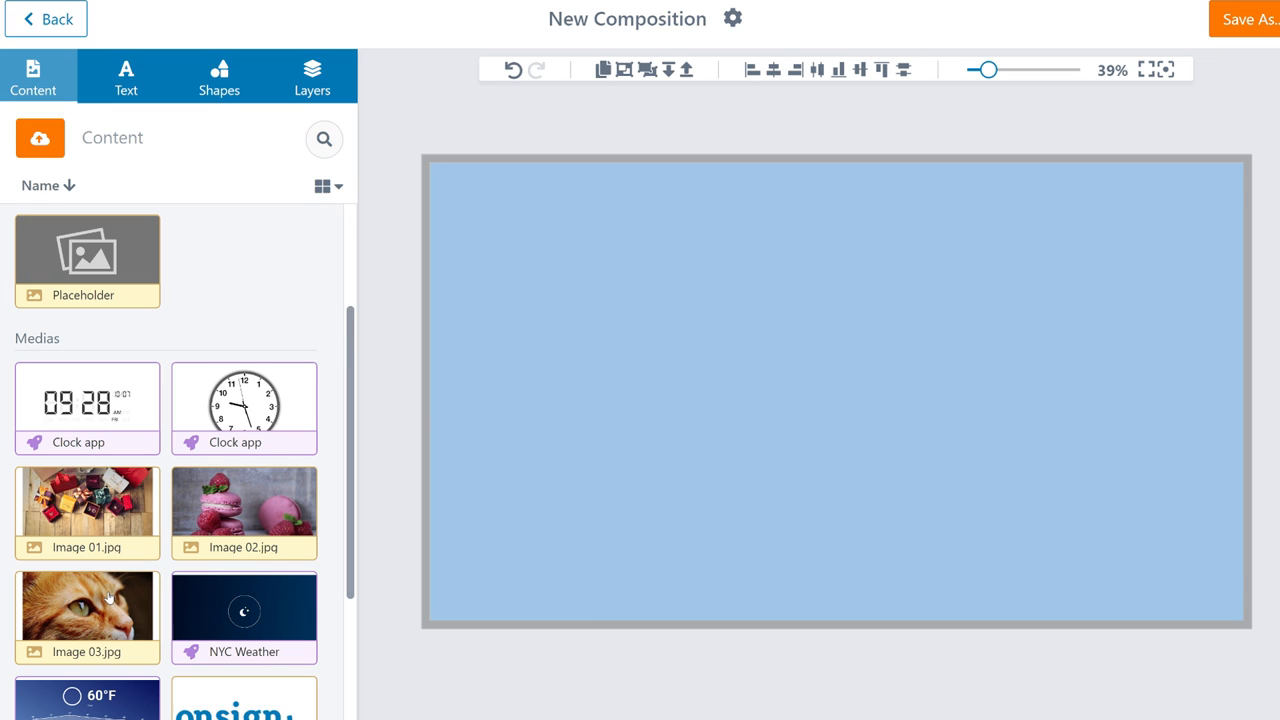
left_click_drag(87, 598, 600, 325)
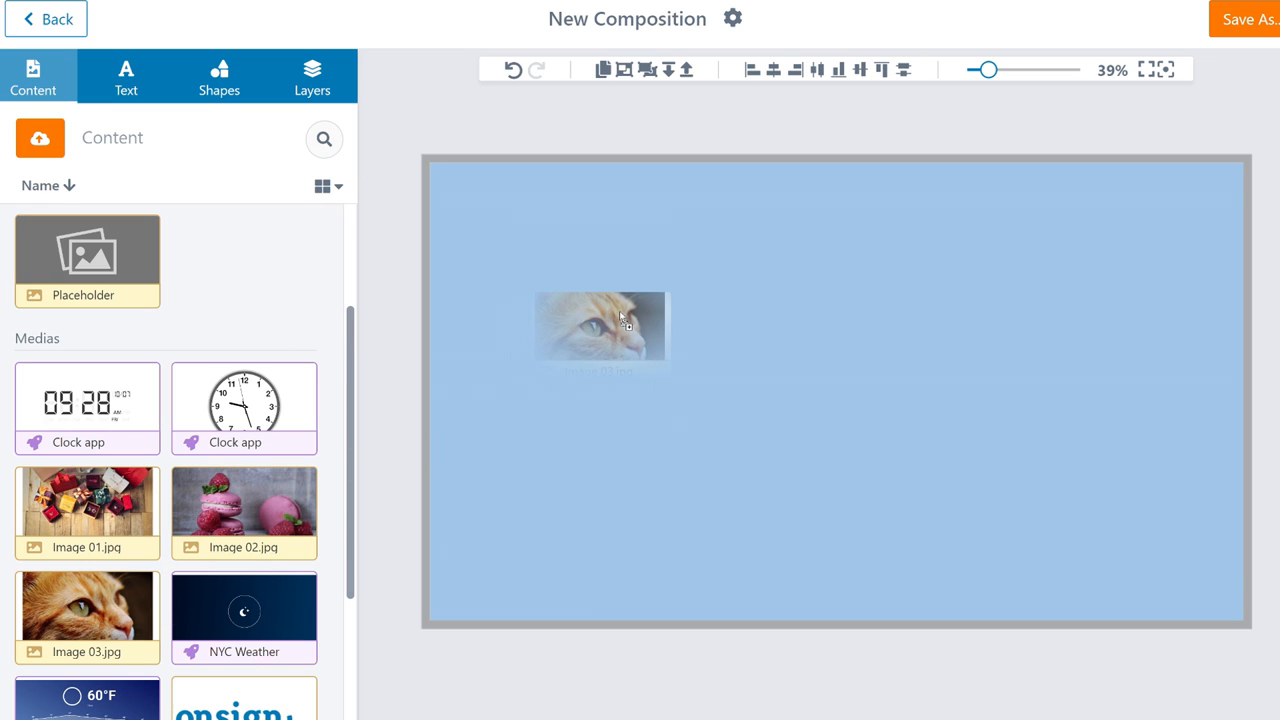
left_click(600, 325)
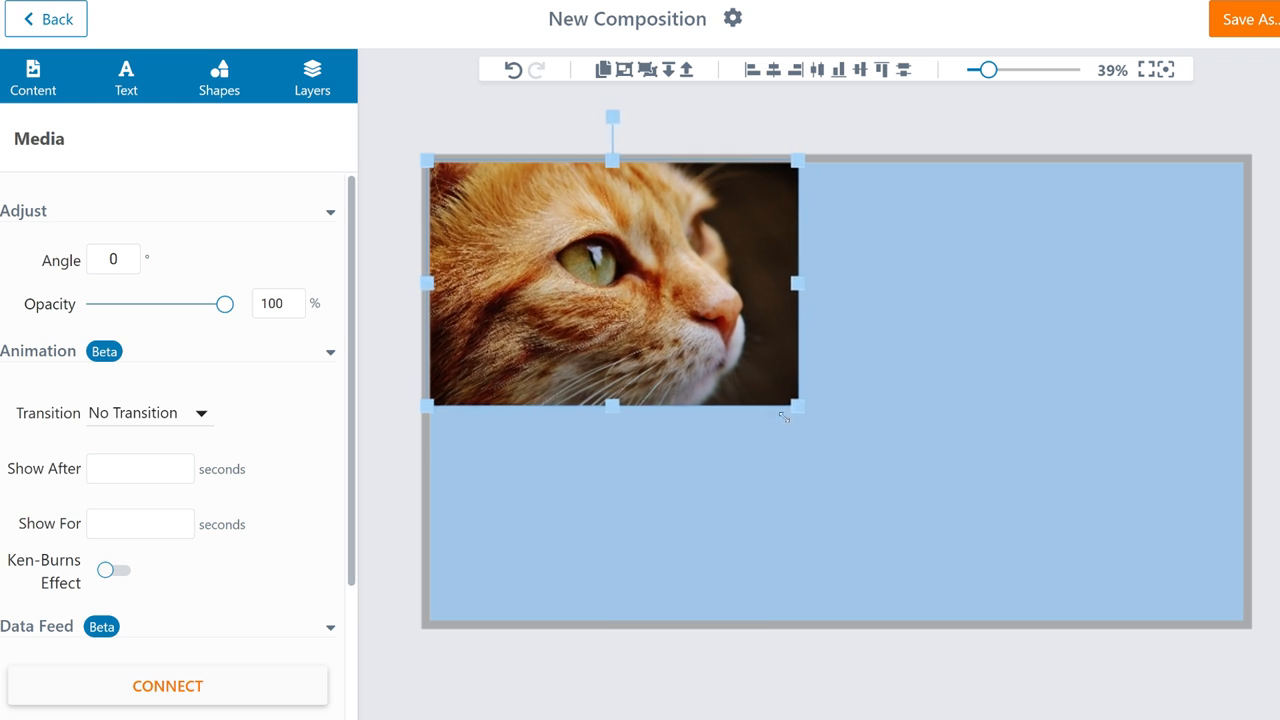
left_click_drag(785, 418, 765, 382)
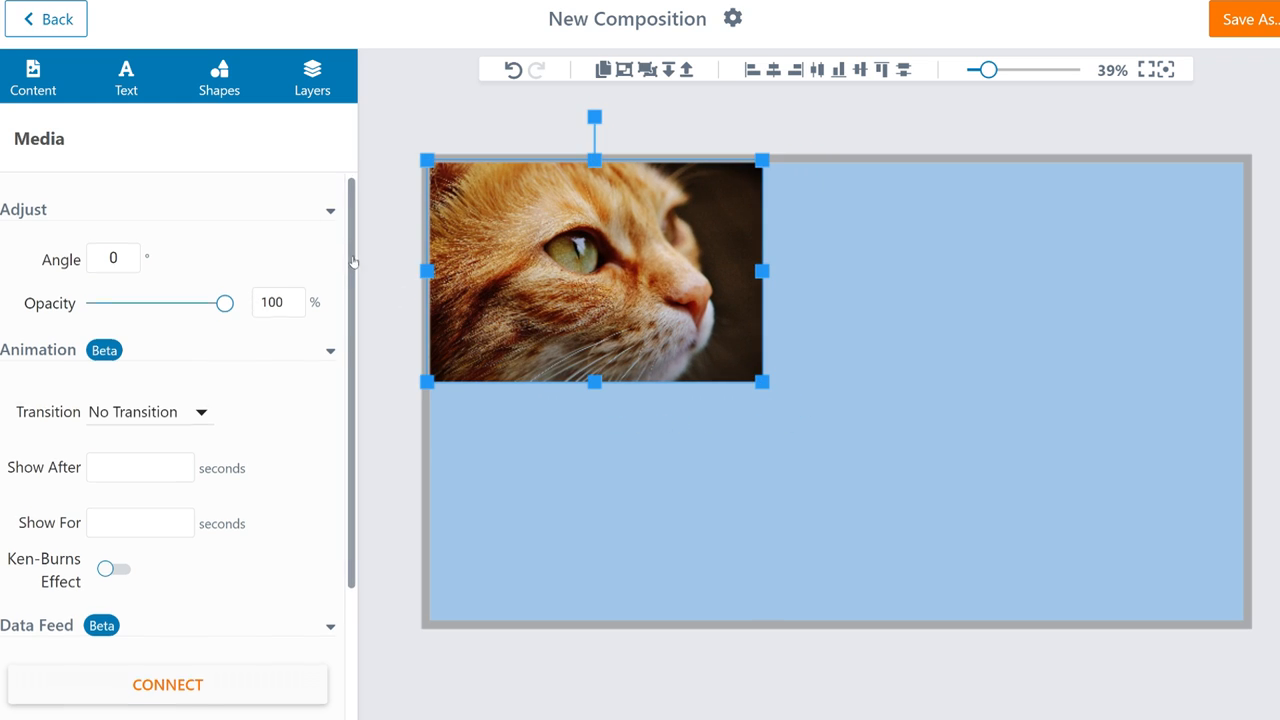
Set the cat photo's transition to 'Slide Over, Left to Right'
scroll("down", 3)
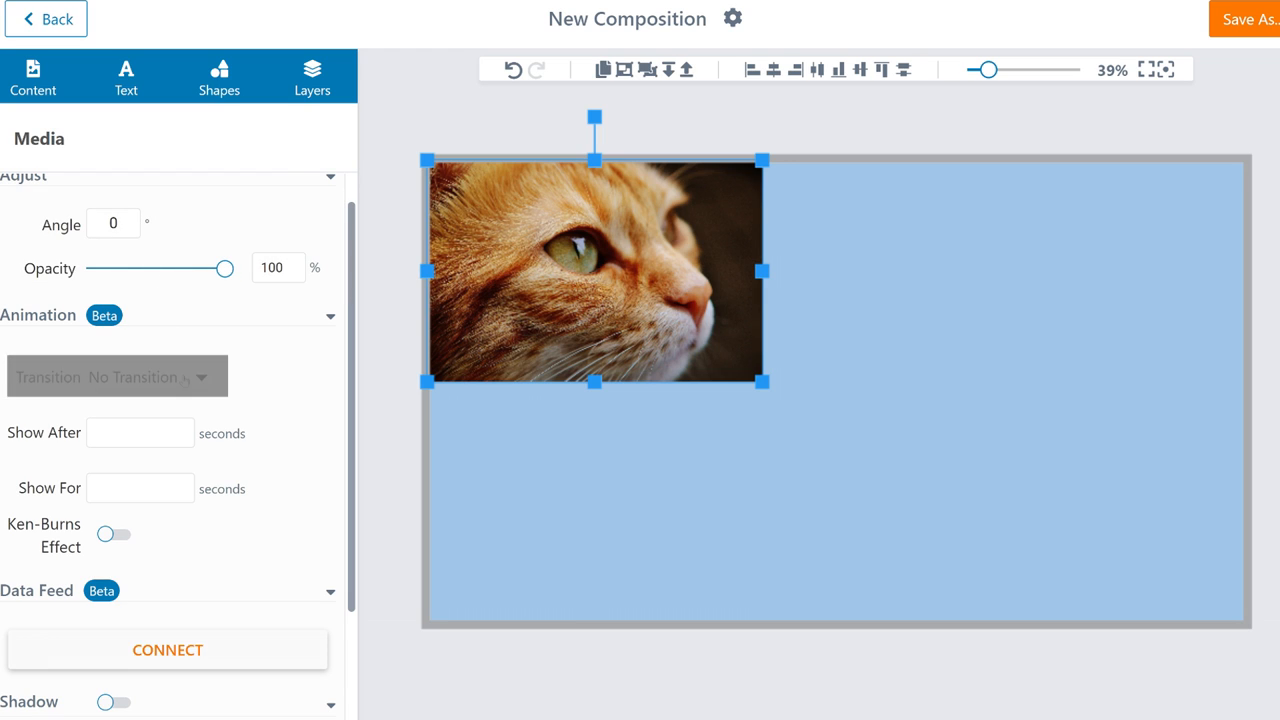
left_click(115, 377)
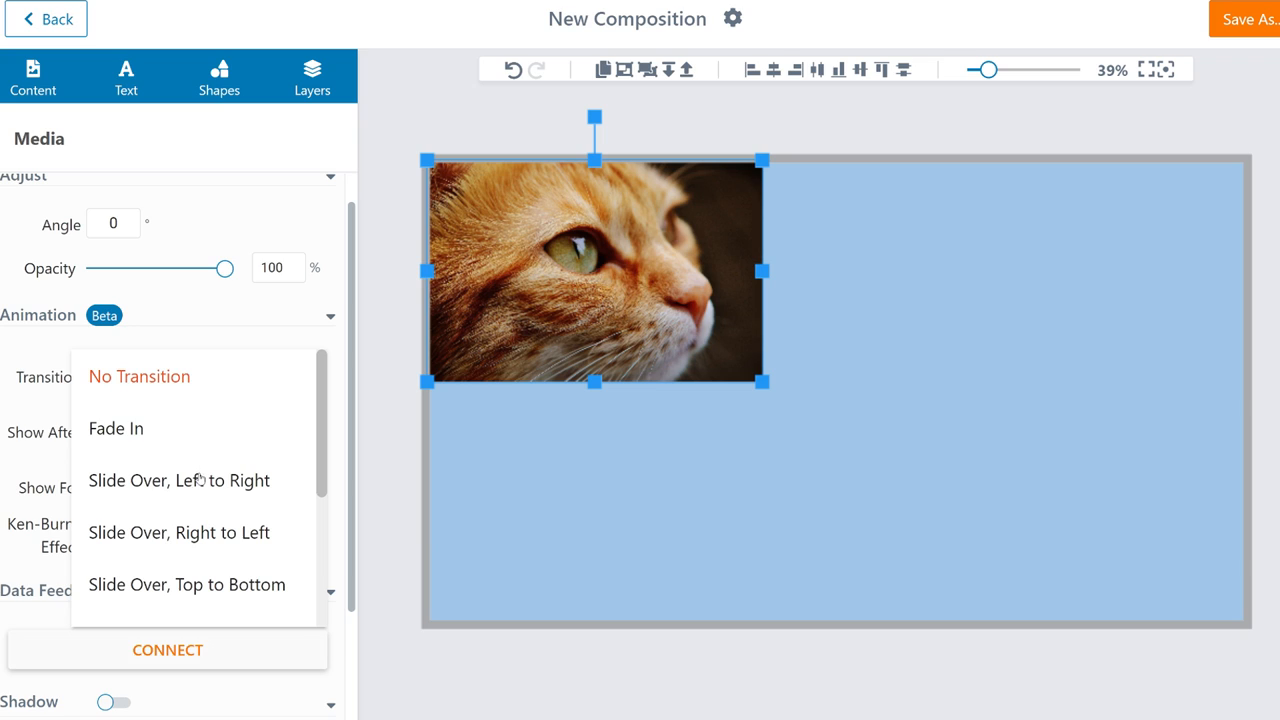
mouse_move(203, 494)
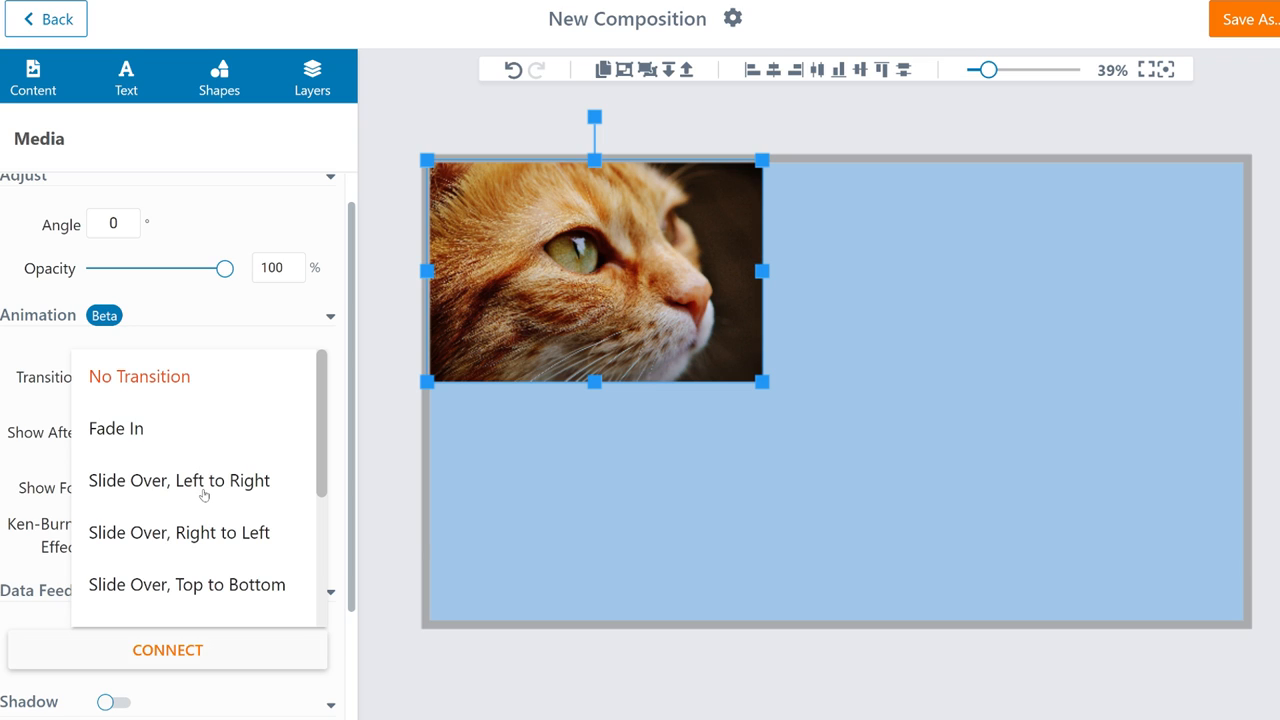
left_click(178, 481)
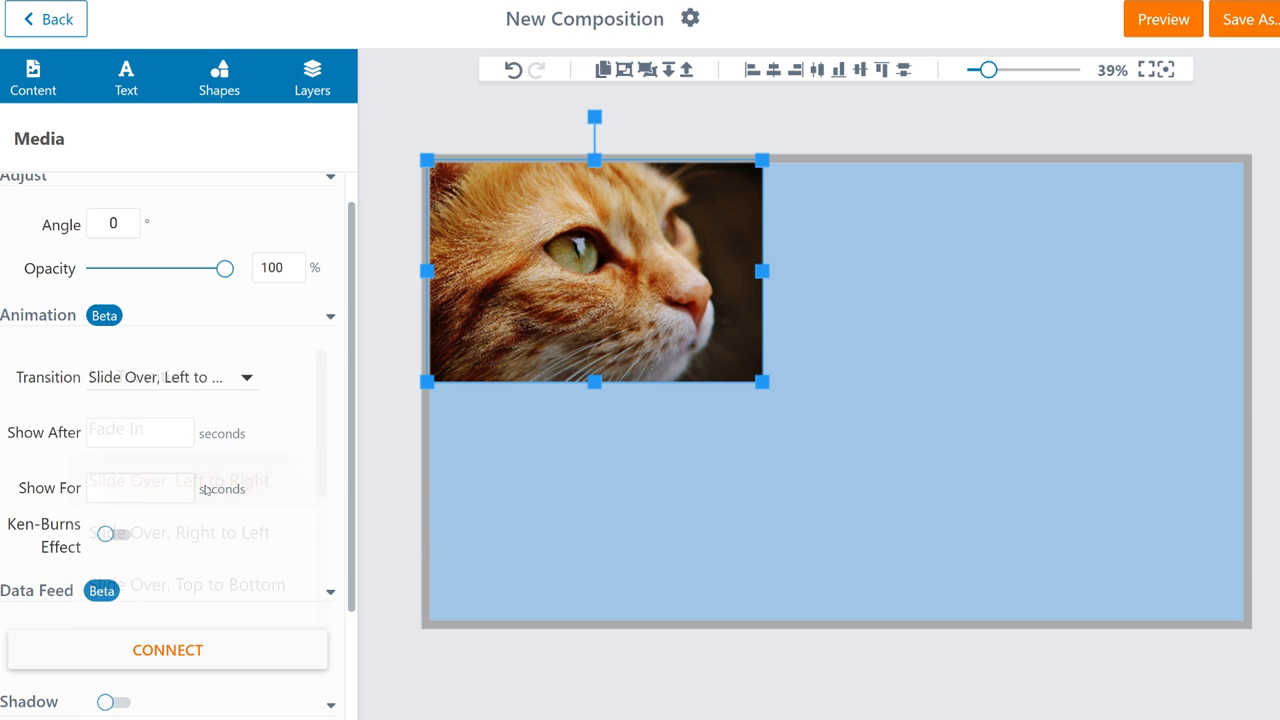
Preview the composition, then close the preview window
left_click(205, 480)
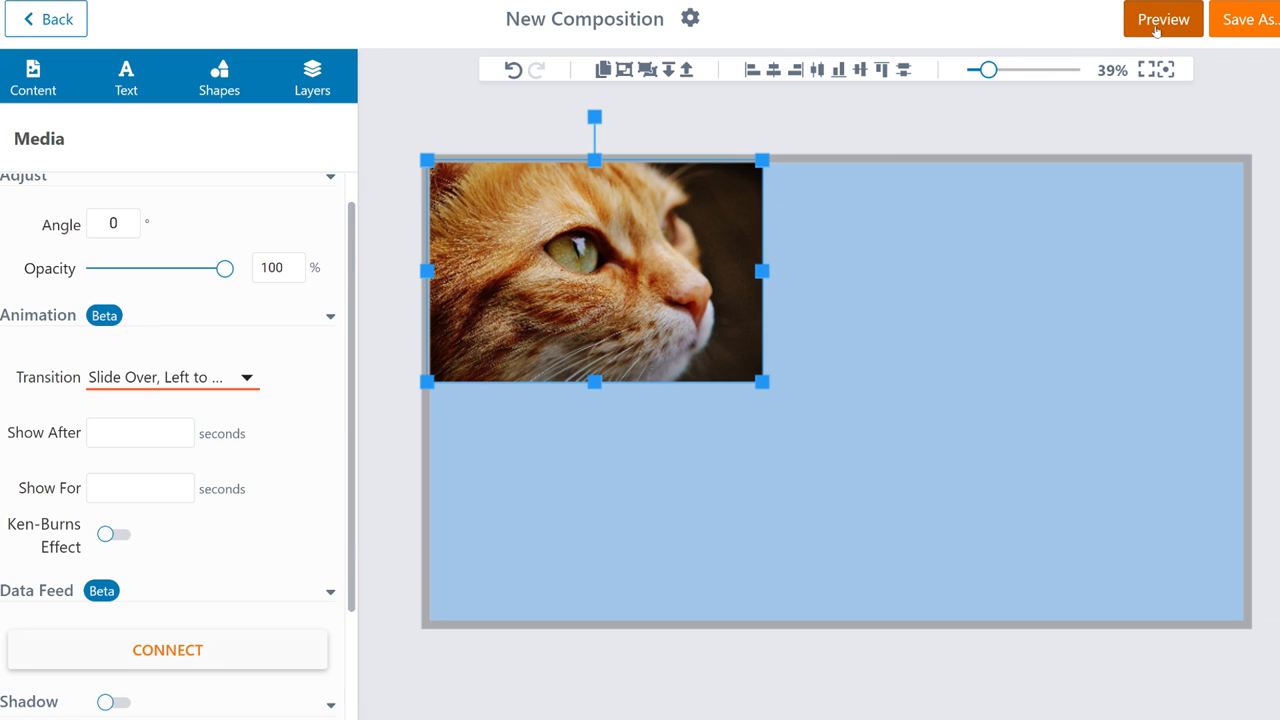
left_click(1162, 18)
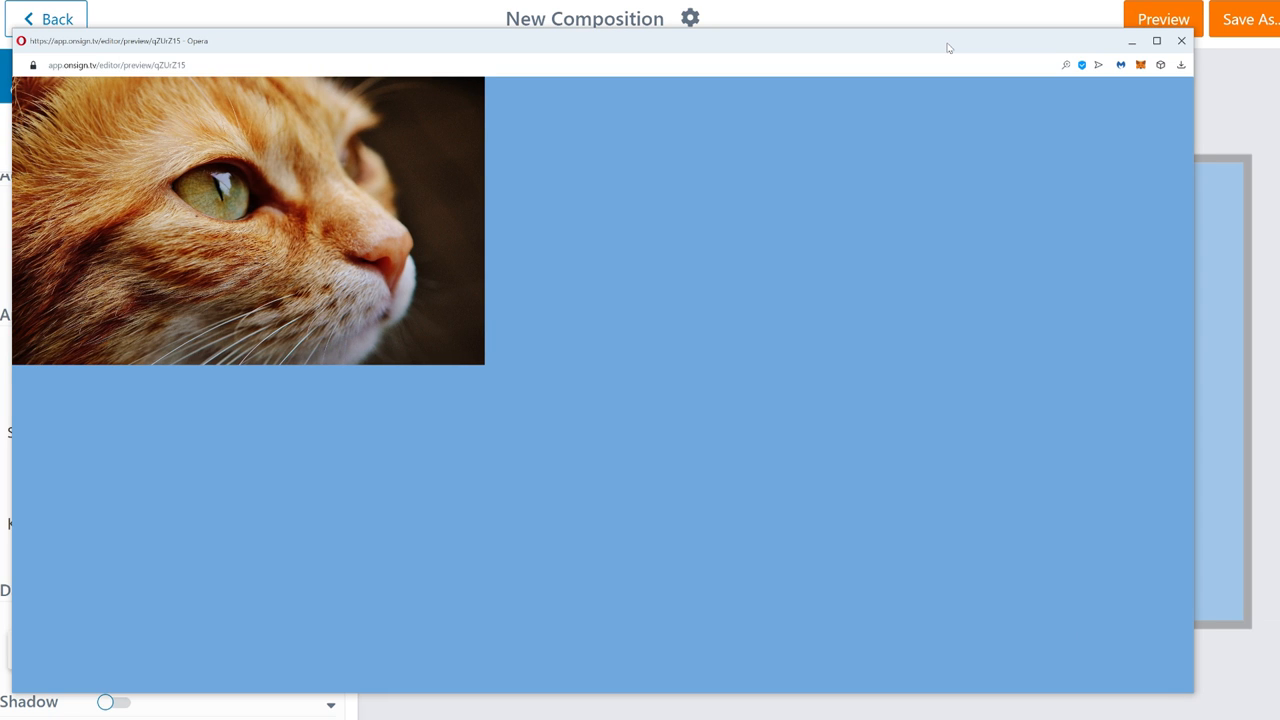
left_click(1181, 41)
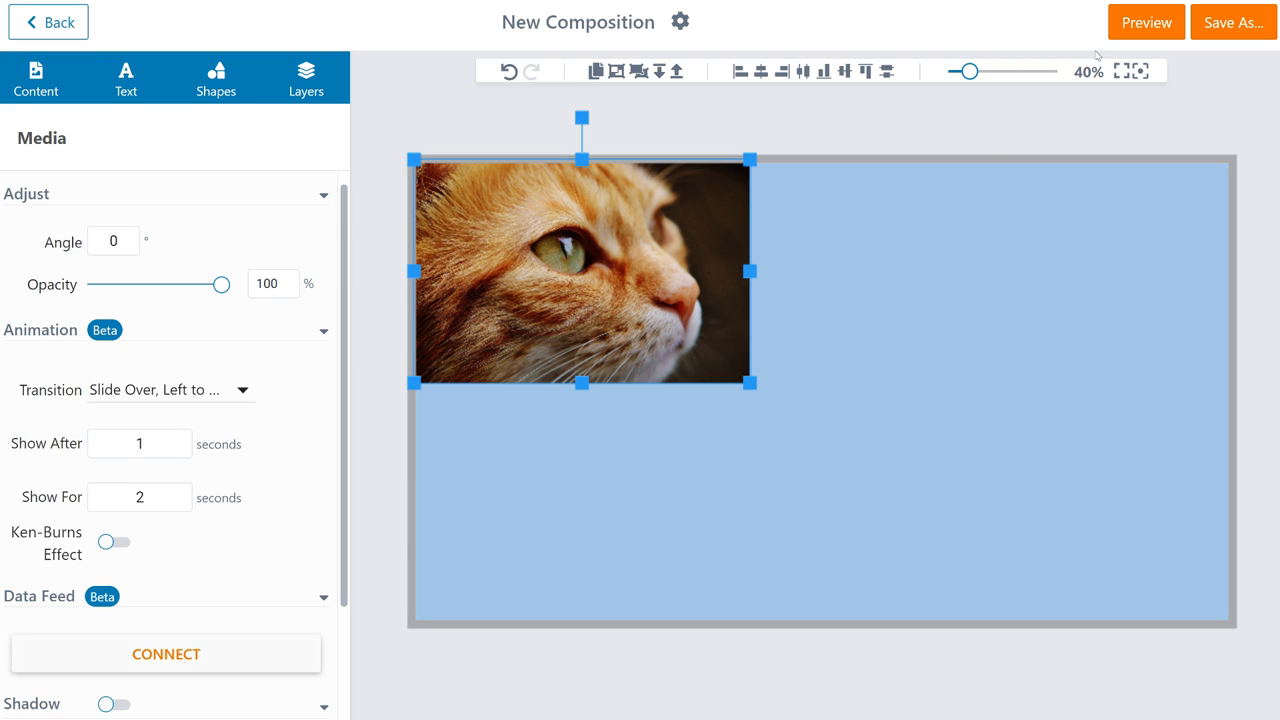
left_click(1146, 22)
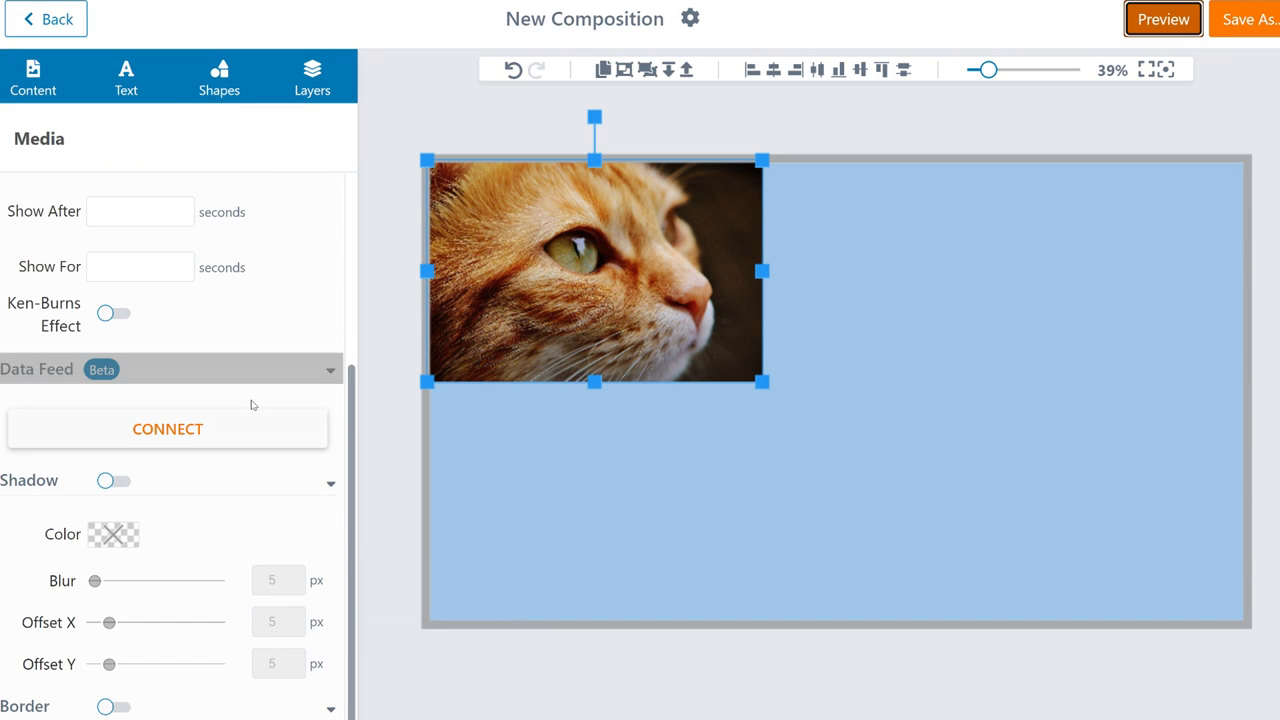
Link the cat image to the animal-facts feed from Data Feeds, using the Image column
left_click(167, 428)
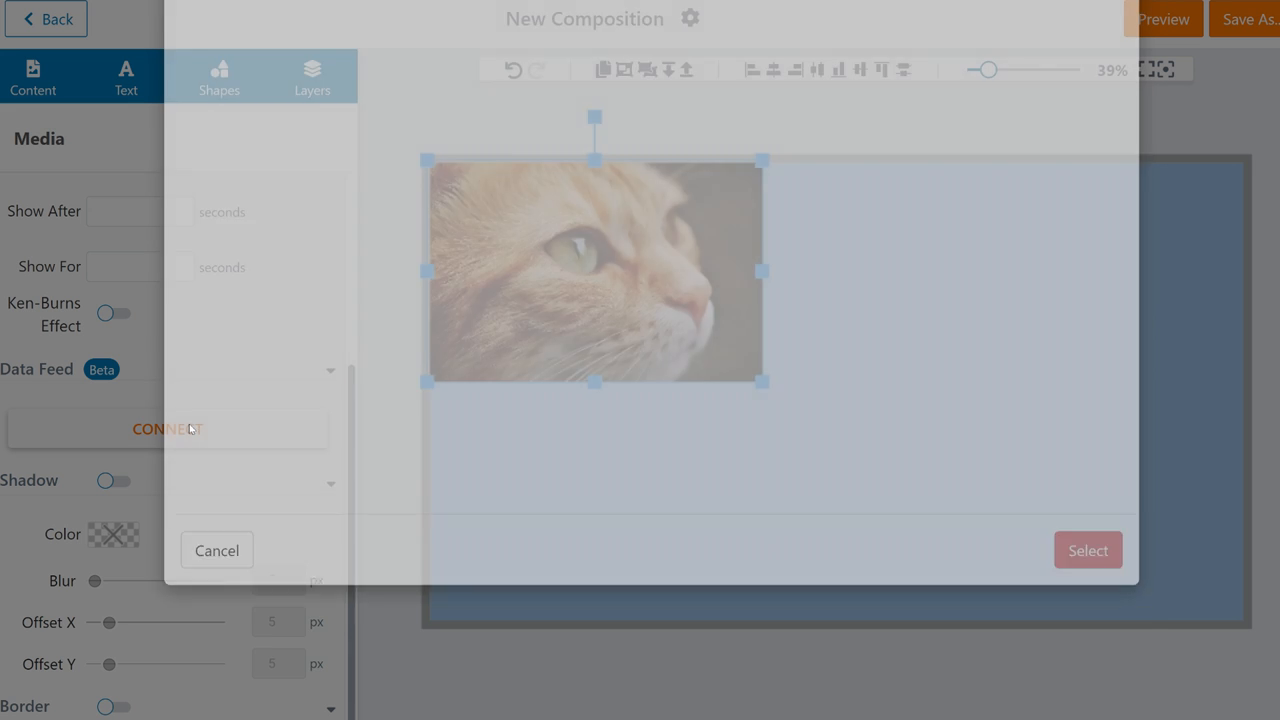
left_click(167, 428)
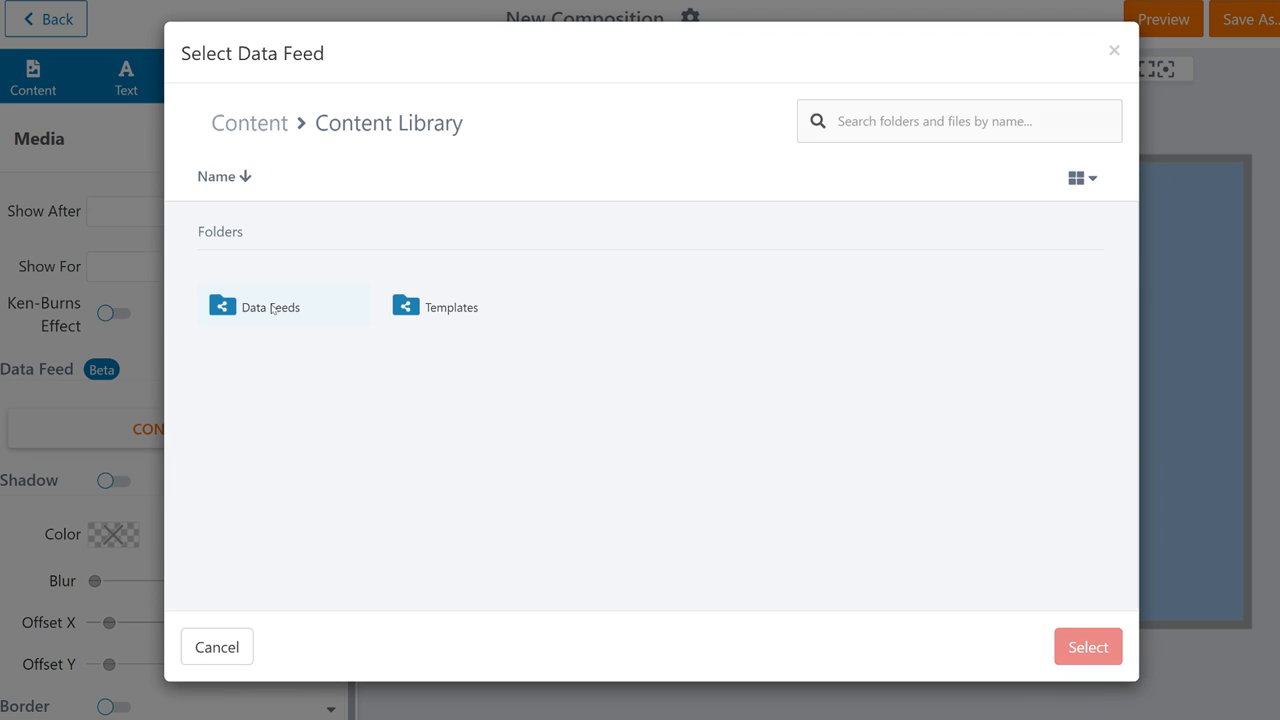
left_click(283, 304)
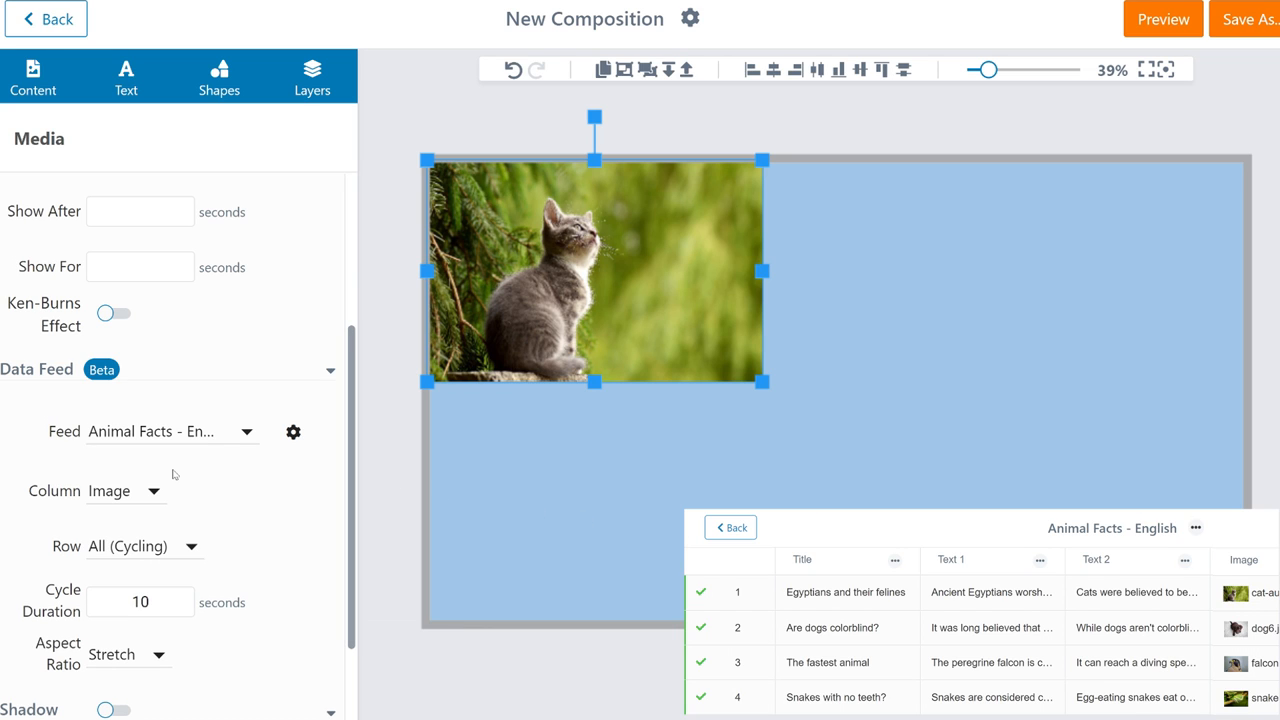
mouse_move(149, 479)
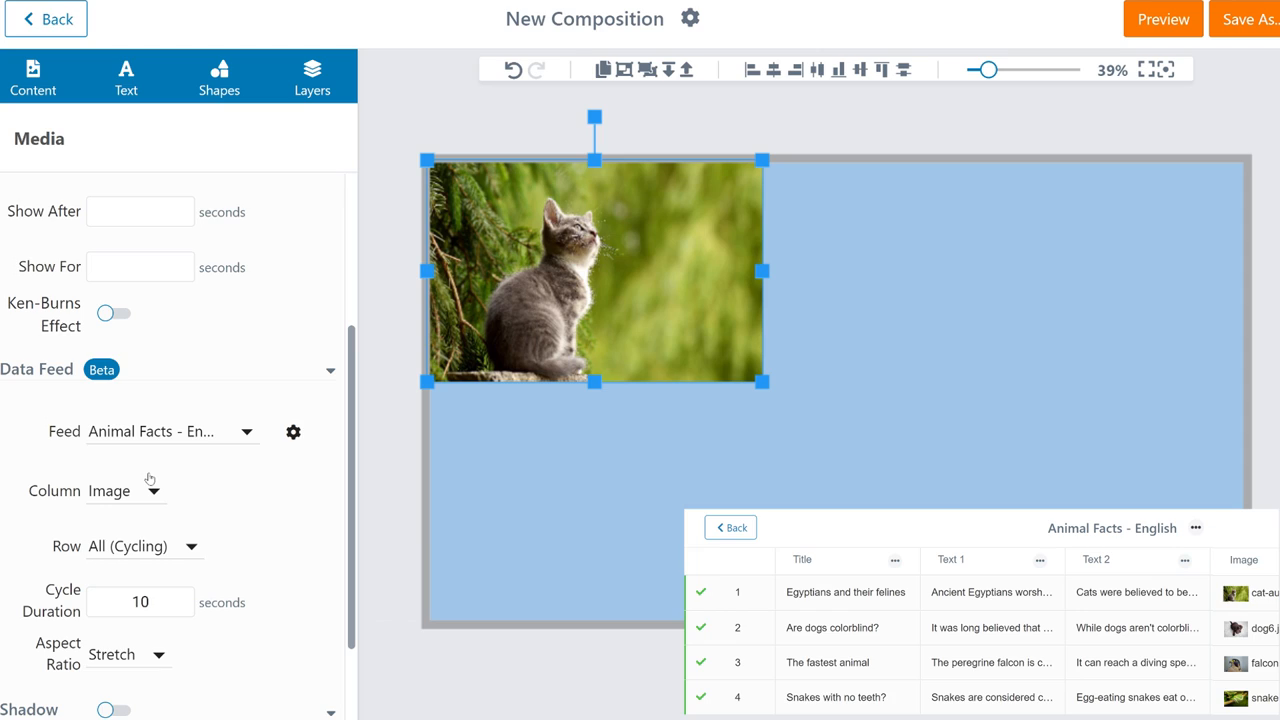
mouse_move(150, 471)
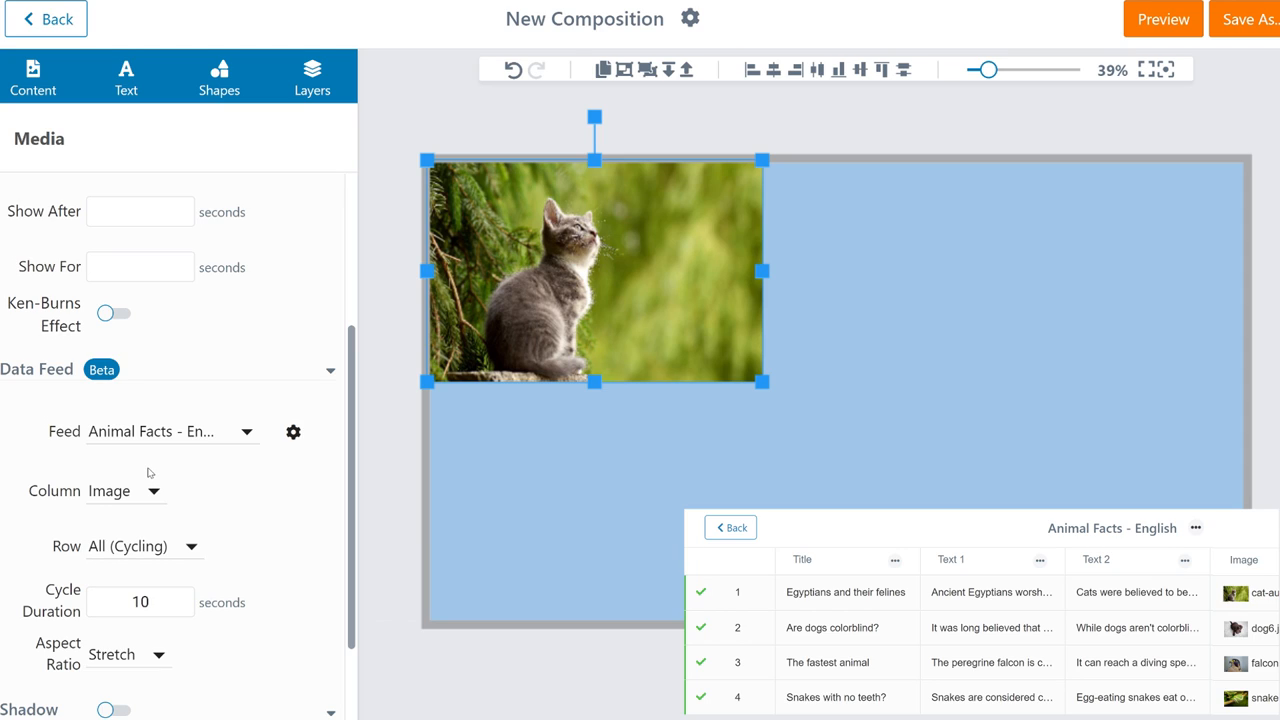
left_click(124, 490)
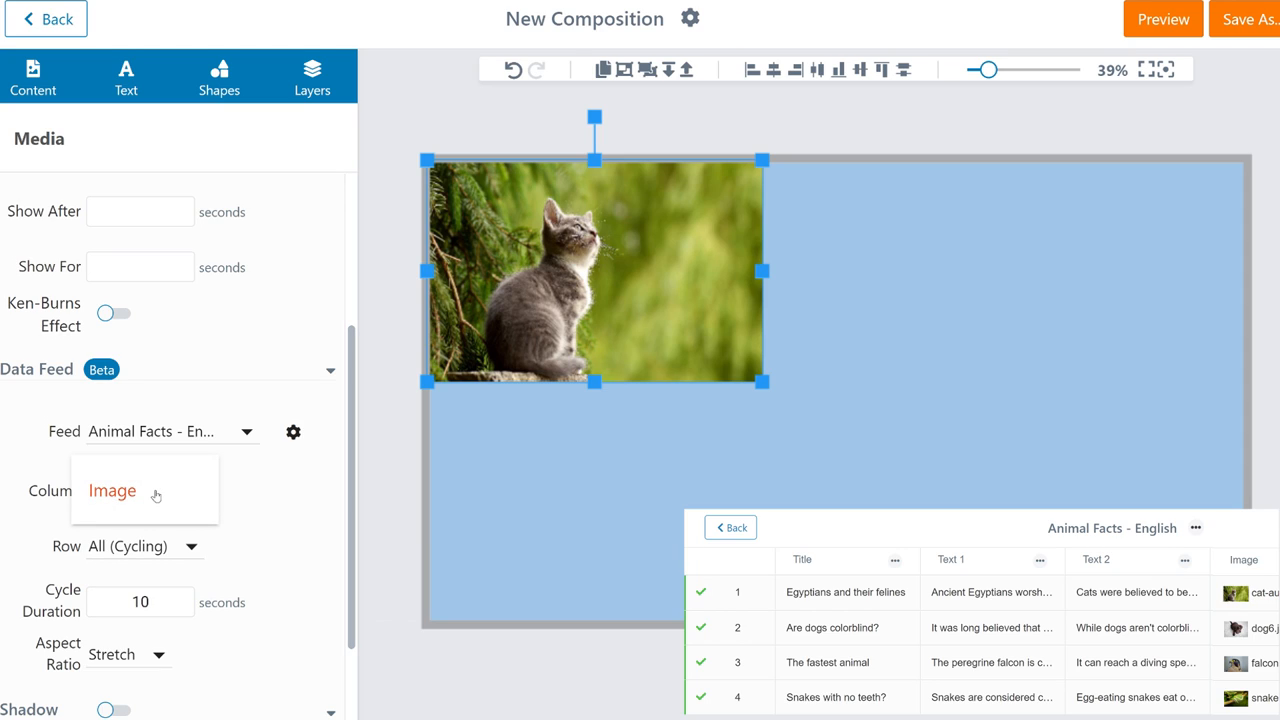
left_click(112, 490)
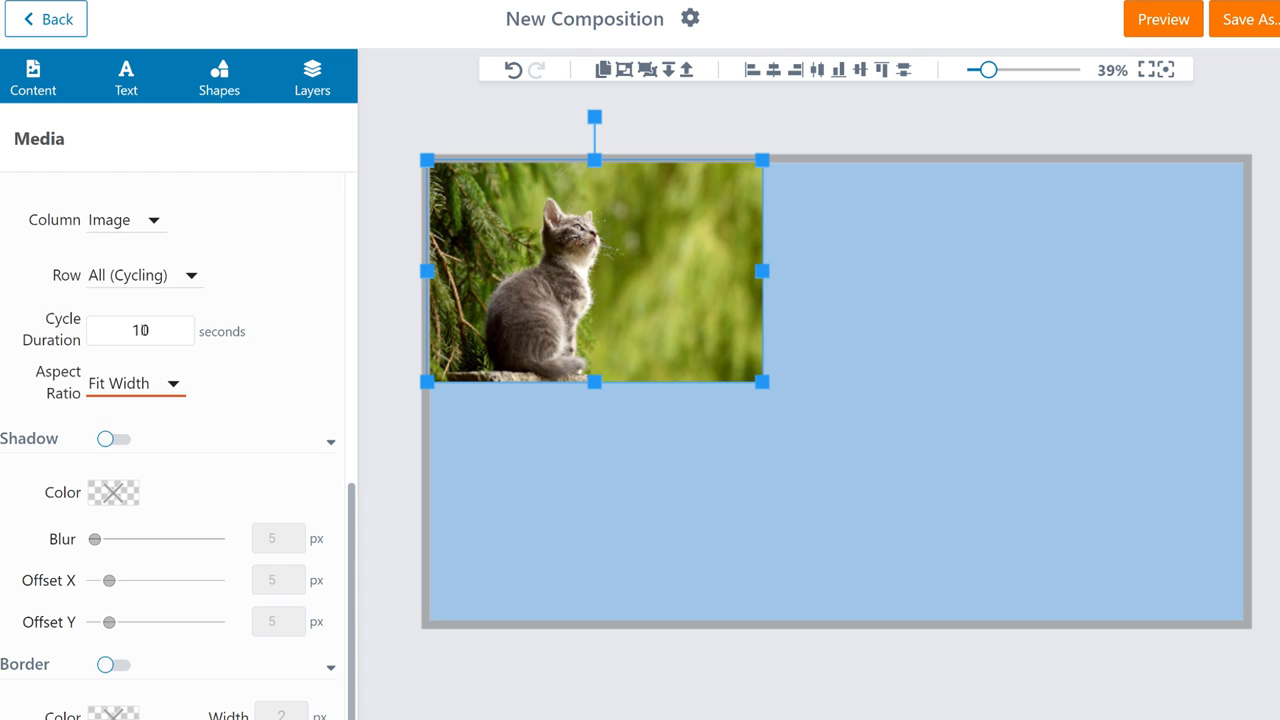
mouse_move(239, 400)
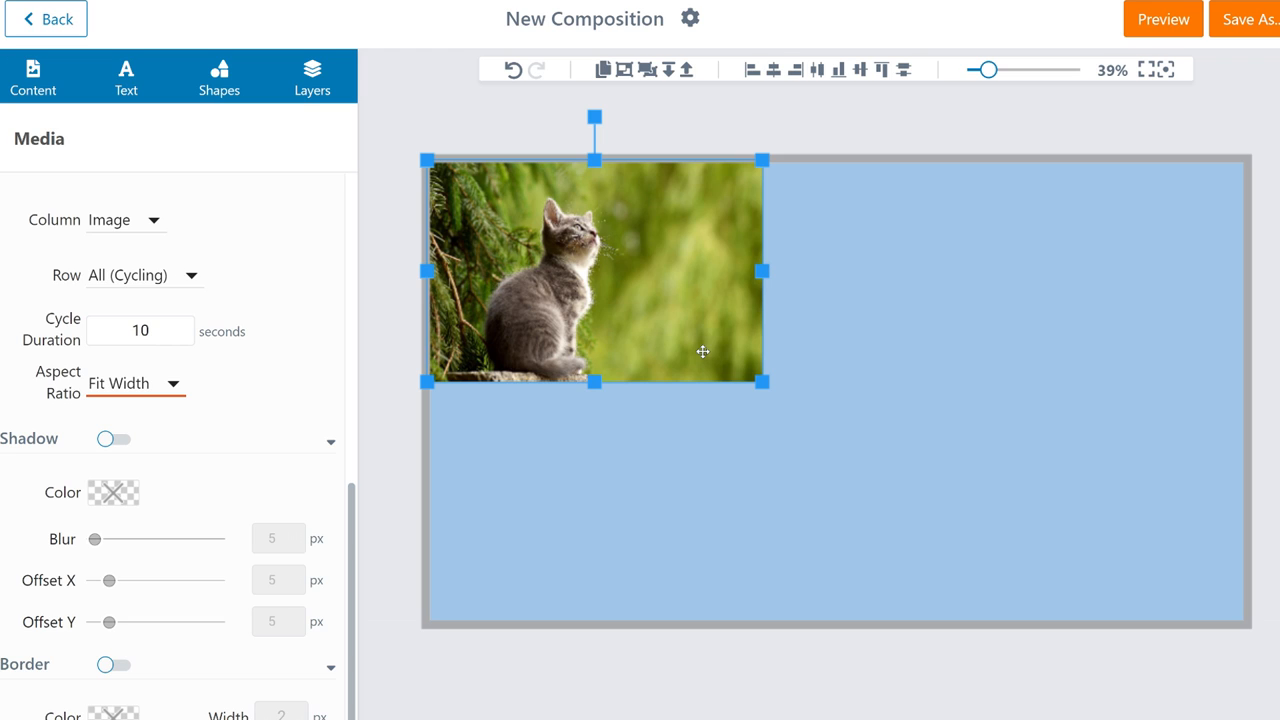
Add the chef kneading-dough video from Medias to the canvas's right edge
left_click(33, 76)
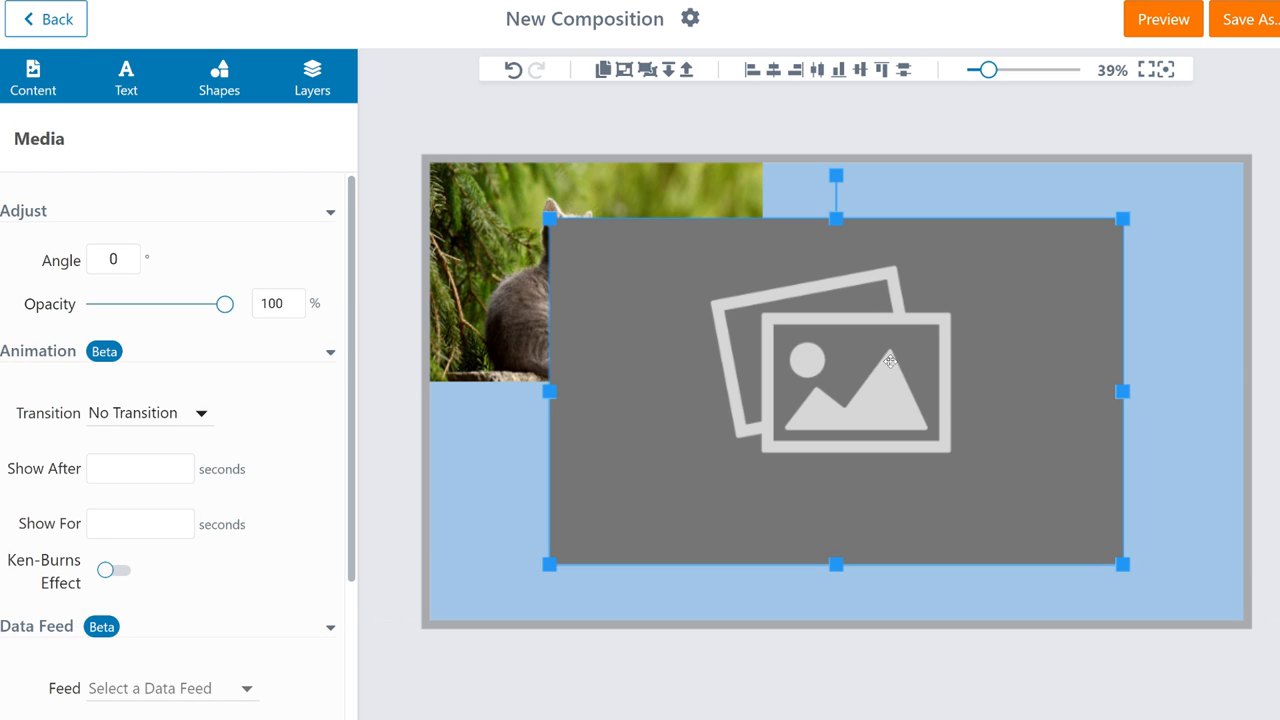
left_click(33, 76)
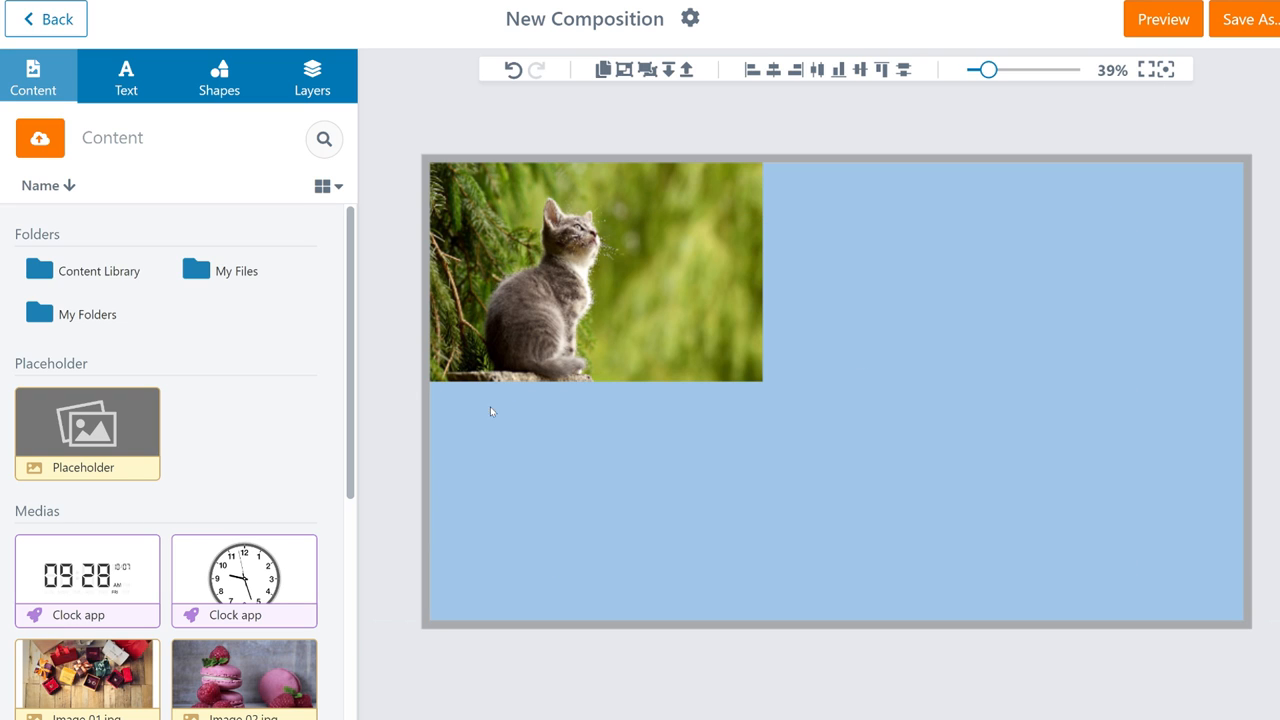
scroll("down", 3)
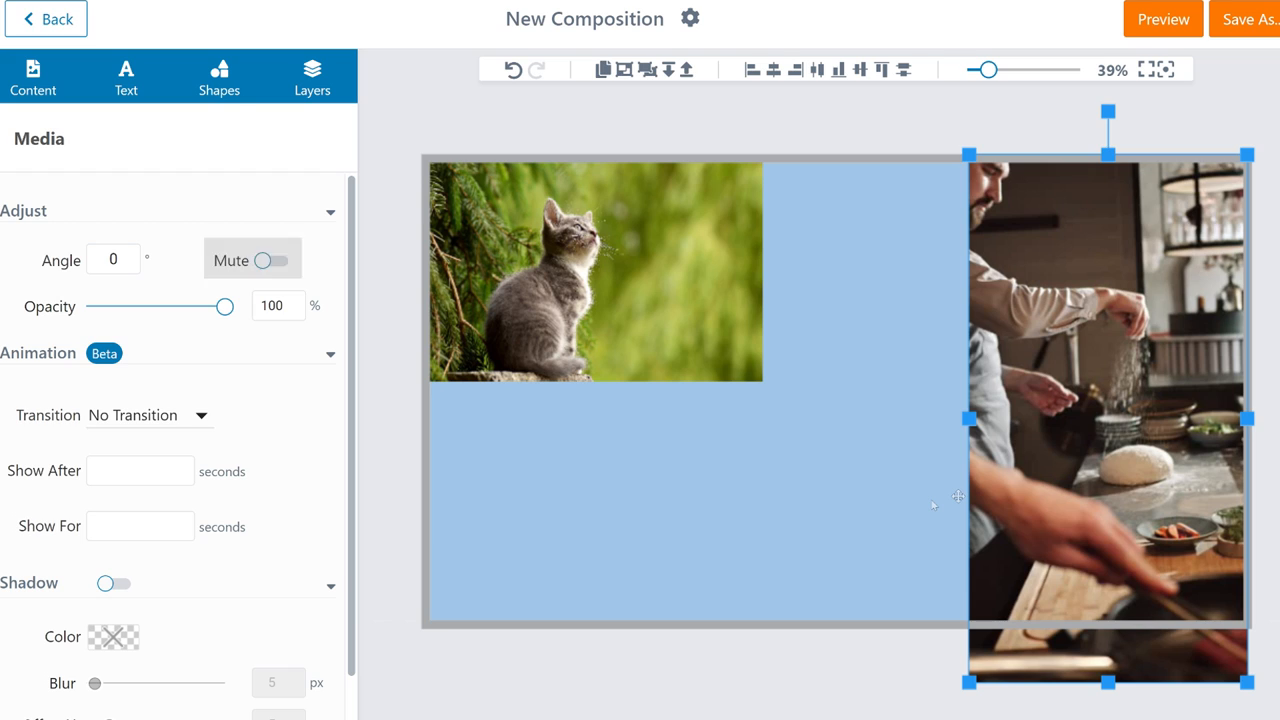
Add the 60°F weather app and resize it into the bottom-left strip
scroll("down", 3)
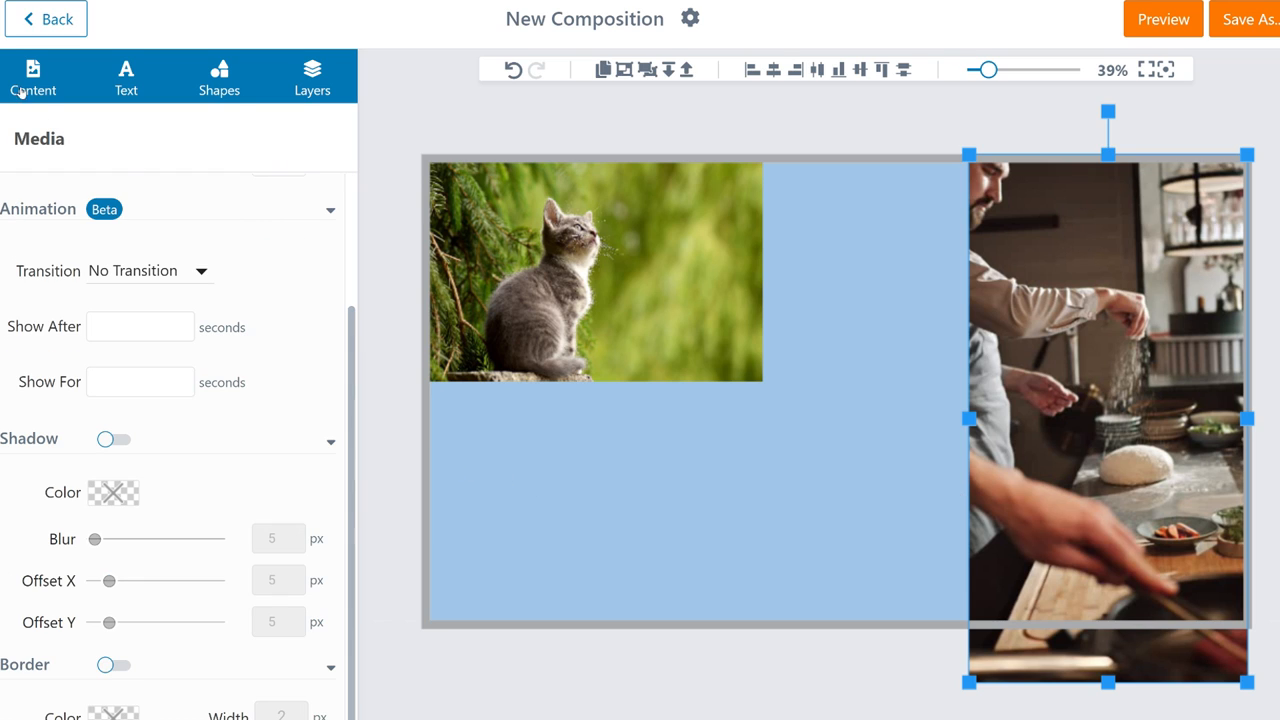
left_click(32, 76)
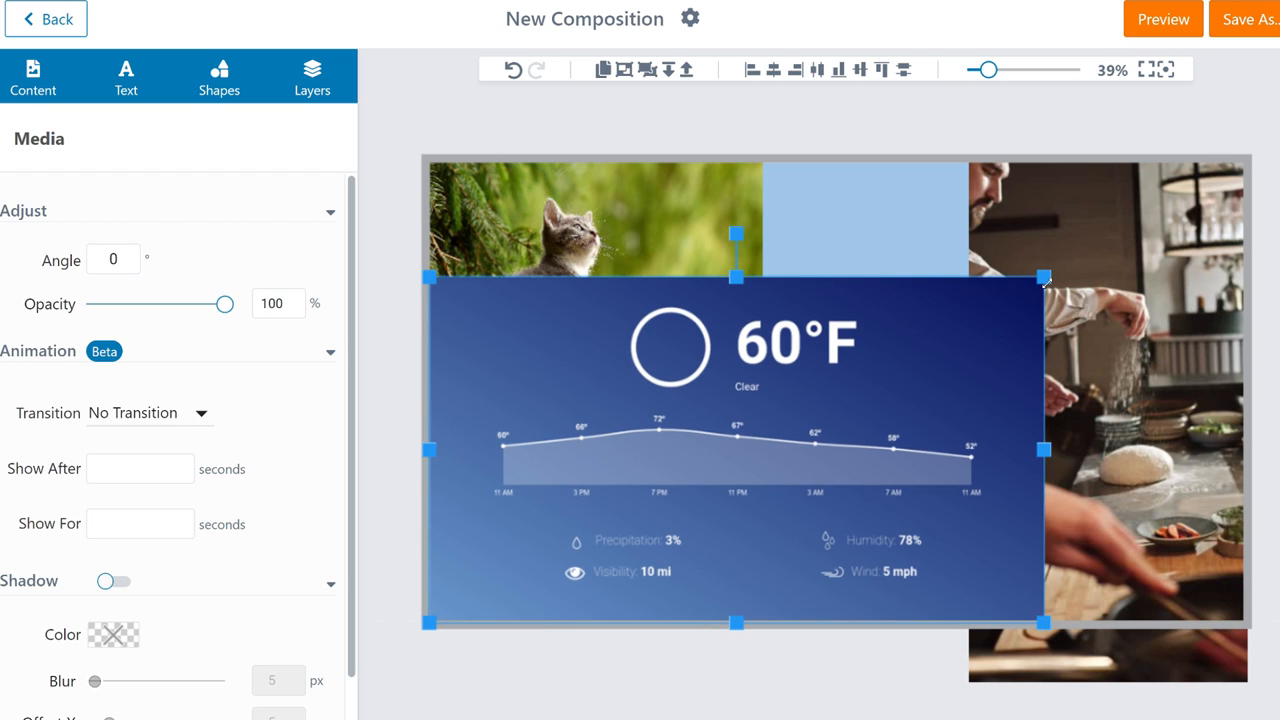
left_click_drag(1043, 449, 967, 449)
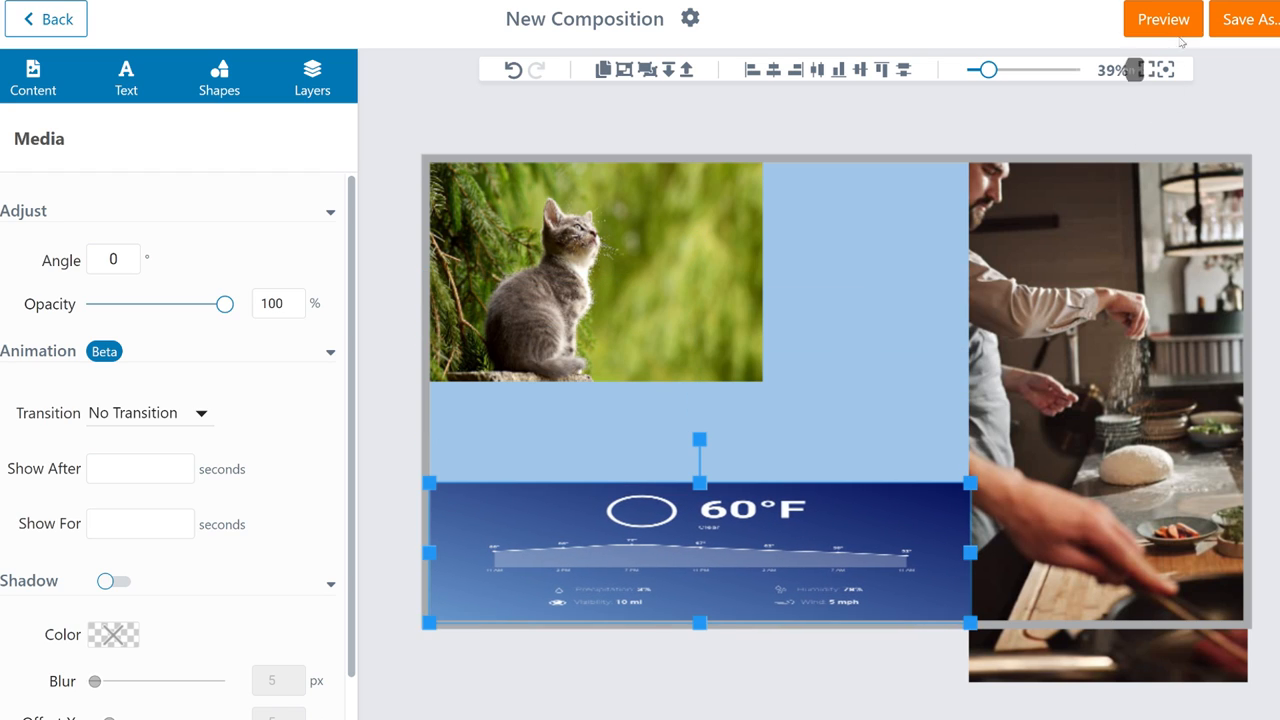
left_click(1162, 18)
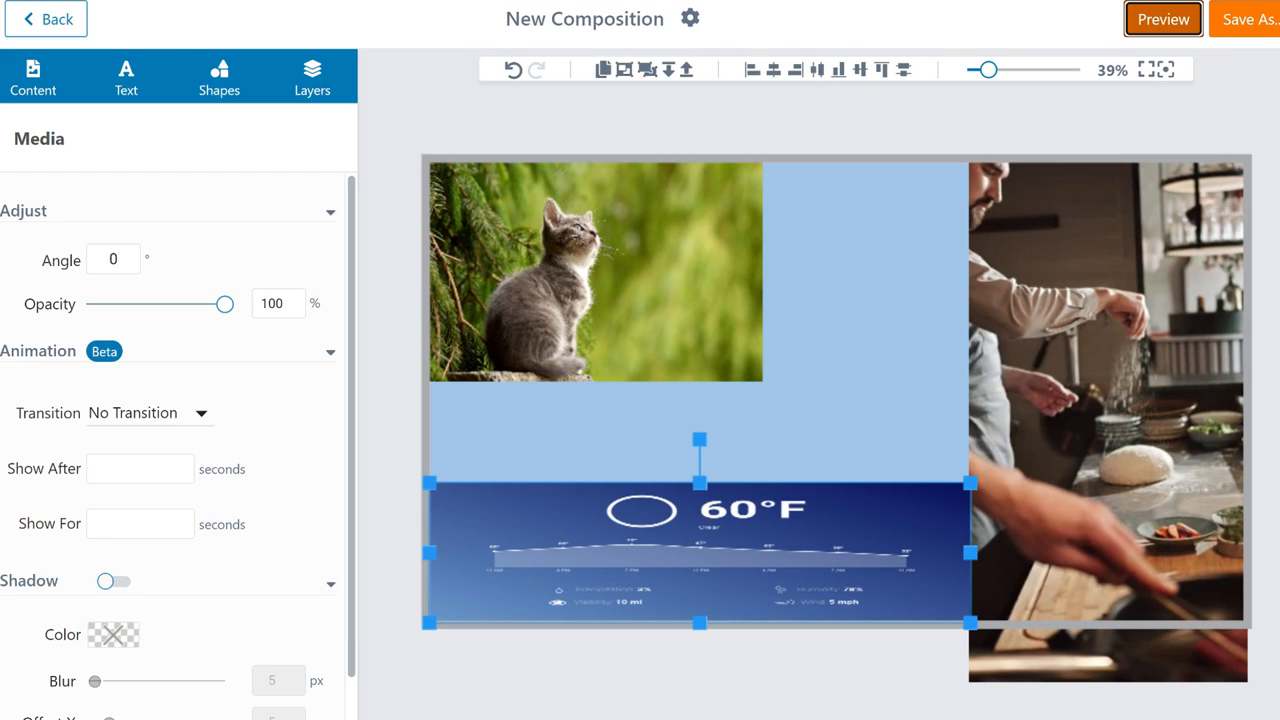
Add Arvo sample text and move it just below the cat image
left_click(126, 78)
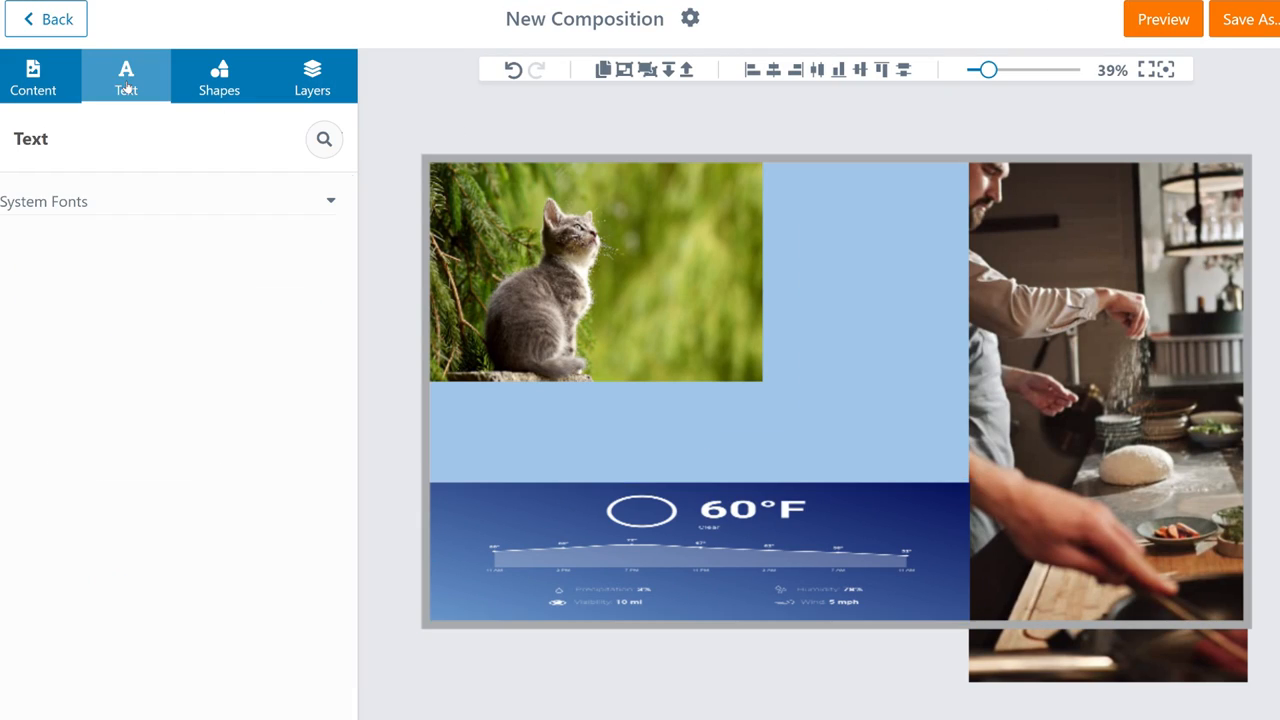
left_click(126, 77)
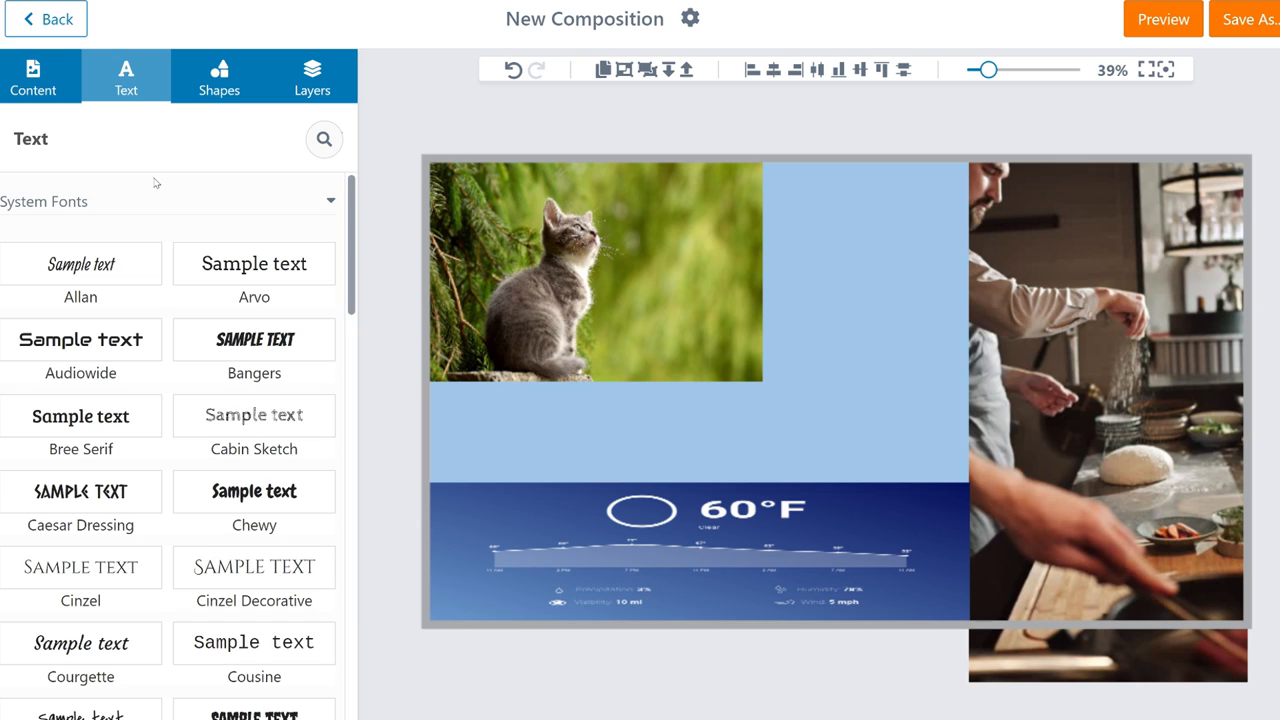
left_click(254, 263)
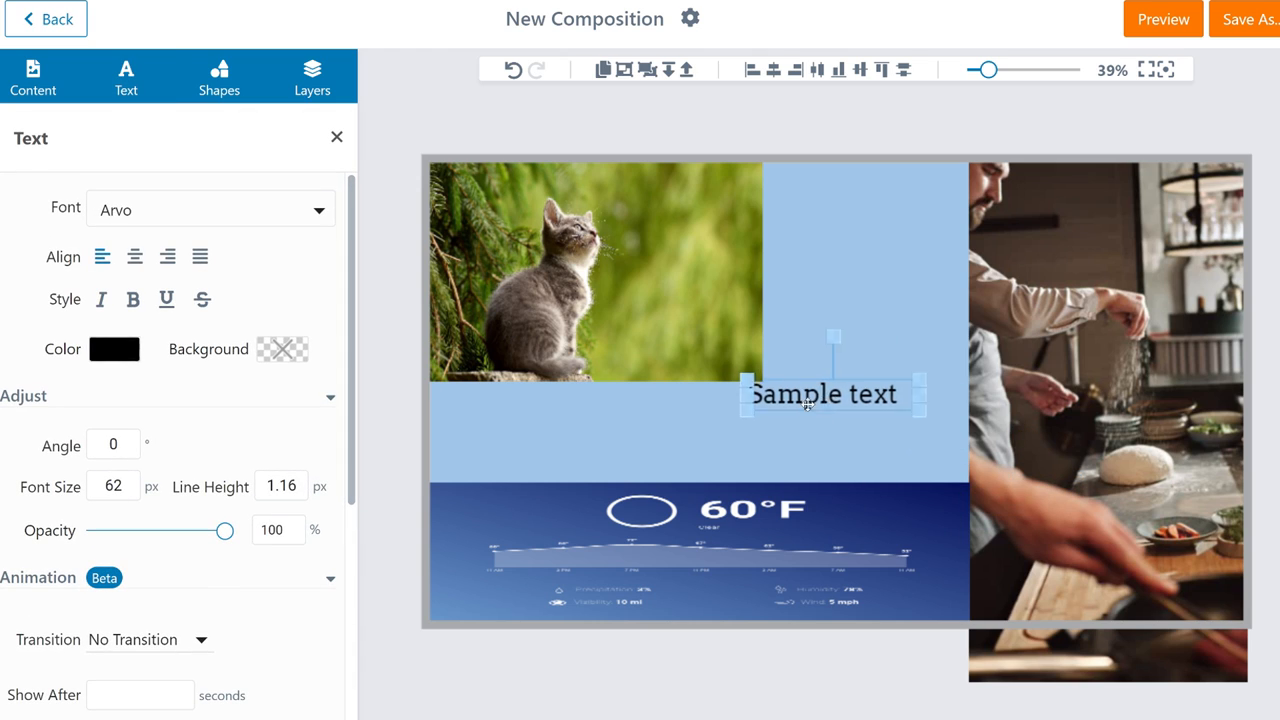
left_click_drag(833, 393, 520, 402)
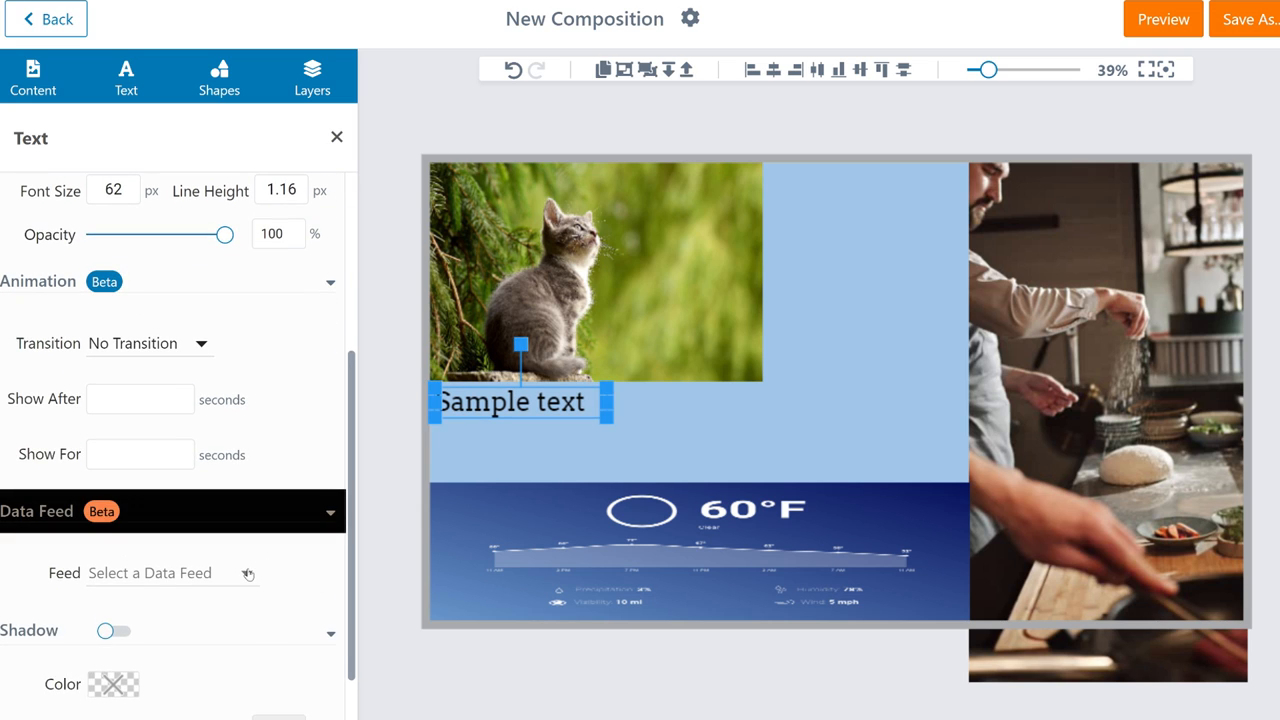
Link the text to the Animal Facts - English feed showing the Title column
left_click(170, 573)
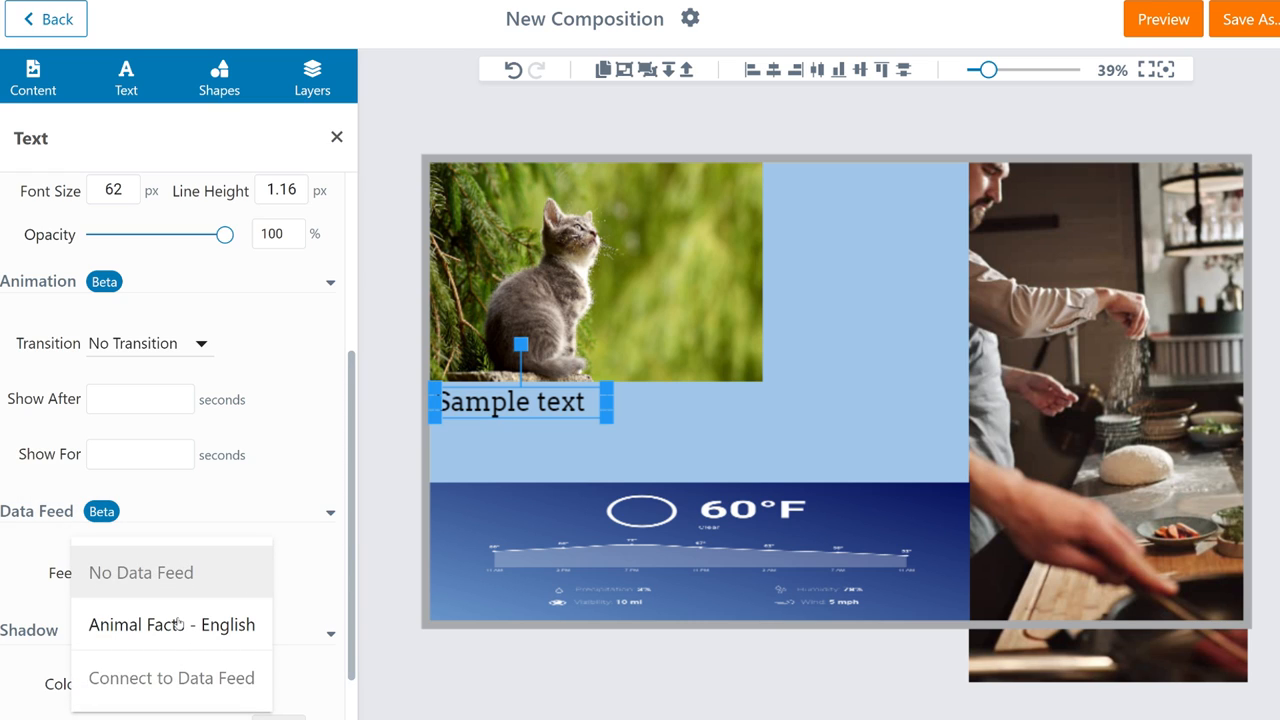
left_click(170, 624)
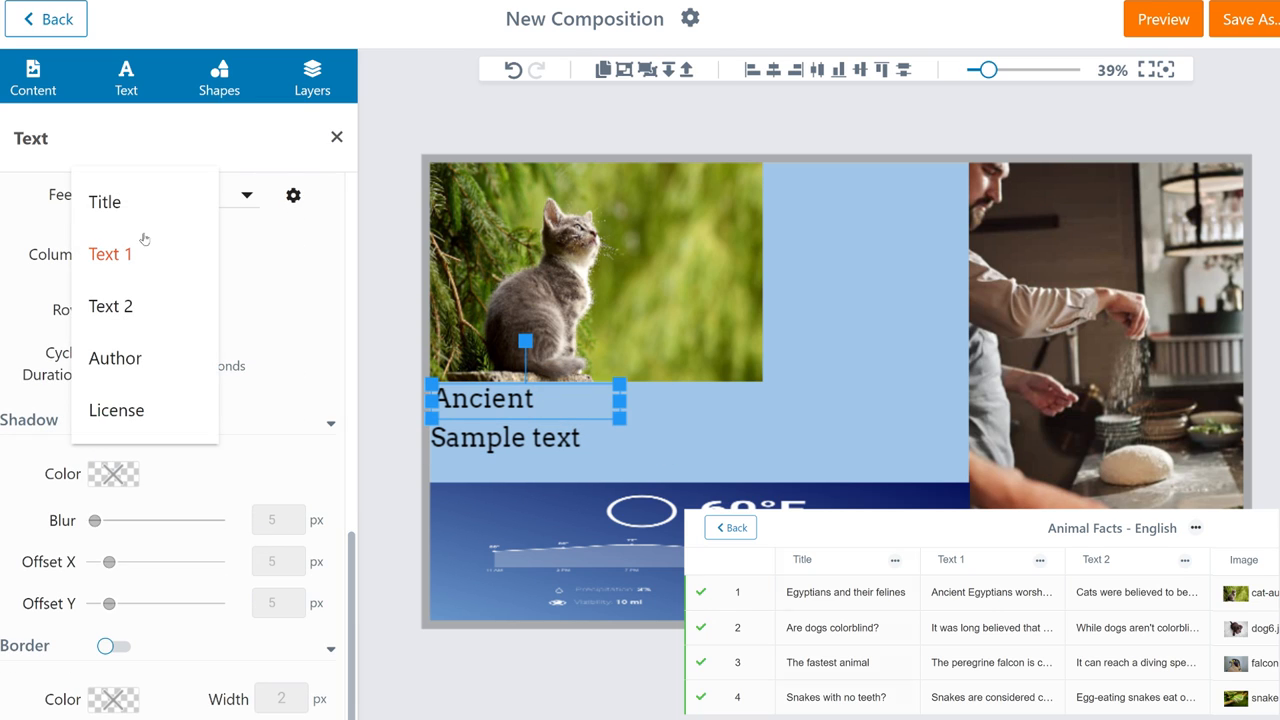
left_click(104, 201)
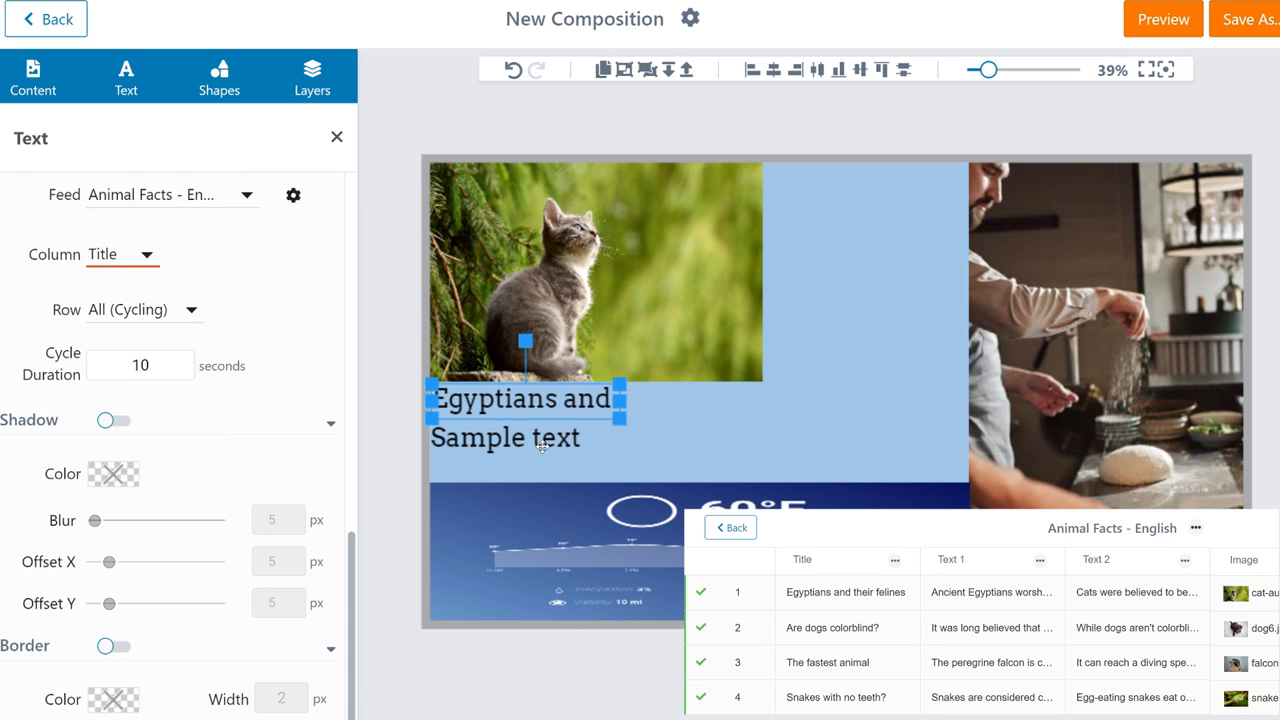
left_click(120, 254)
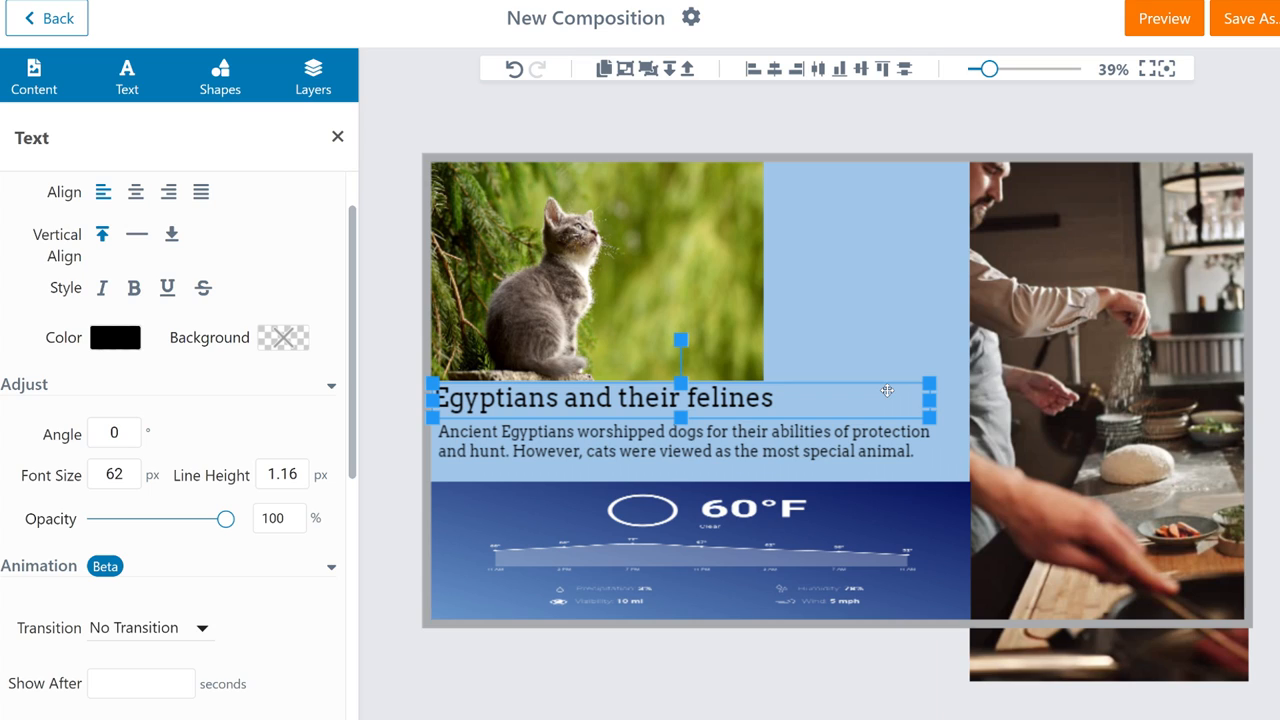
left_click(126, 75)
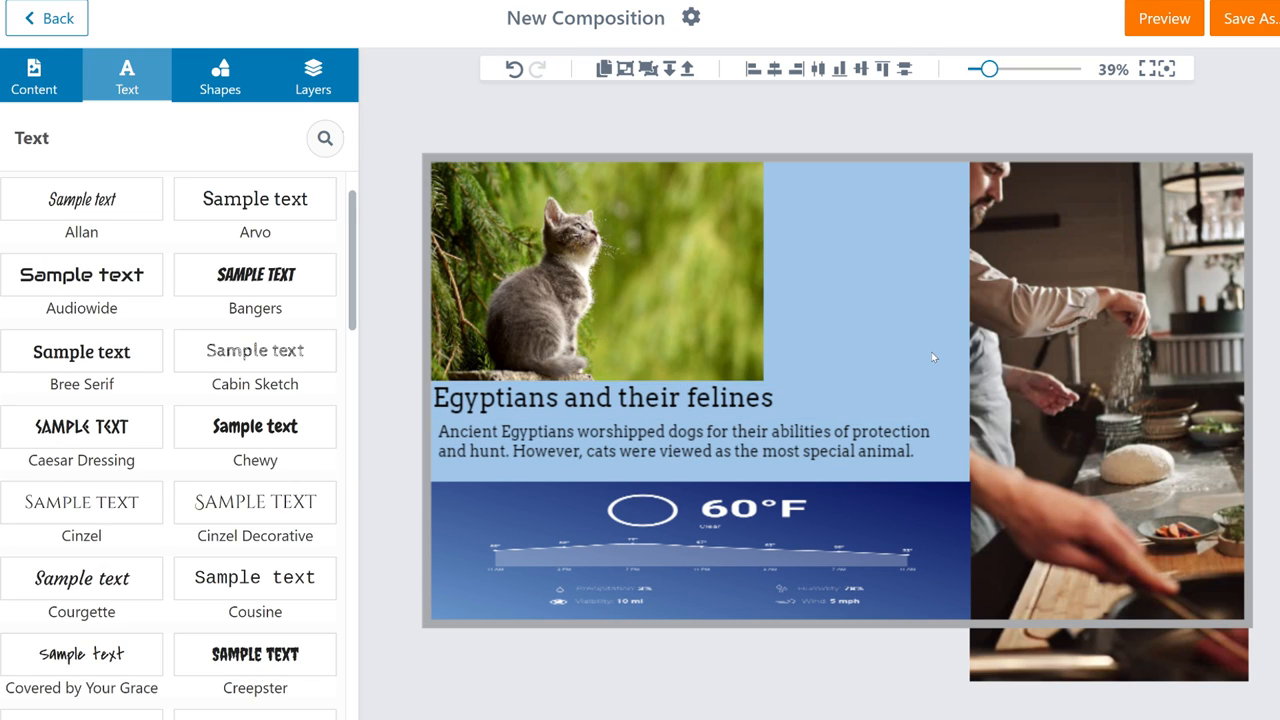
mouse_move(957, 337)
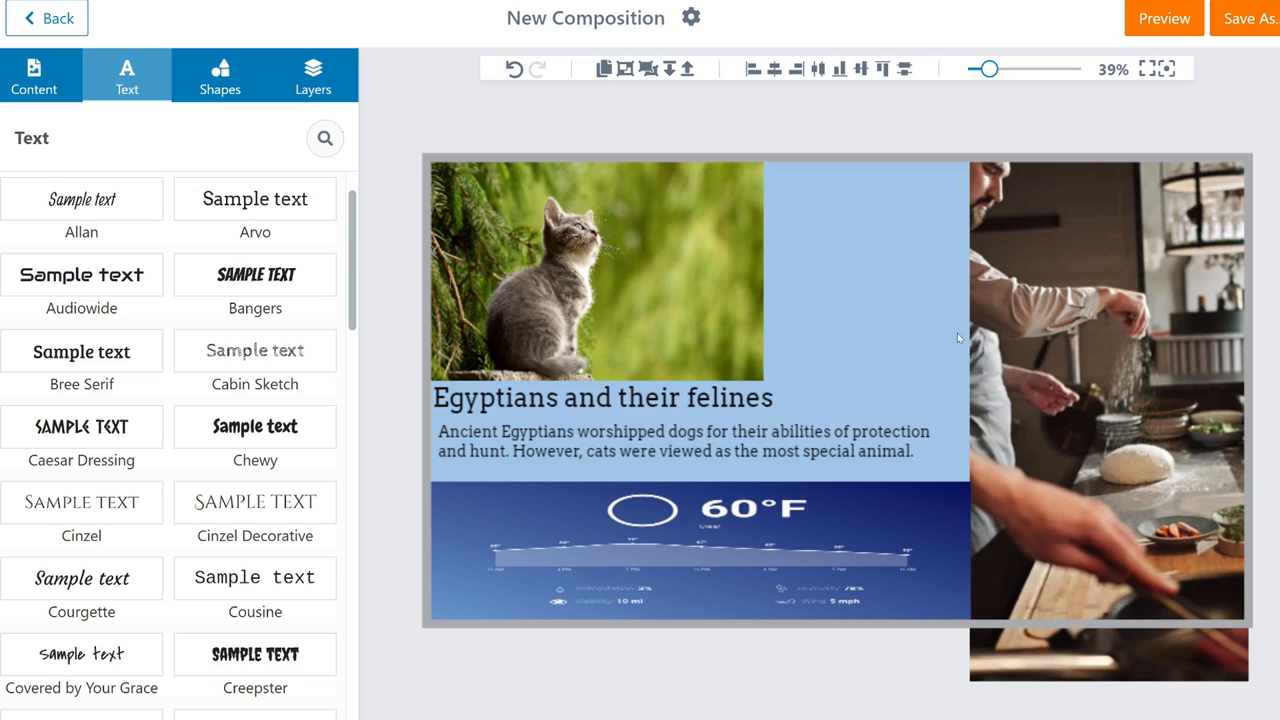
Switch the text font to IM Fell DW Pica and adjust each feed row's display time
left_click(1163, 18)
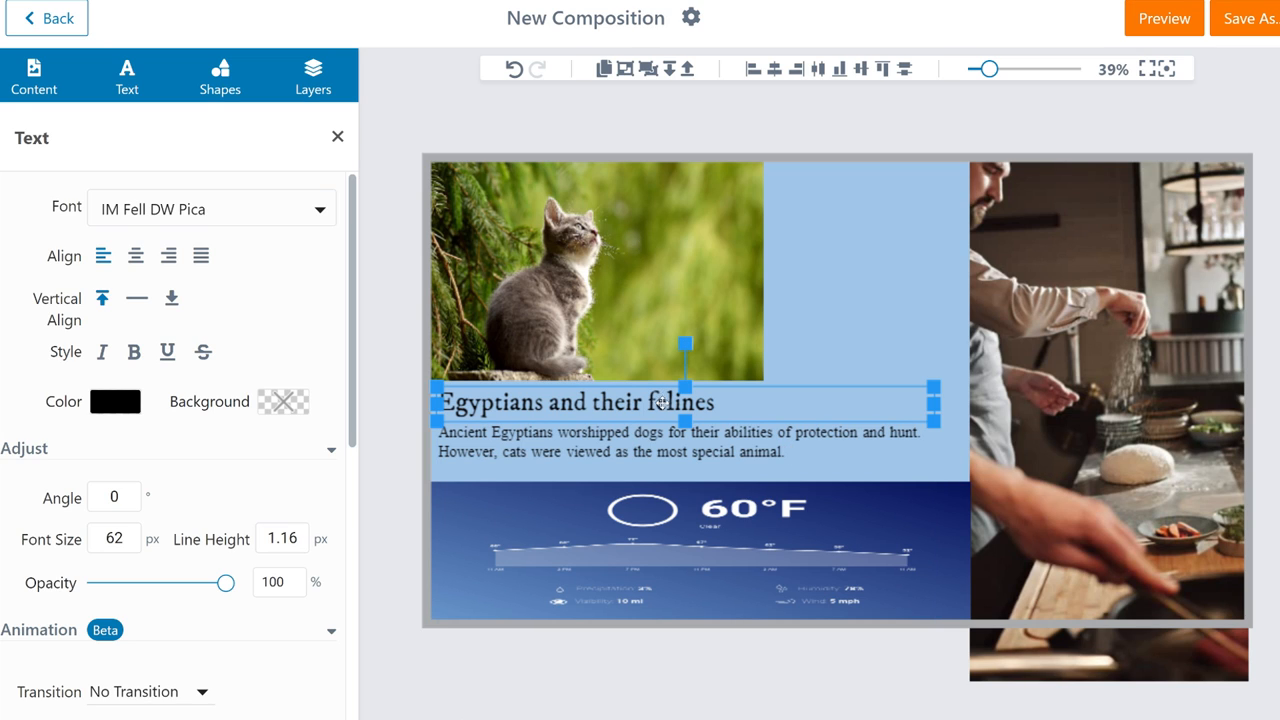
scroll("down", 3)
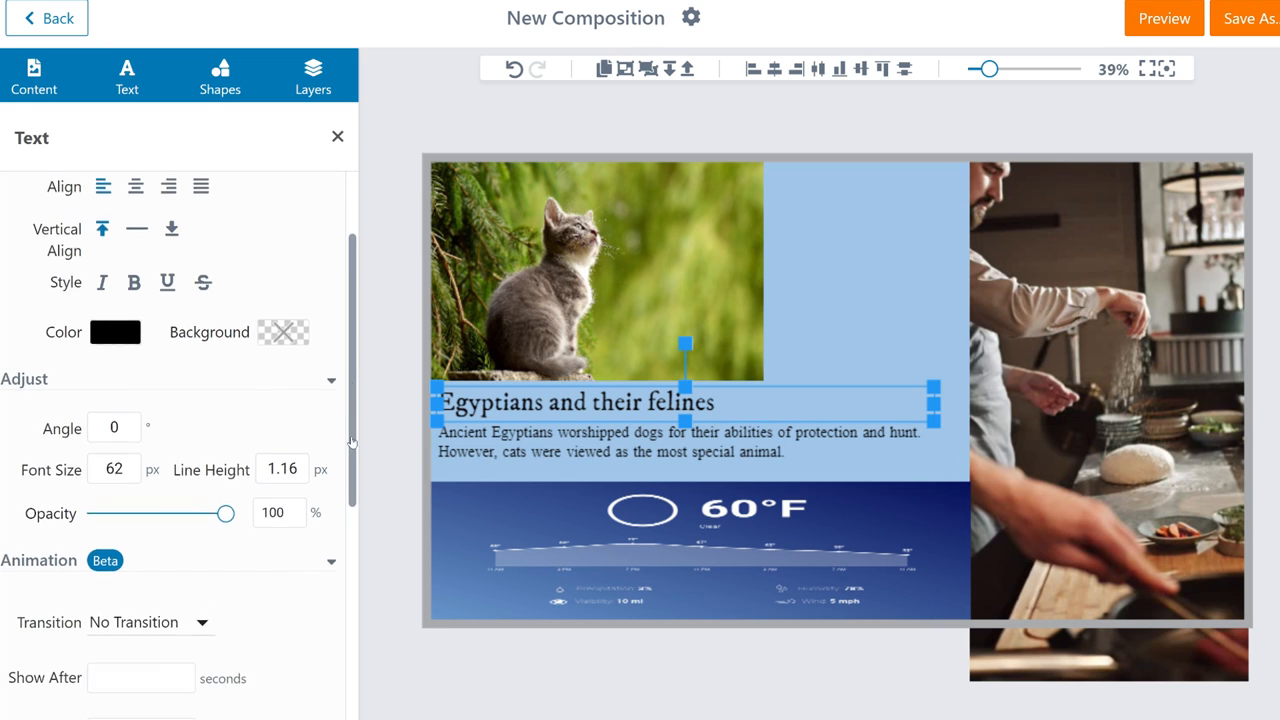
scroll("down", 3)
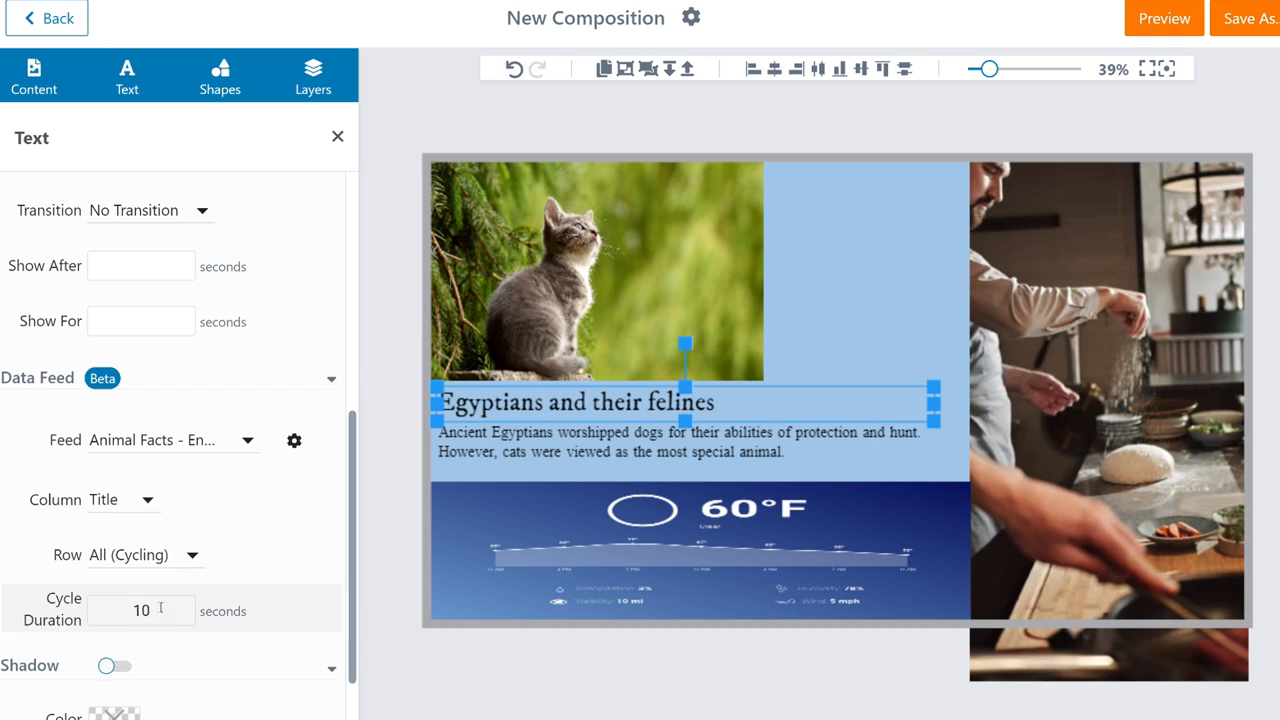
left_click(140, 610)
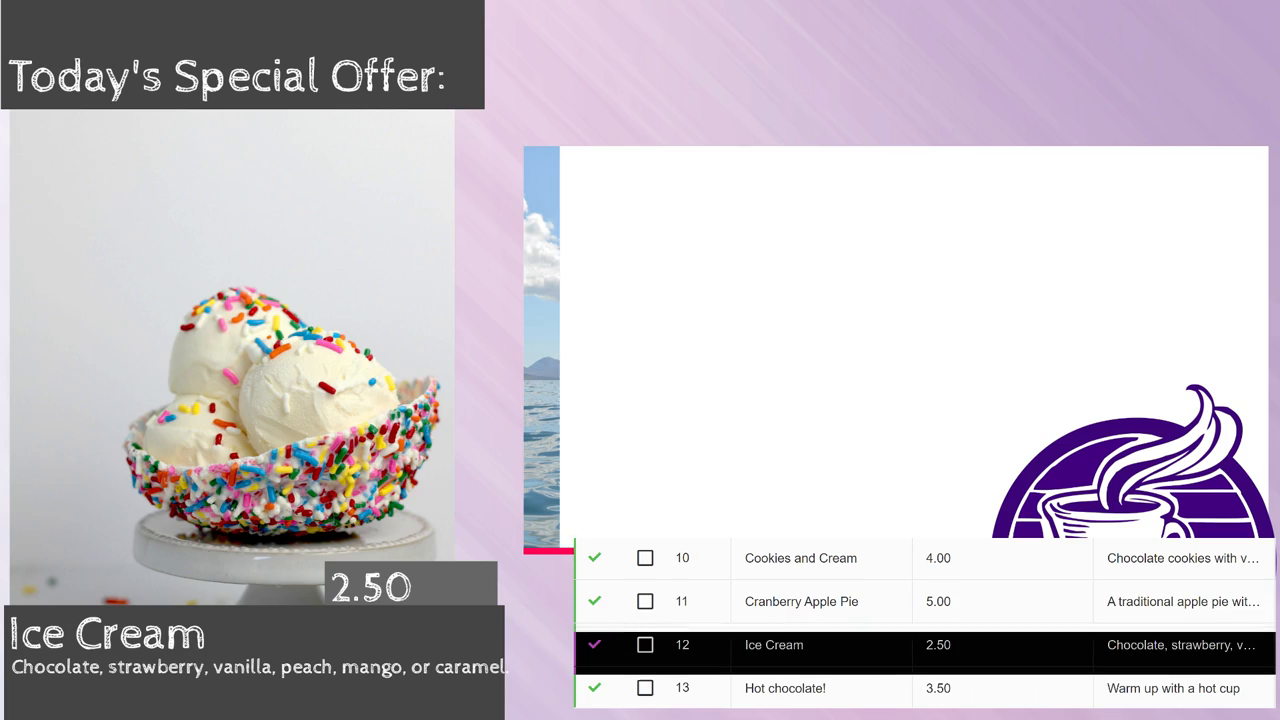
left_click(785, 688)
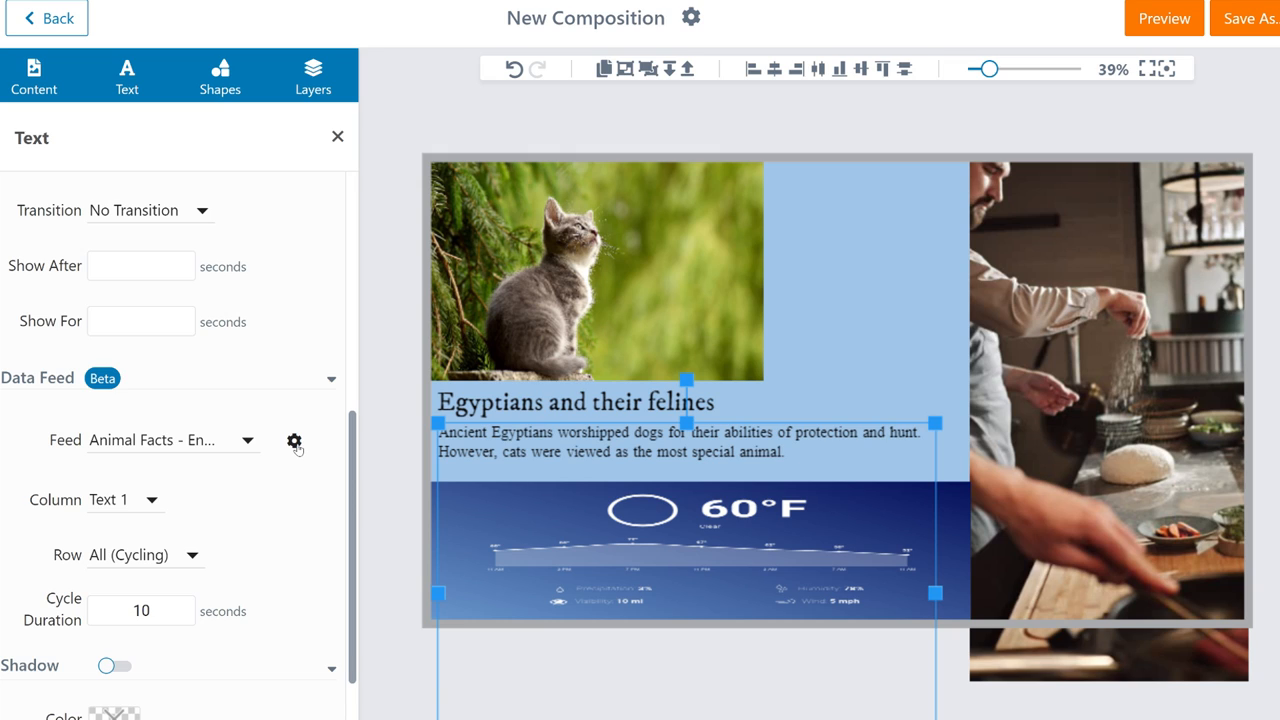
Filter the fact feed to titles containing 'dog', save, and preview the dog facts
left_click(294, 442)
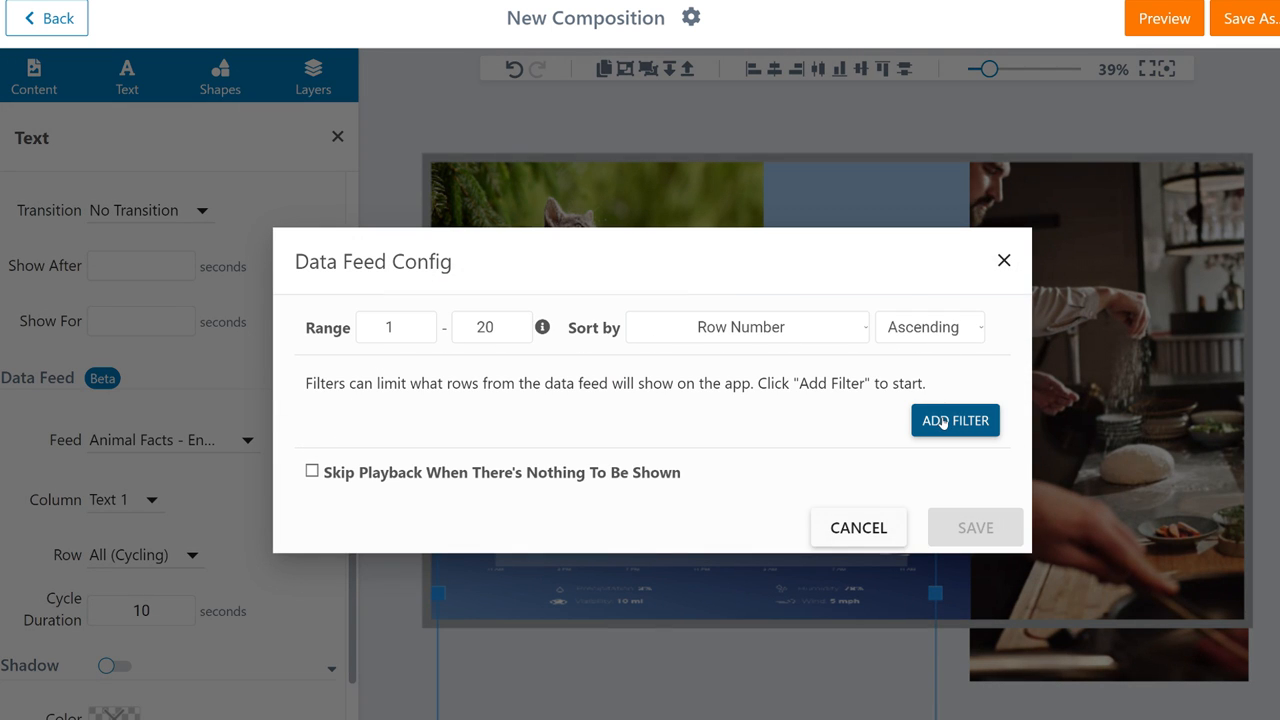
left_click(954, 420)
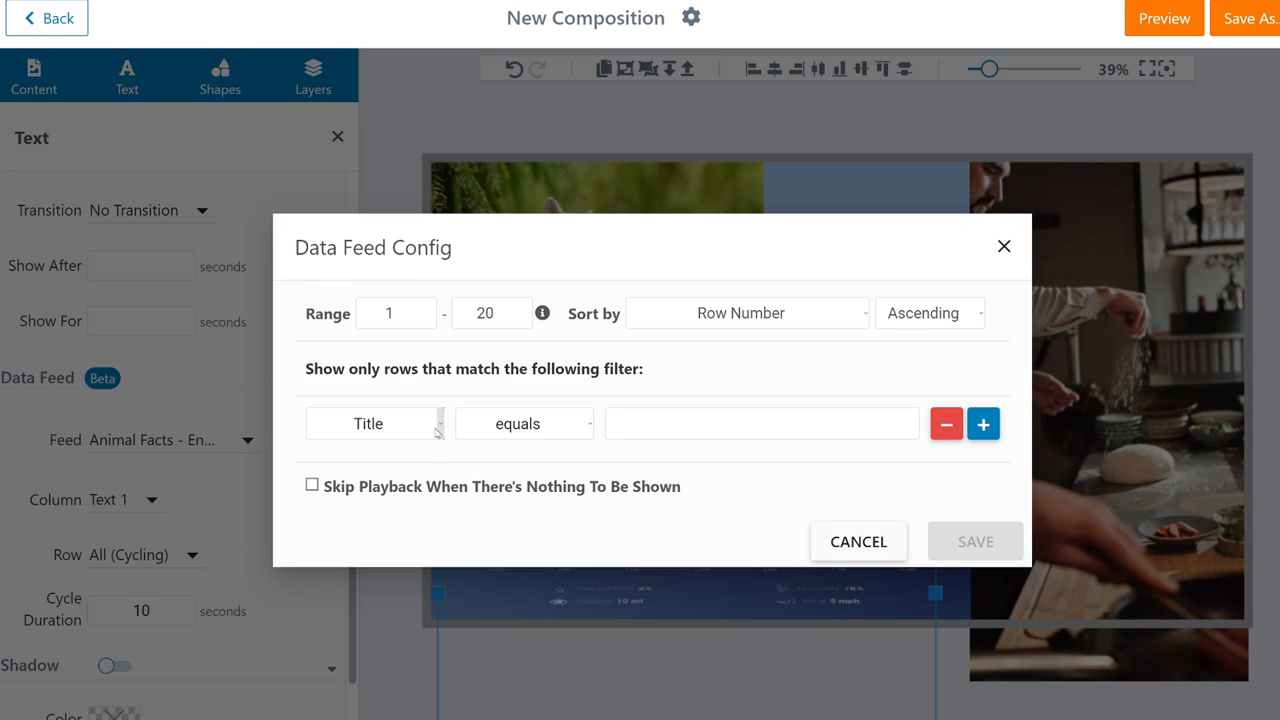
left_click(524, 423)
type("dog")
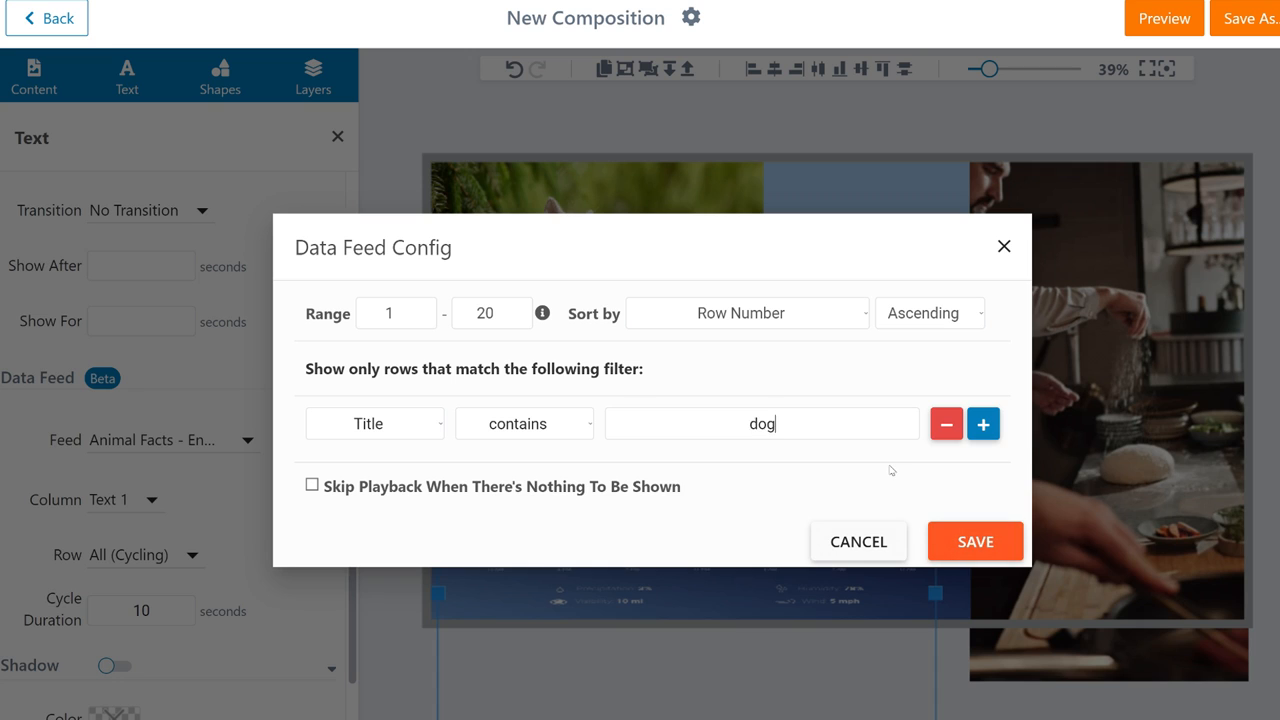
left_click(974, 541)
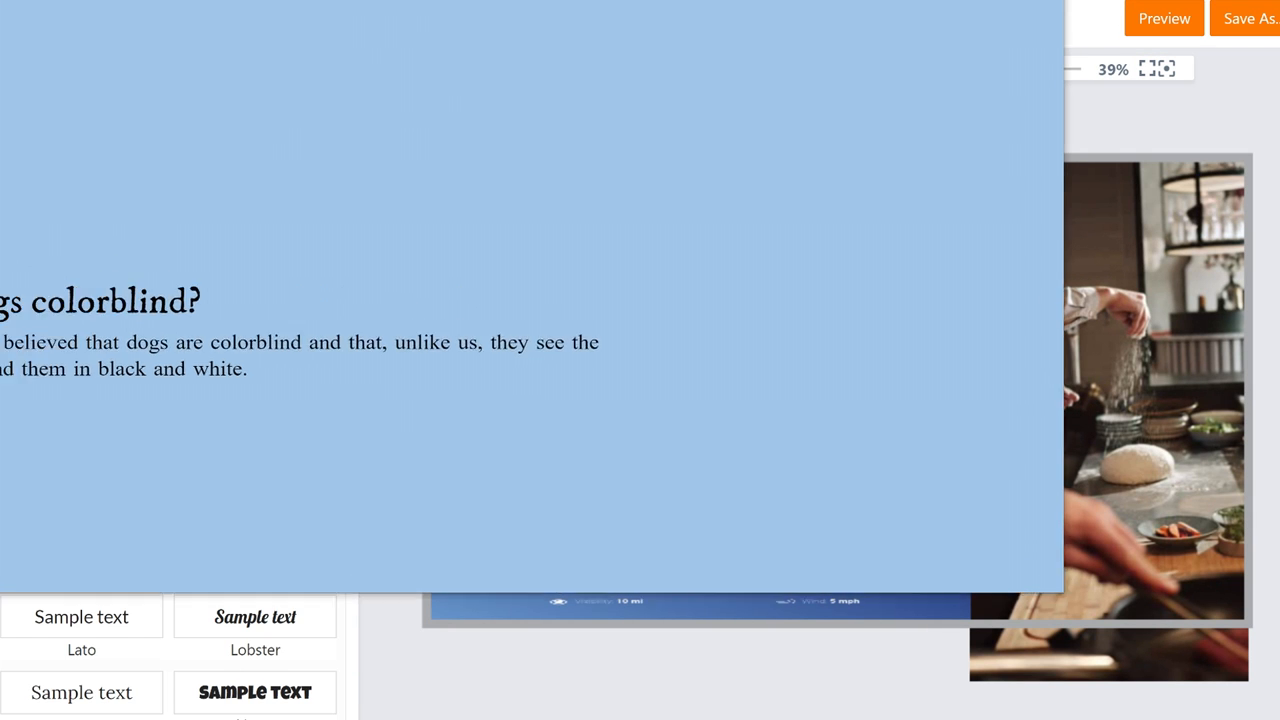
left_click(1162, 18)
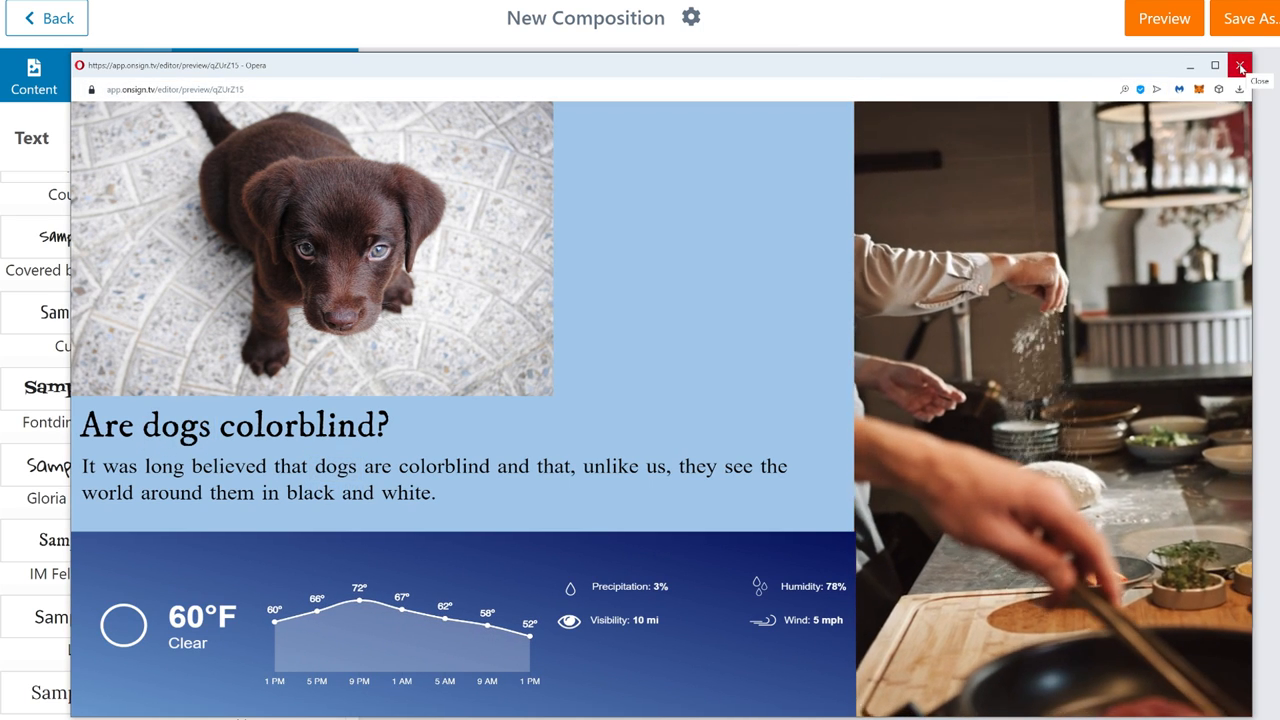
left_click(1240, 65)
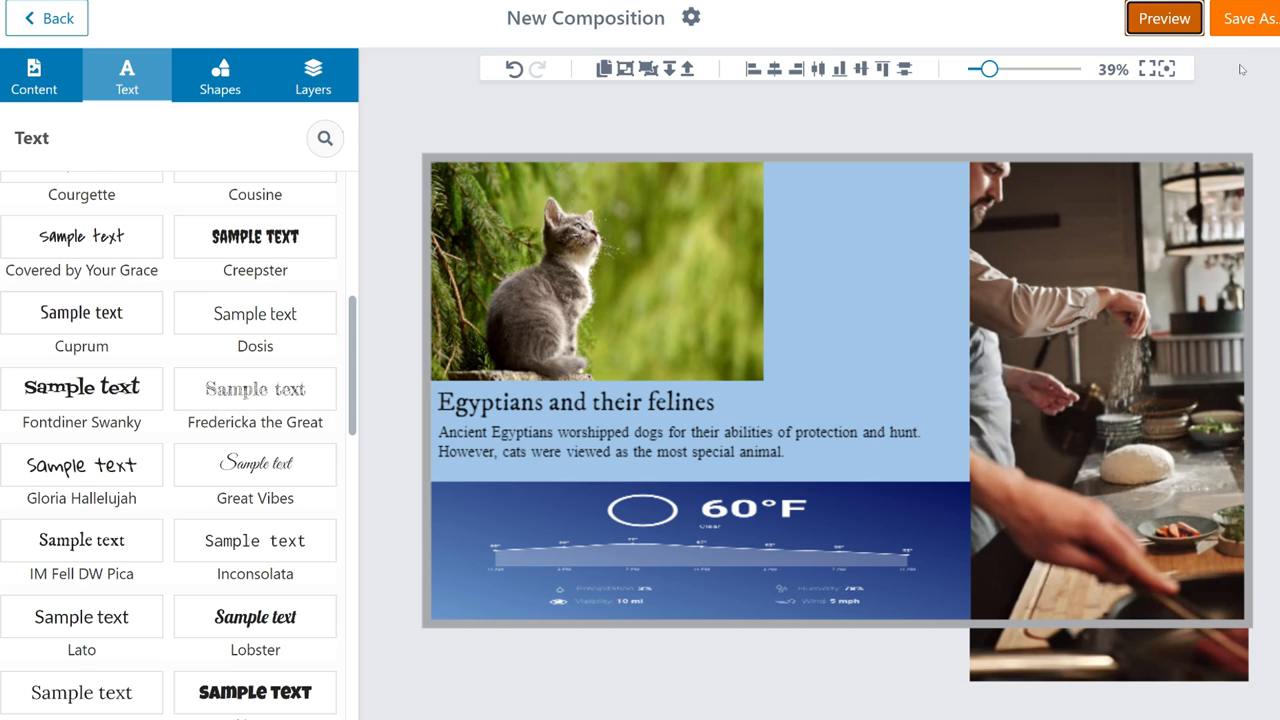
Add a black rectangle and stretch it into a thin, wide divider bar
left_click(219, 75)
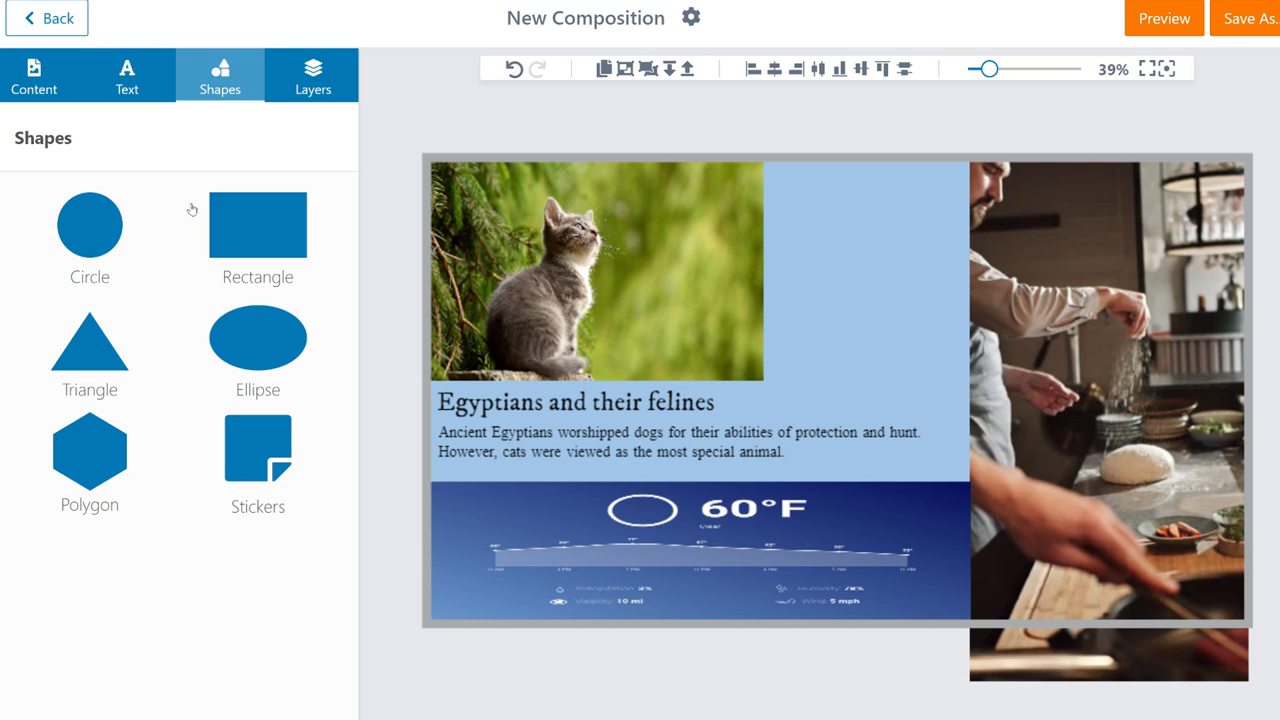
mouse_move(268, 448)
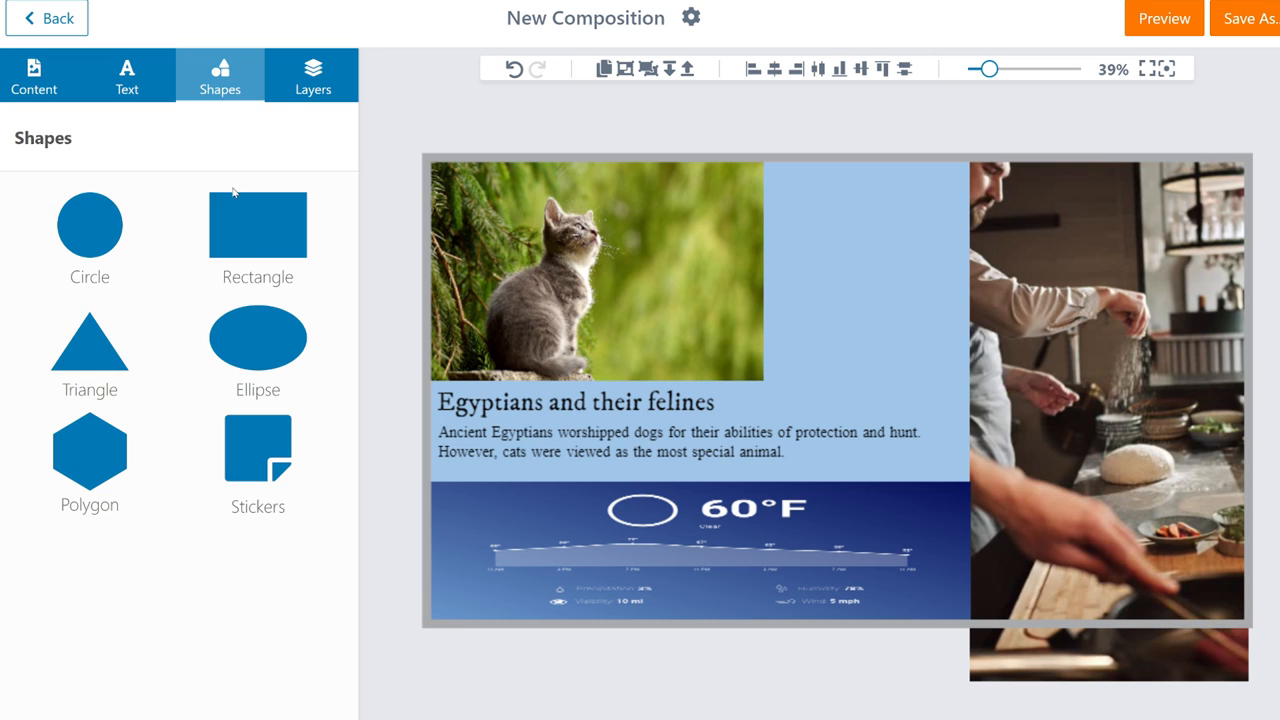
left_click(257, 225)
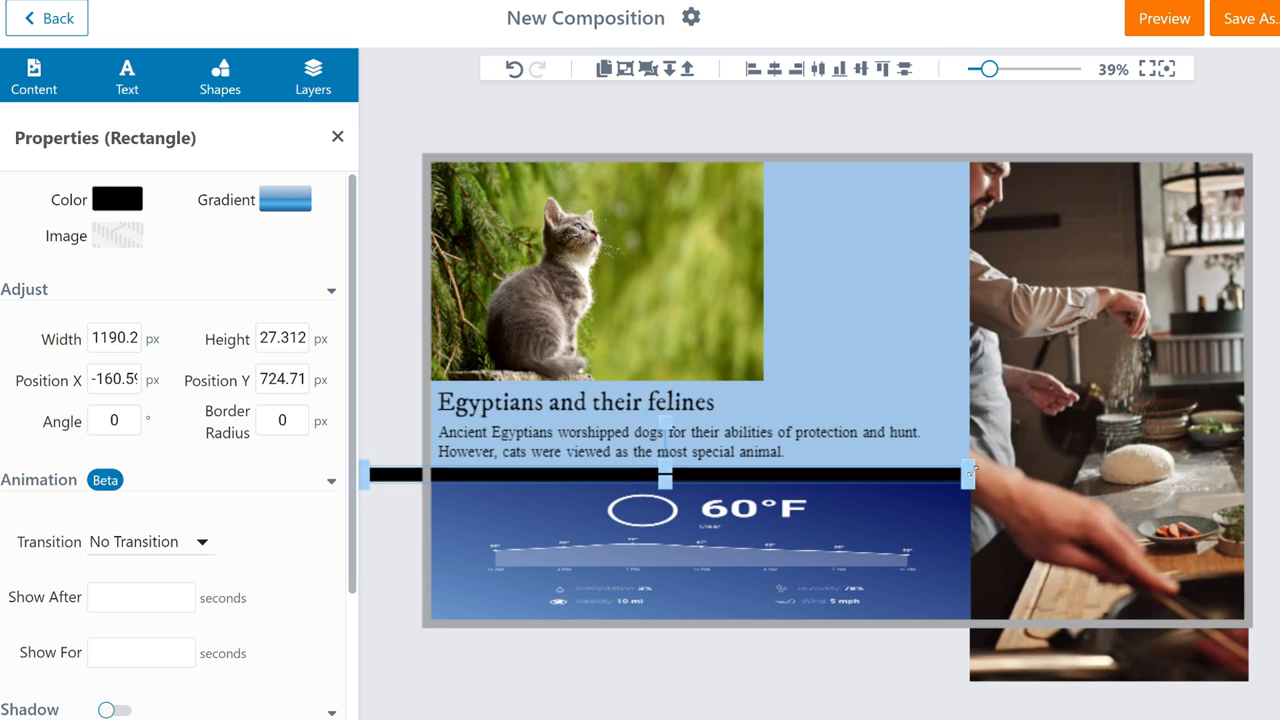
left_click(312, 75)
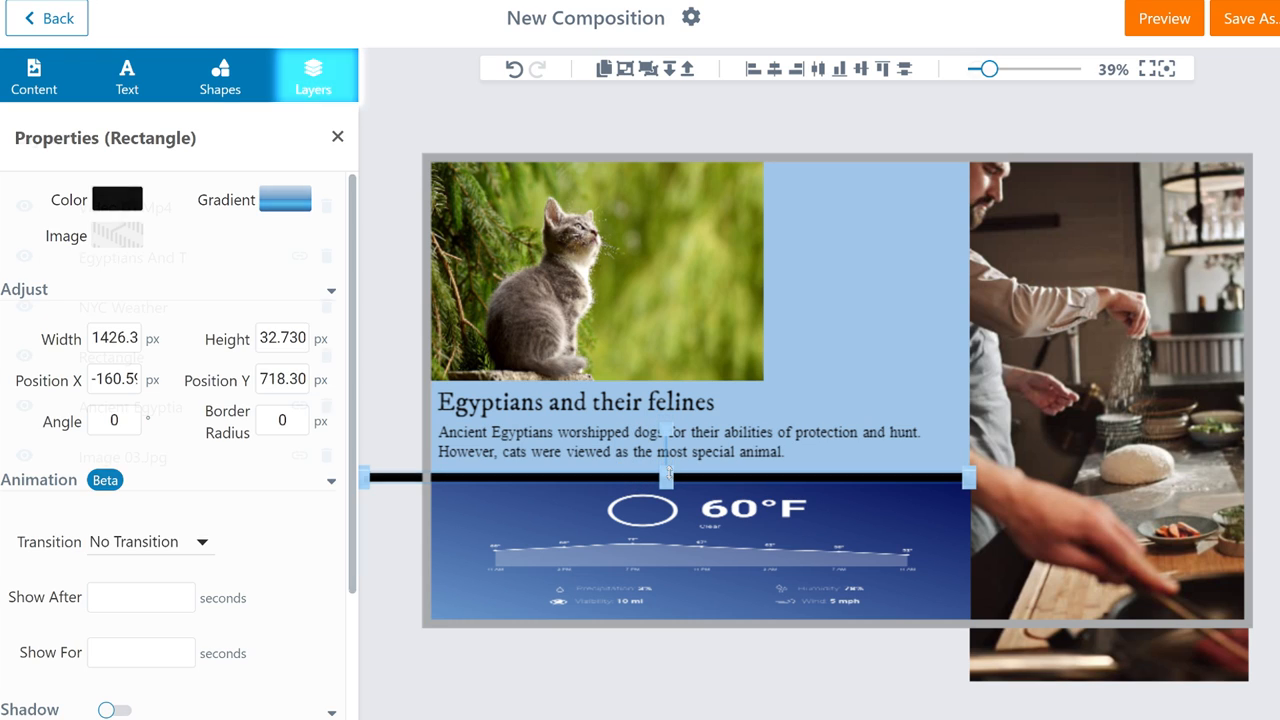
left_click(313, 75)
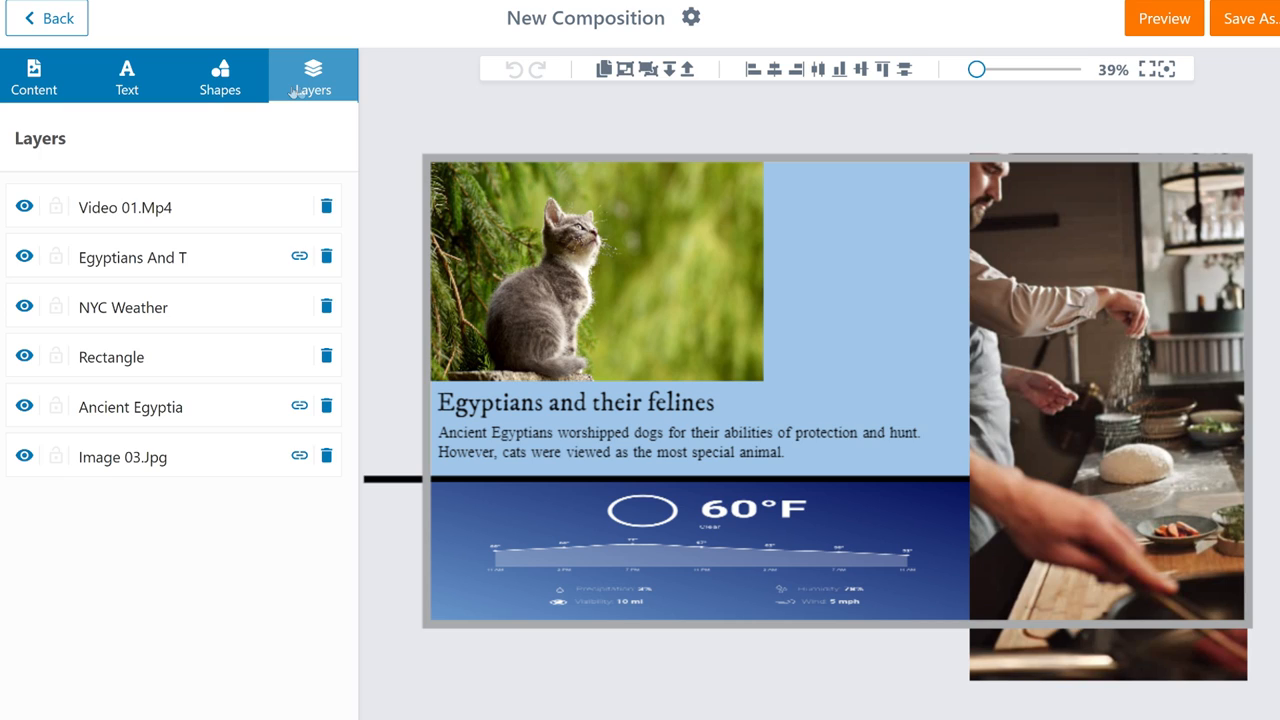
Drag the Rectangle layer to the top of the layer stack
left_click(125, 207)
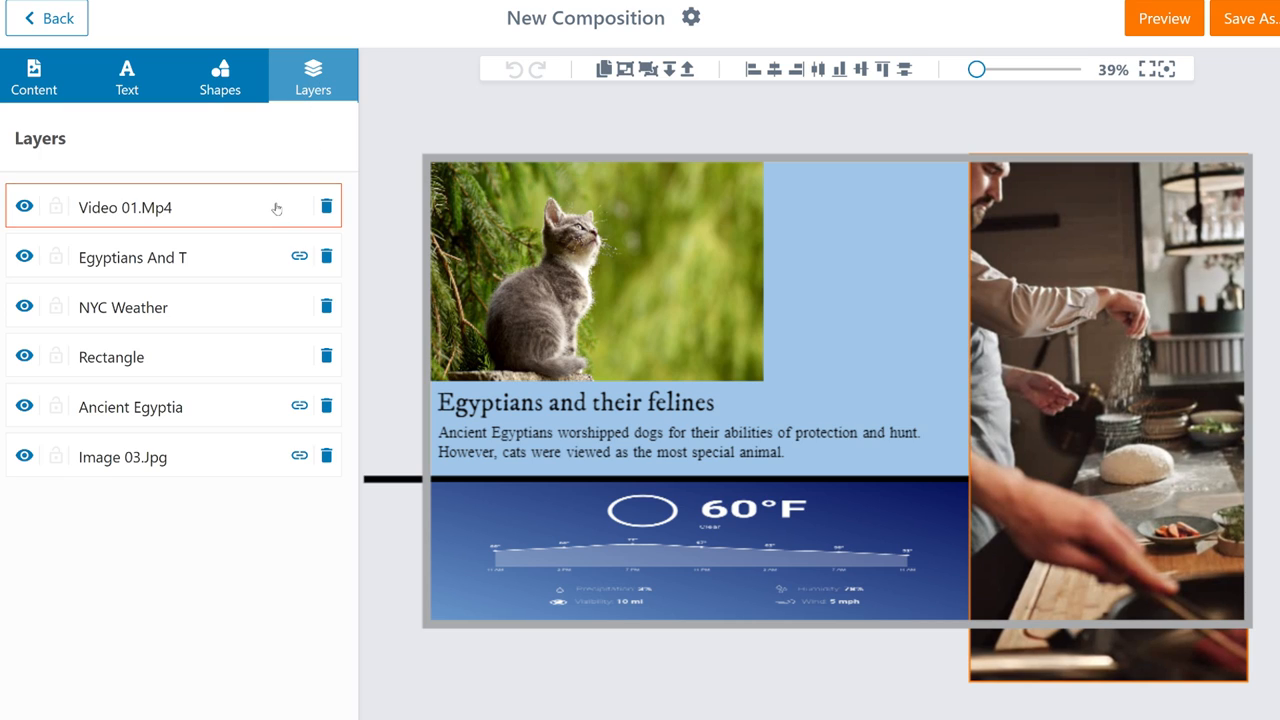
left_click(150, 257)
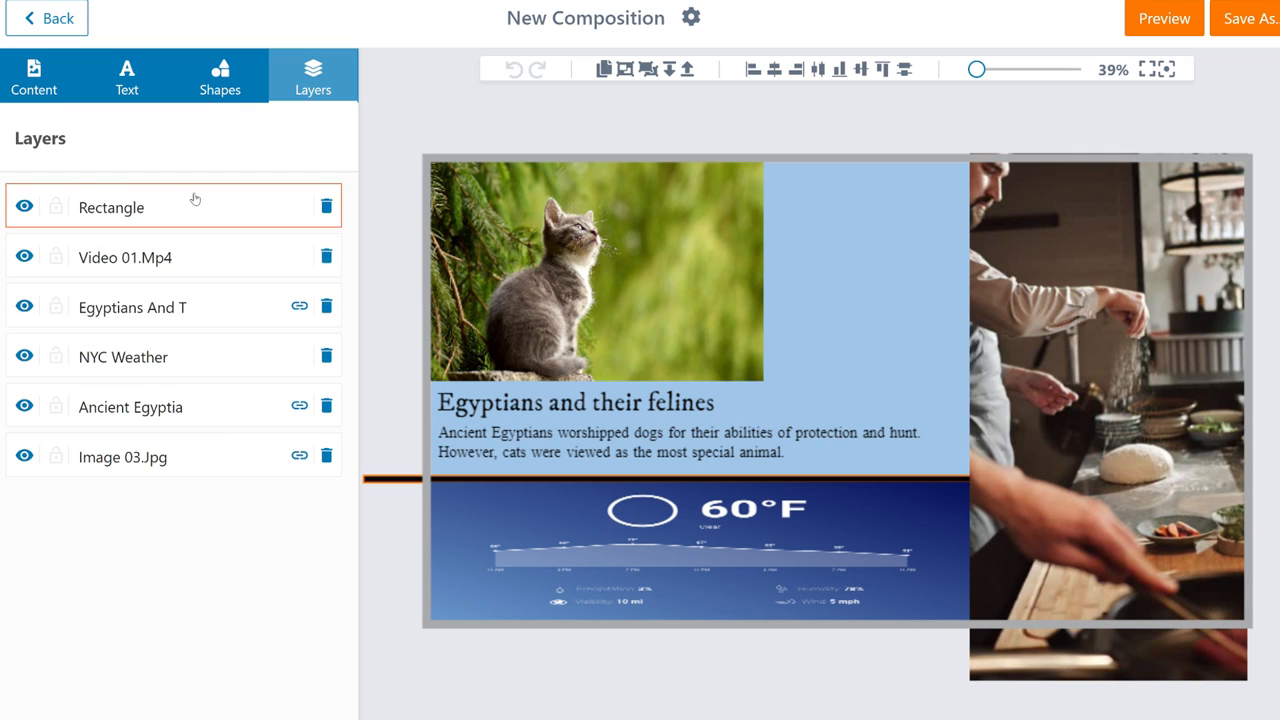
left_click_drag(110, 207, 110, 357)
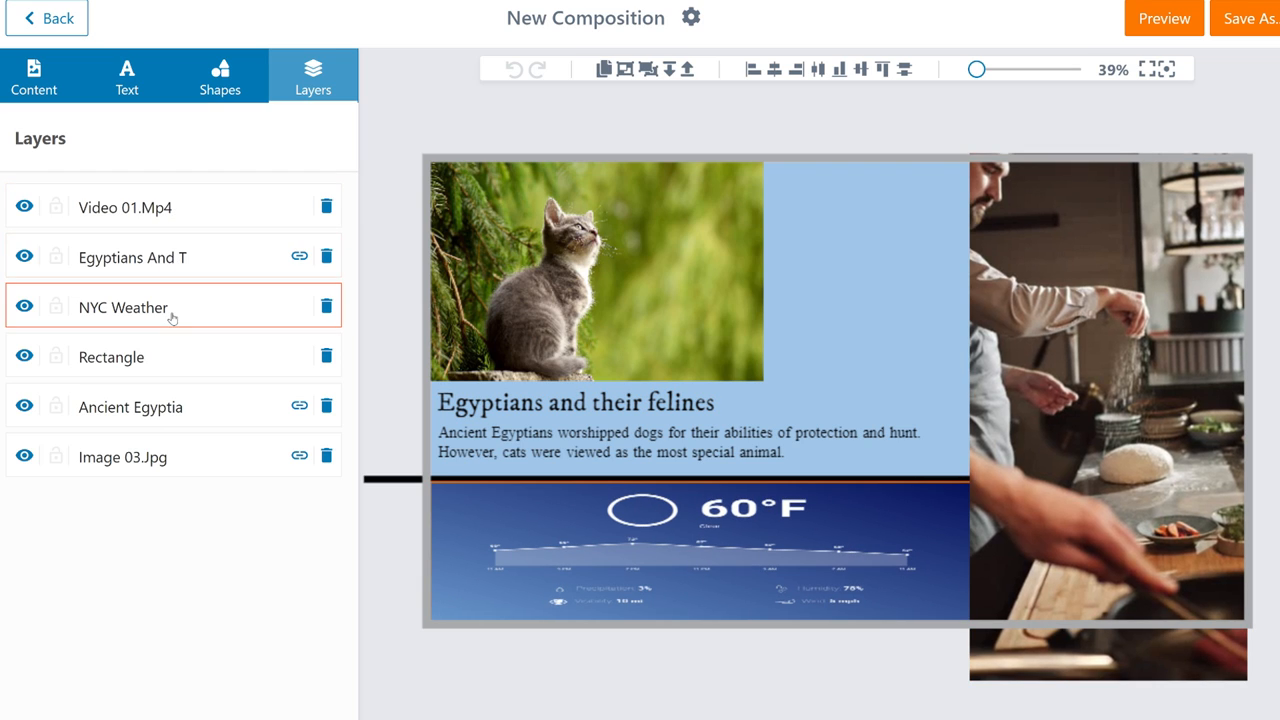
left_click(133, 257)
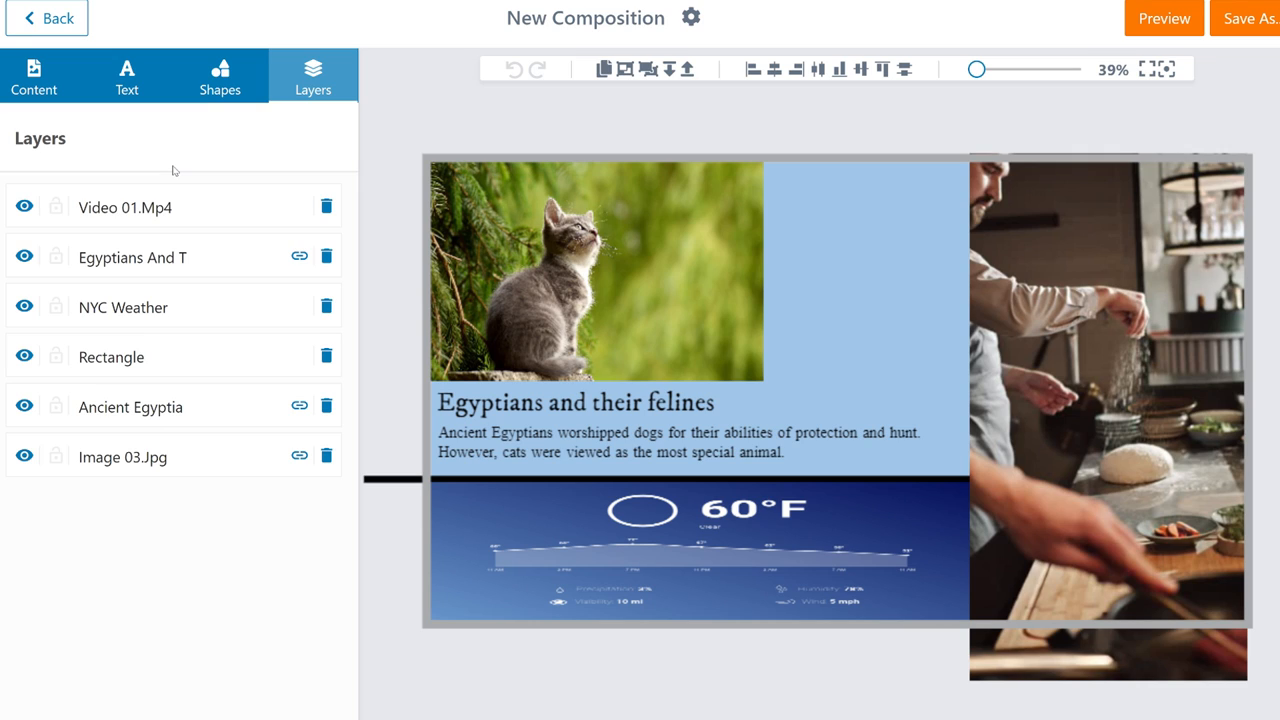
Lock the layers, including the video, and move the fact text below Rectangle
left_click(24, 206)
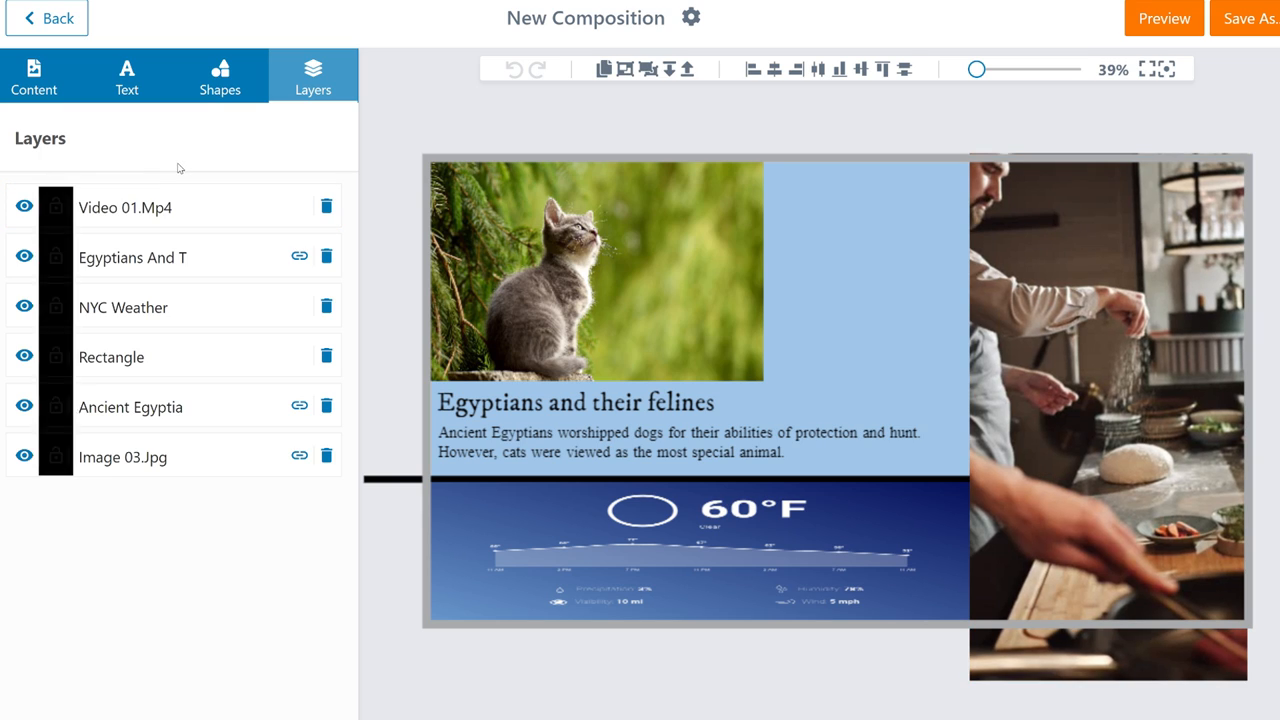
left_click(125, 207)
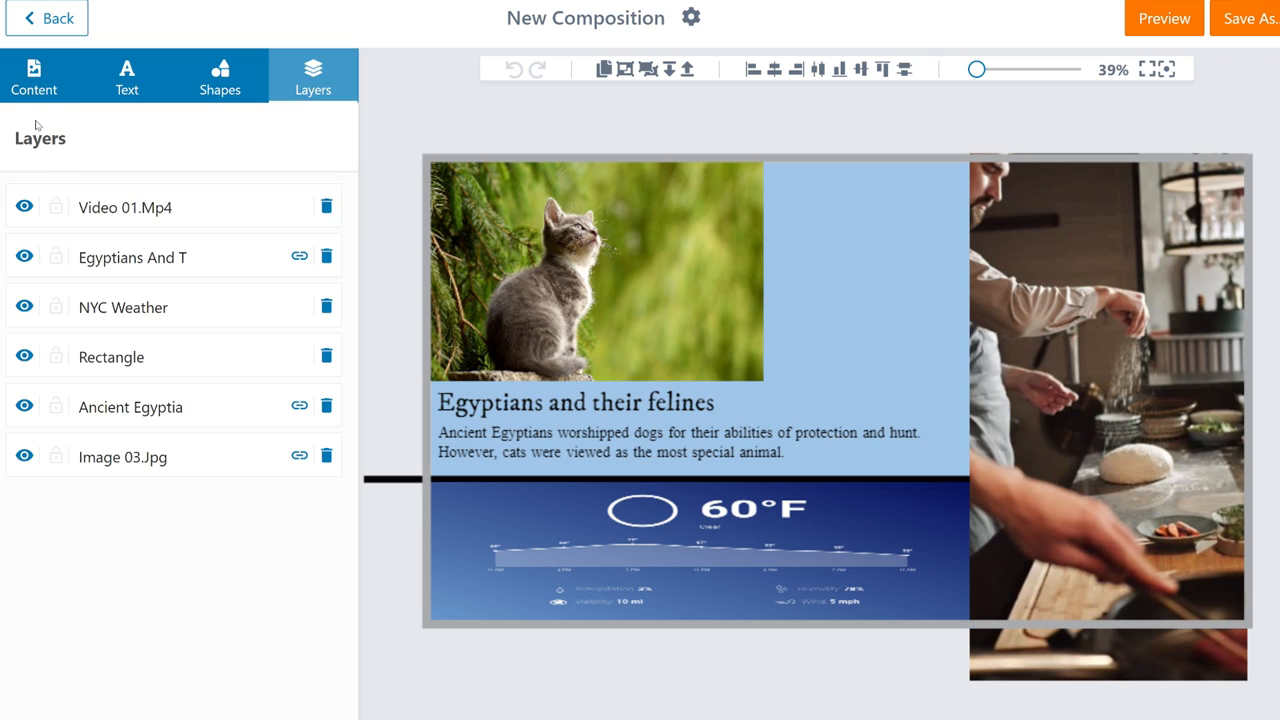
left_click(123, 306)
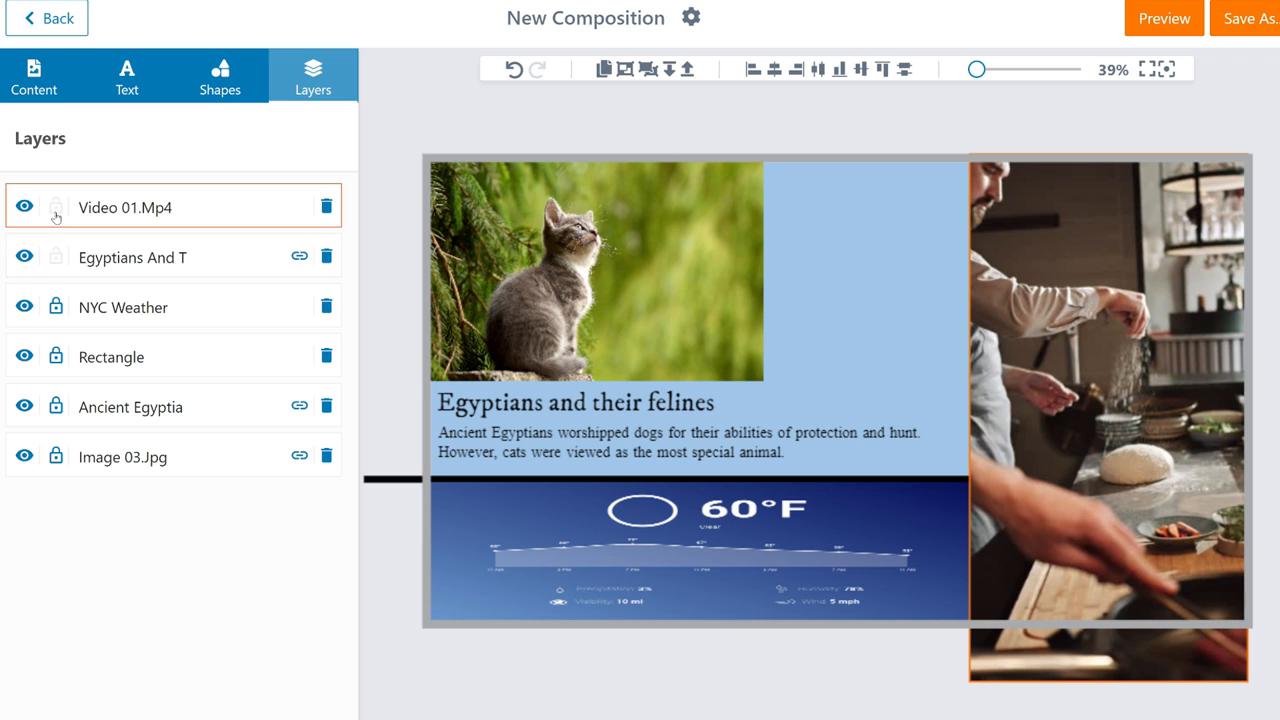
left_click(130, 406)
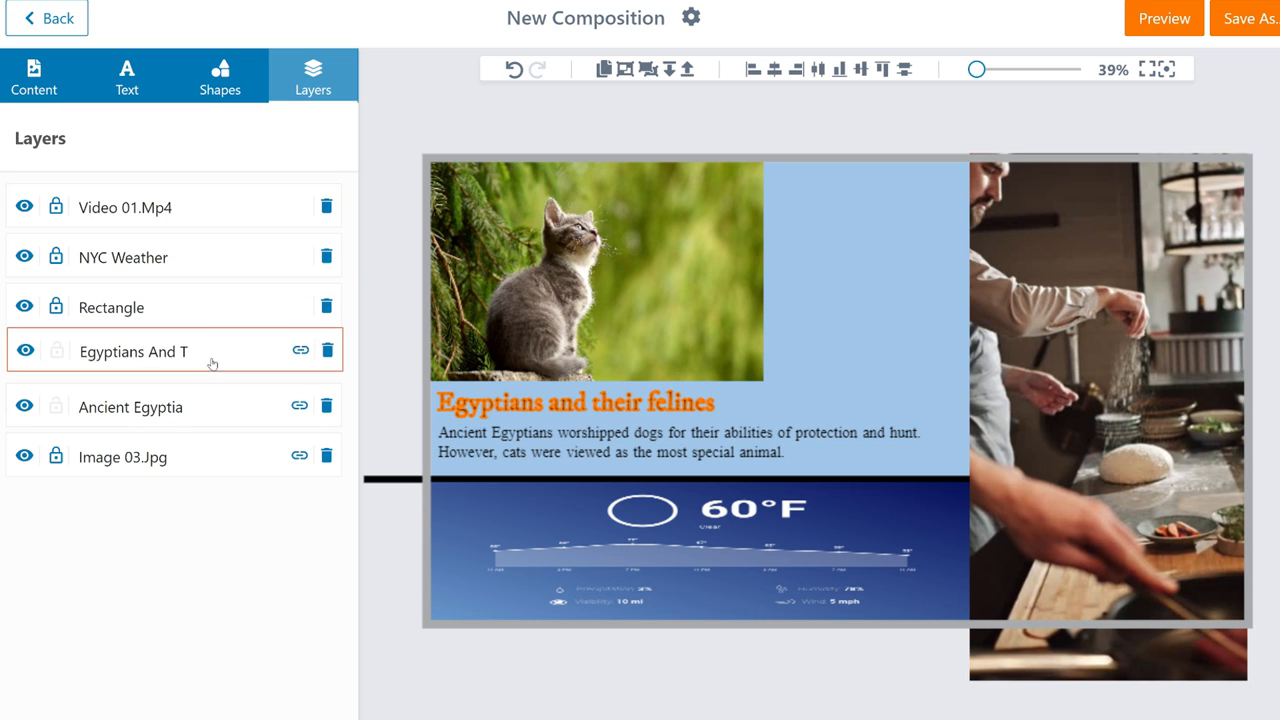
left_click(110, 307)
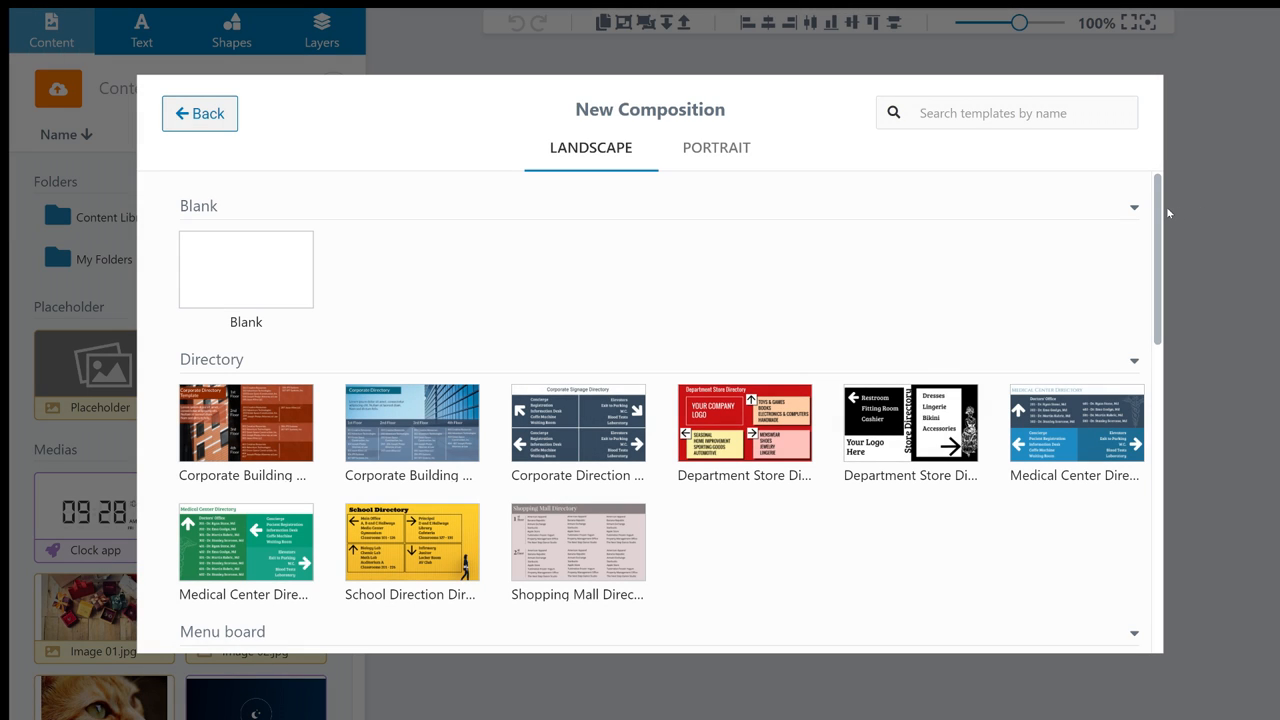
Pick a menu-board template and edit its item headings, such as Caramel Cake
scroll("down", 3)
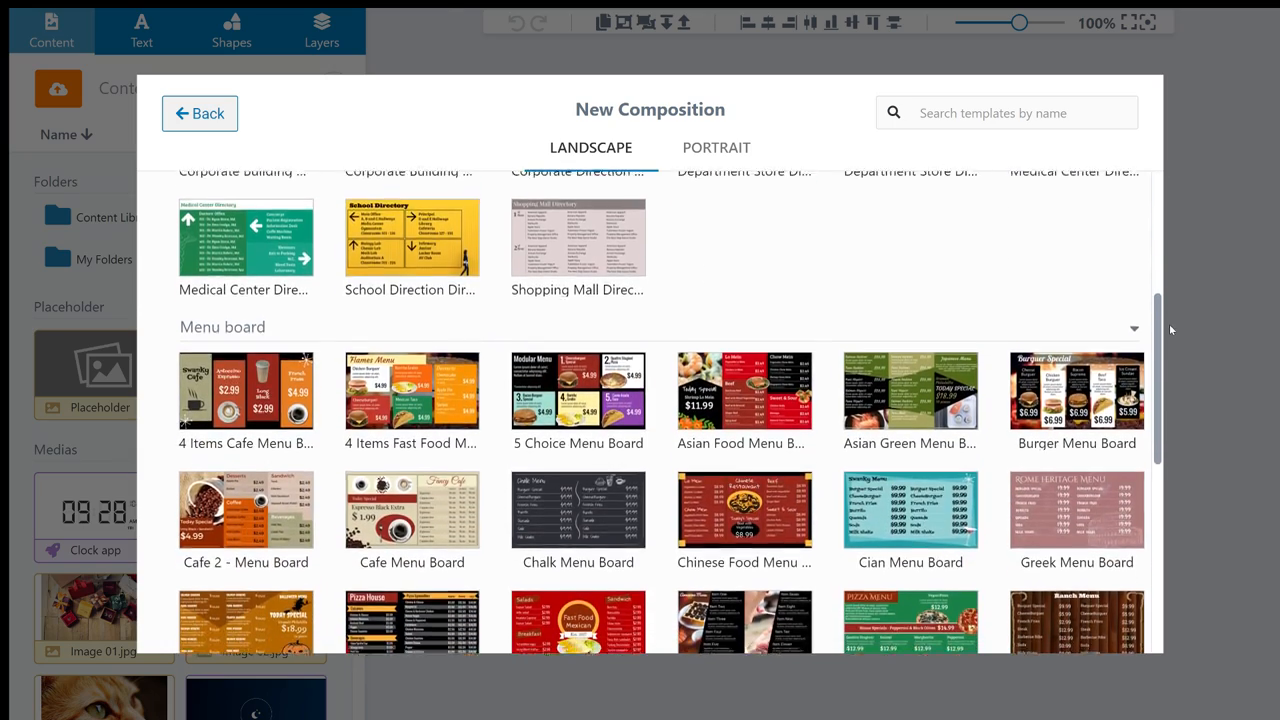
scroll("down", 3)
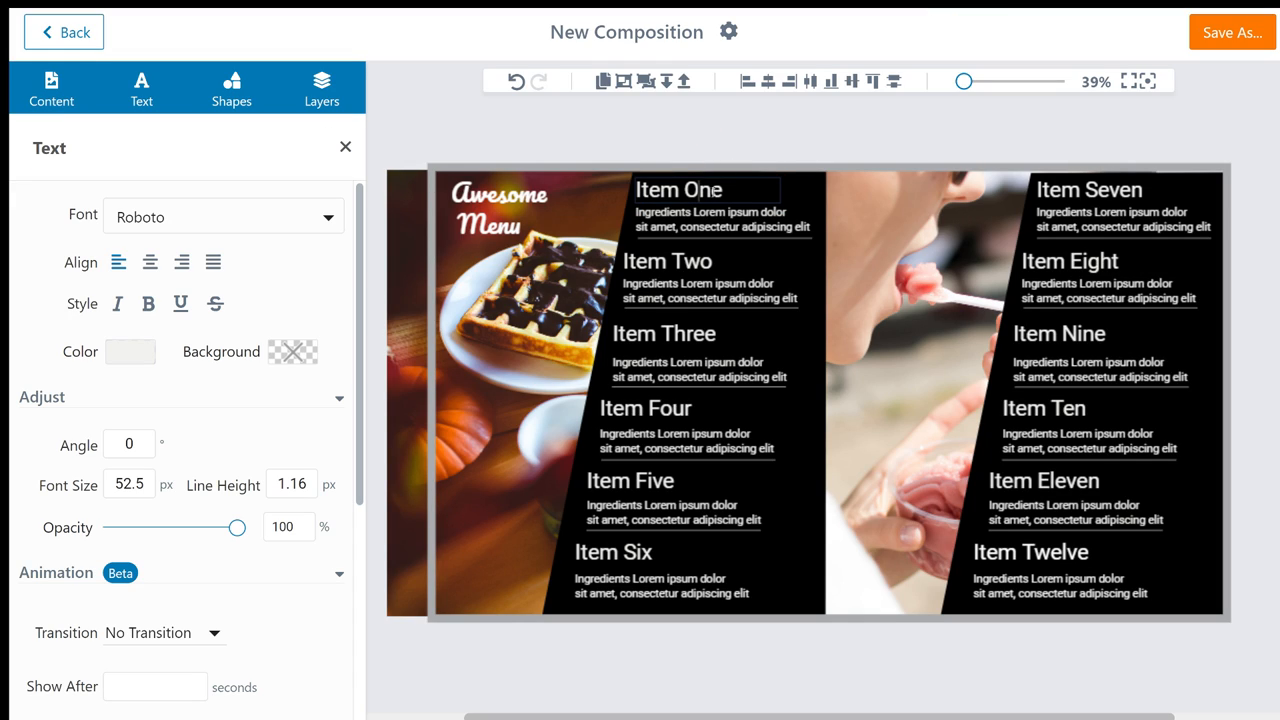
left_click(51, 88)
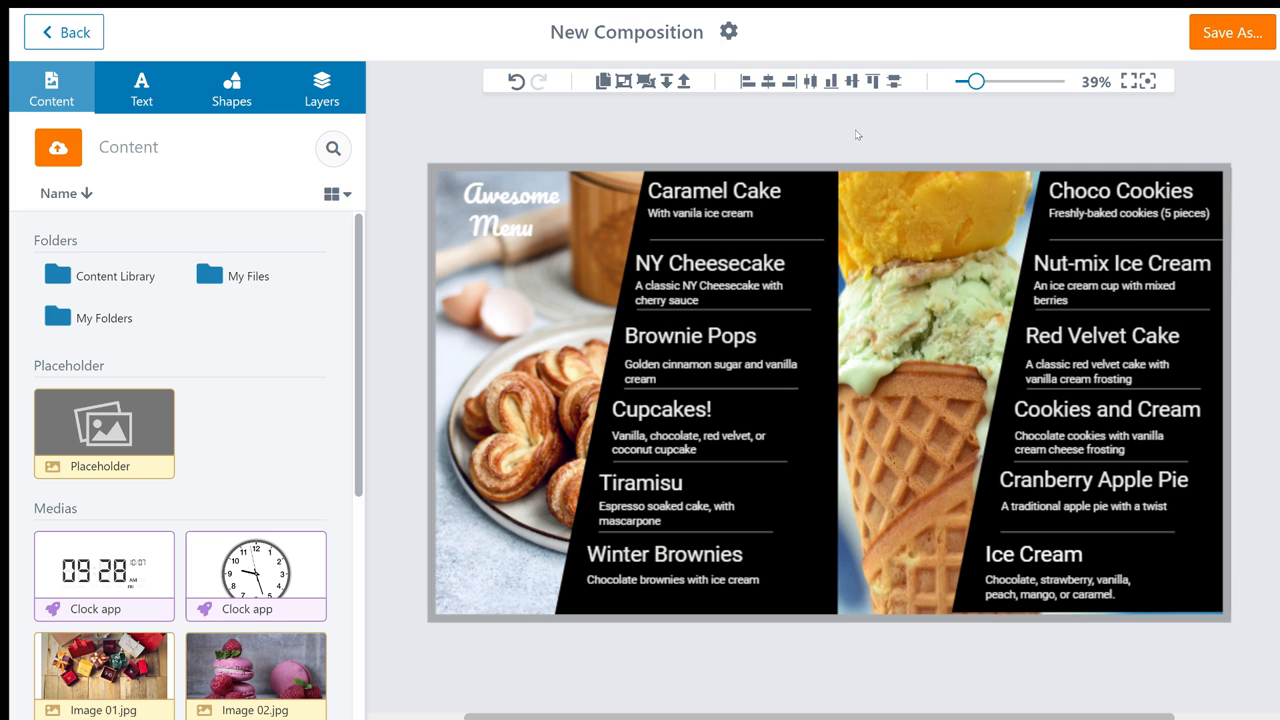
left_click(729, 31)
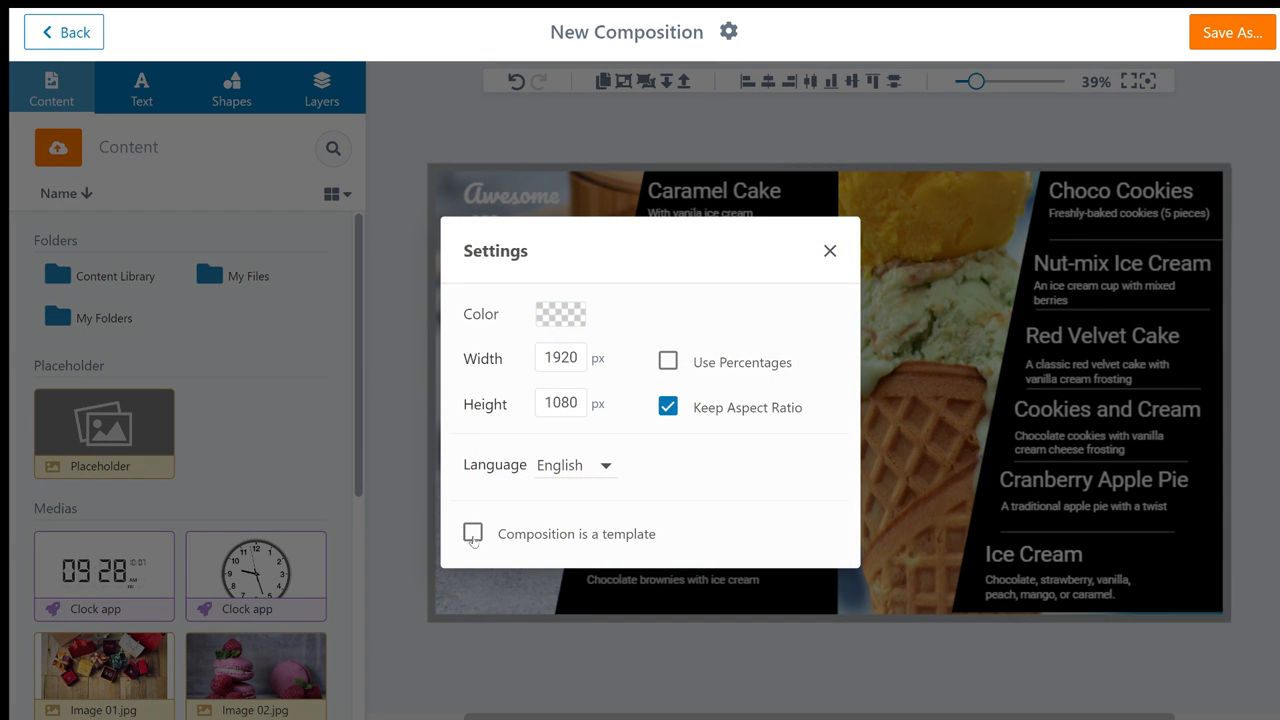
Tick 'Composition is a template' and scroll the gallery to find Menu board
left_click(472, 533)
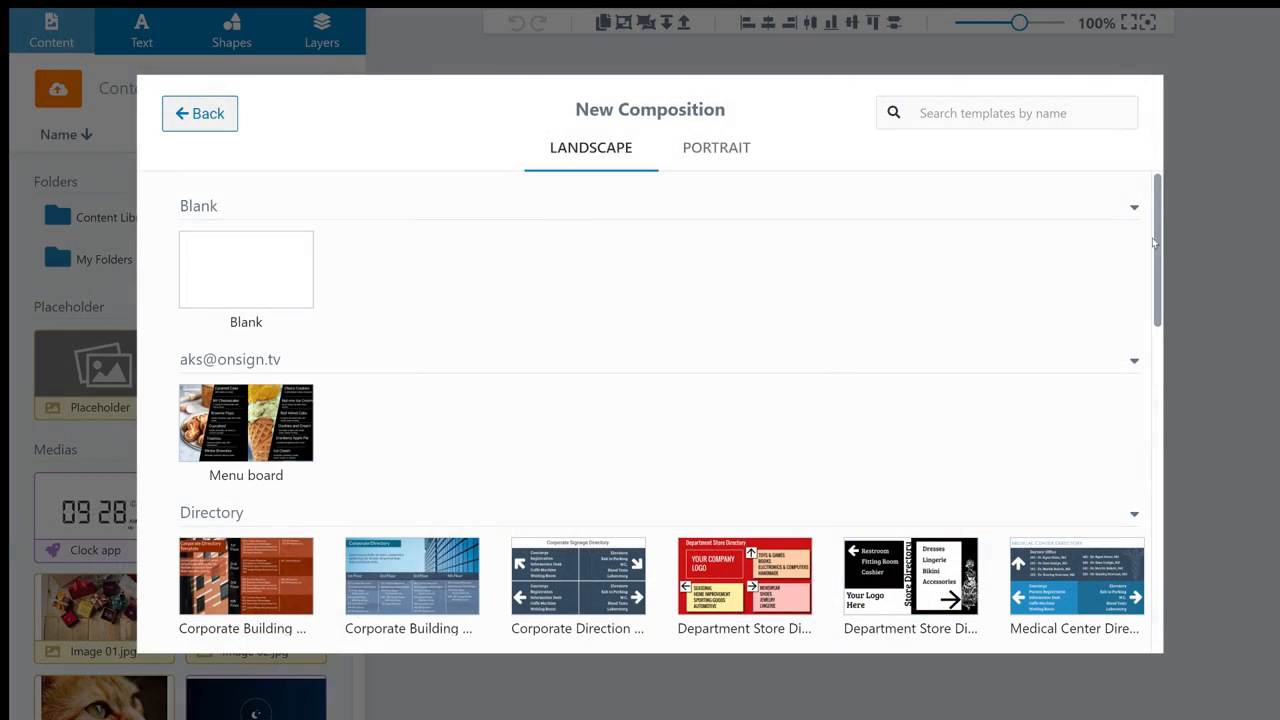
scroll("down", 3)
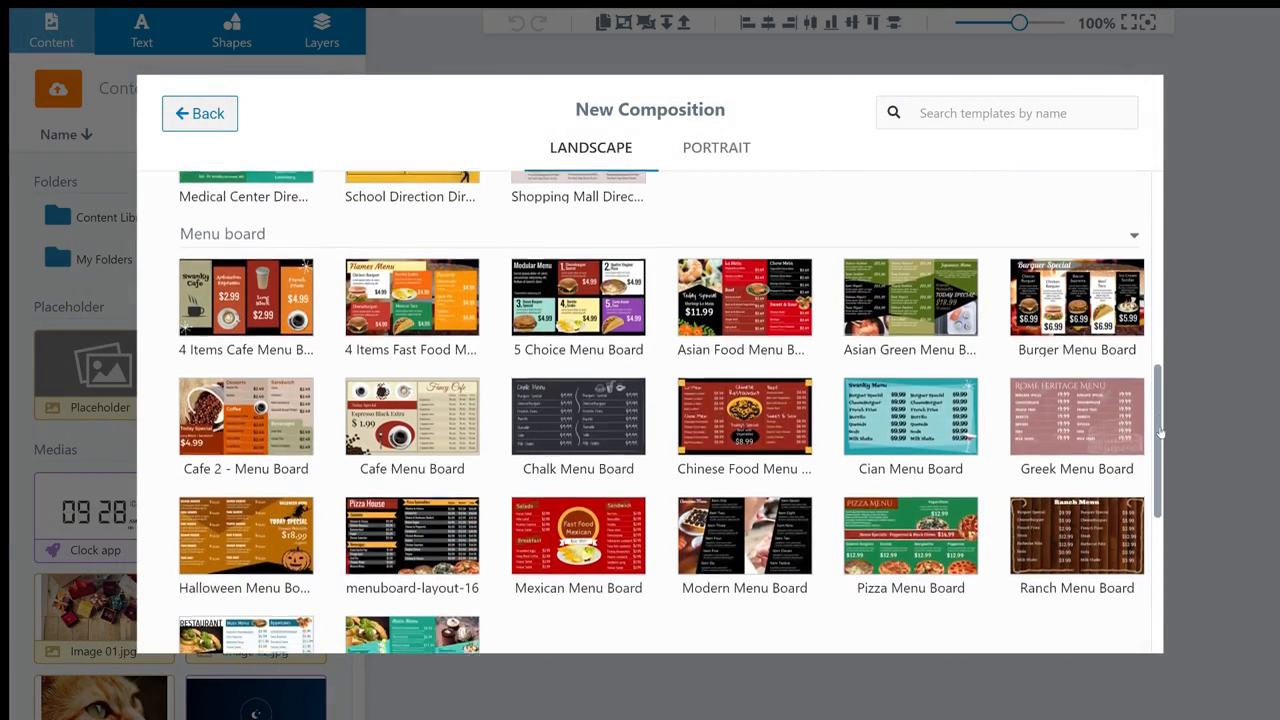
scroll("down", 3)
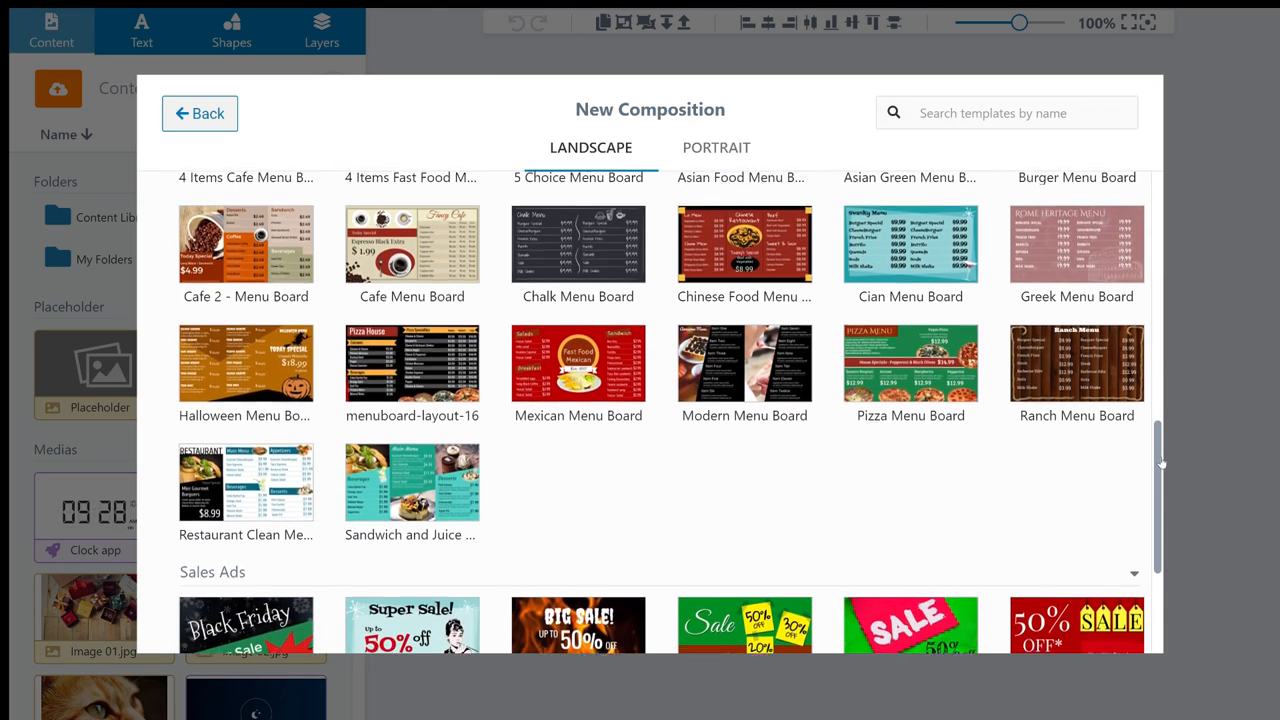
scroll("down", 3)
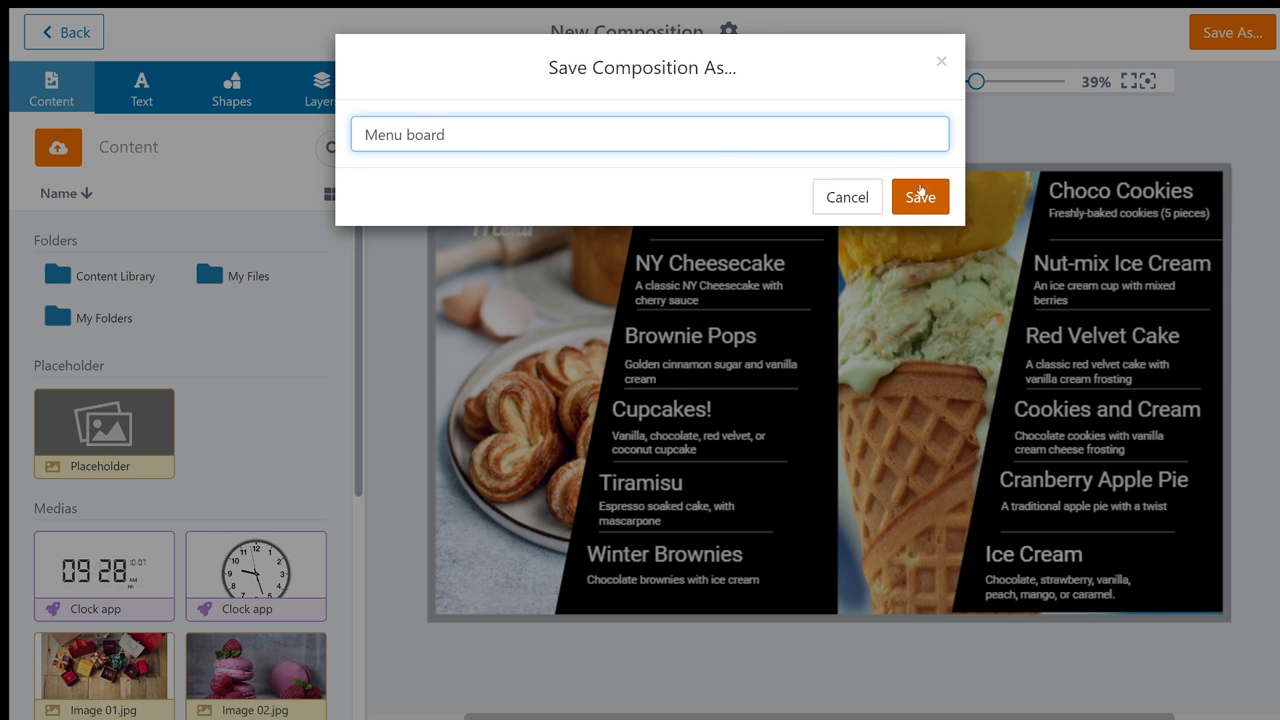
Save the dessert menu as 'Menu board' into the Content library
left_click(919, 196)
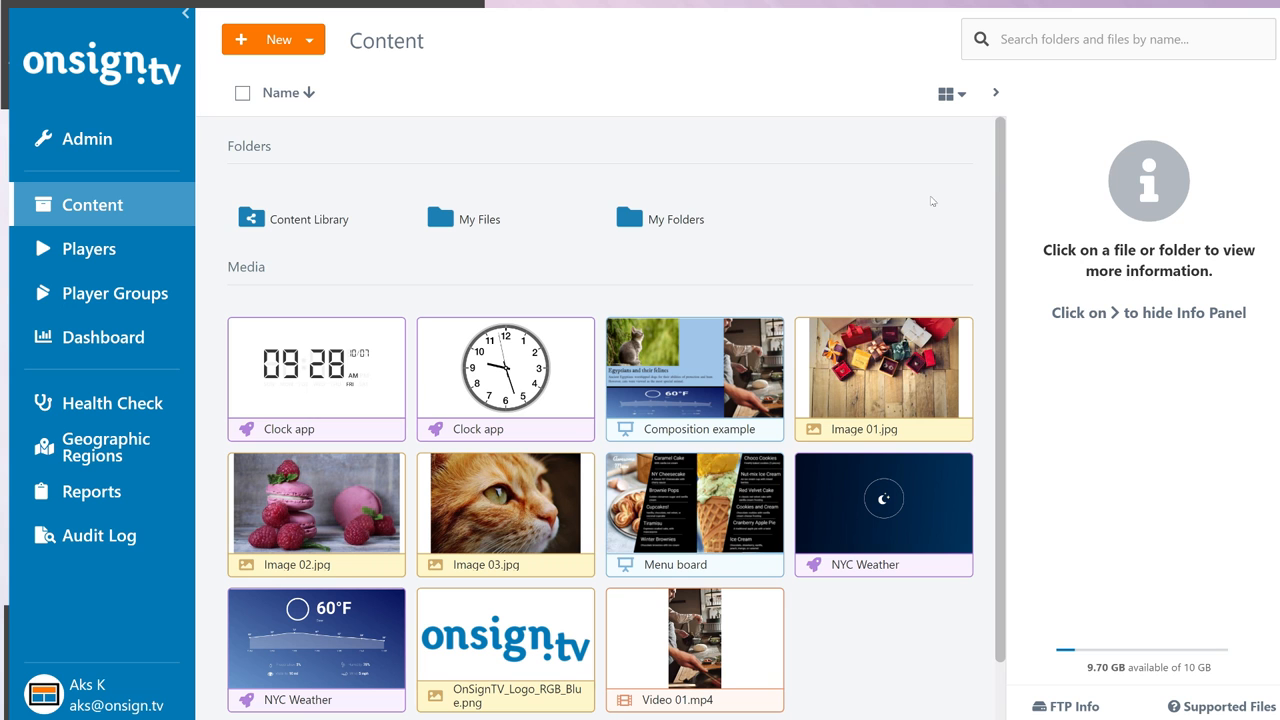
mouse_move(705, 530)
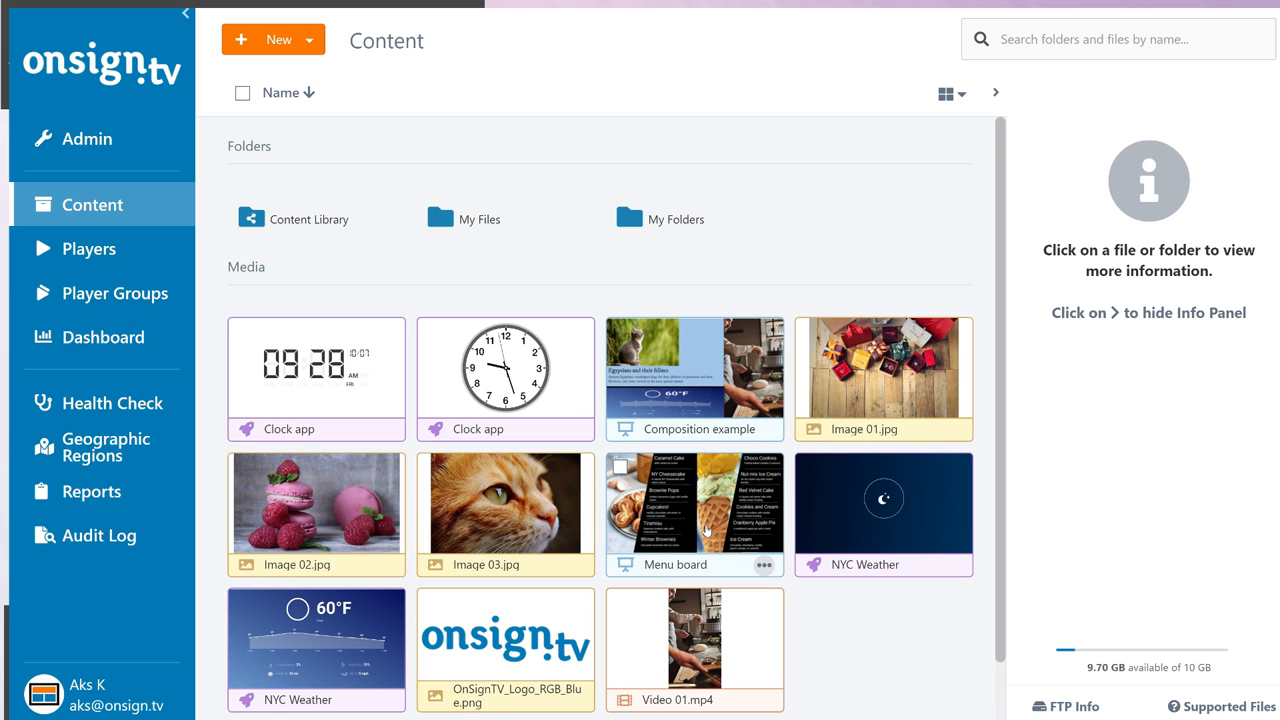